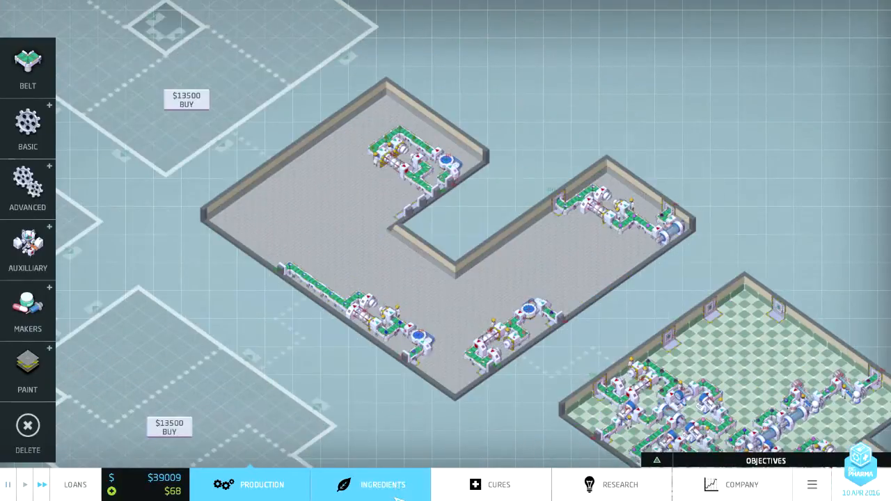
Step: Scroll through the ingredients overview
{"action": "left_click", "coordinate": [383, 485]}
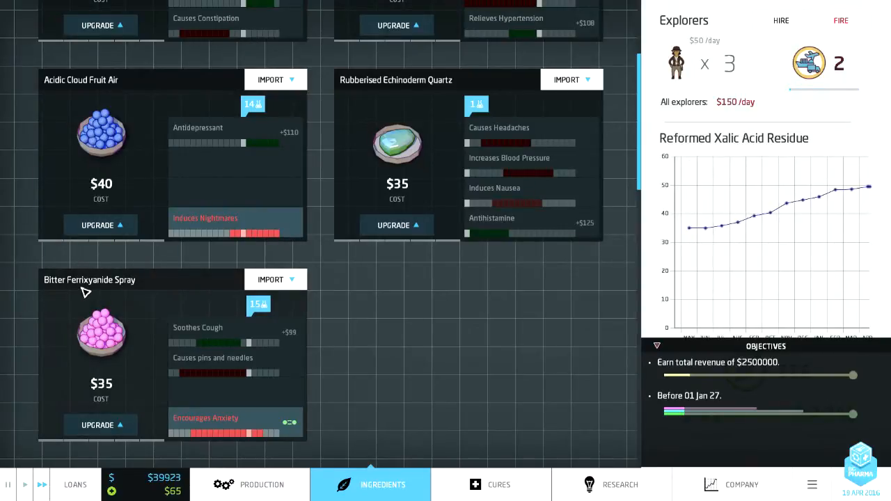
{"action": "scroll", "scroll_direction": "down", "scroll_amount": 3}
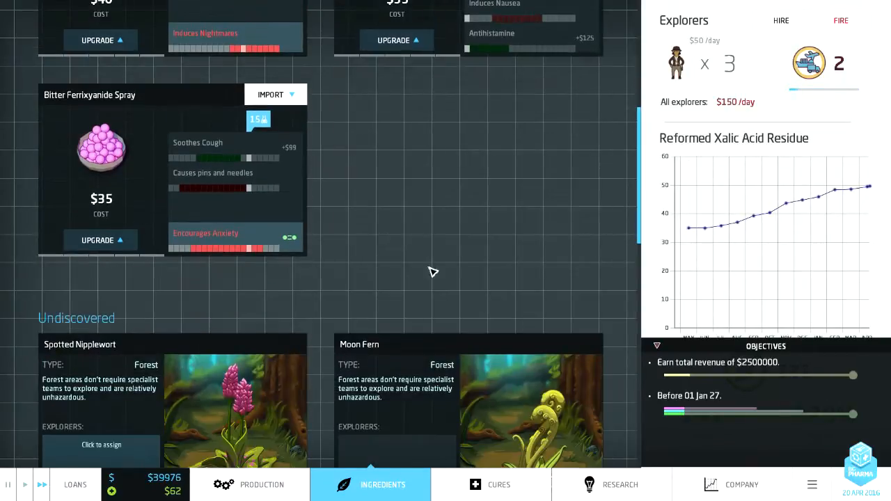
{"action": "scroll", "scroll_direction": "down", "scroll_amount": 3}
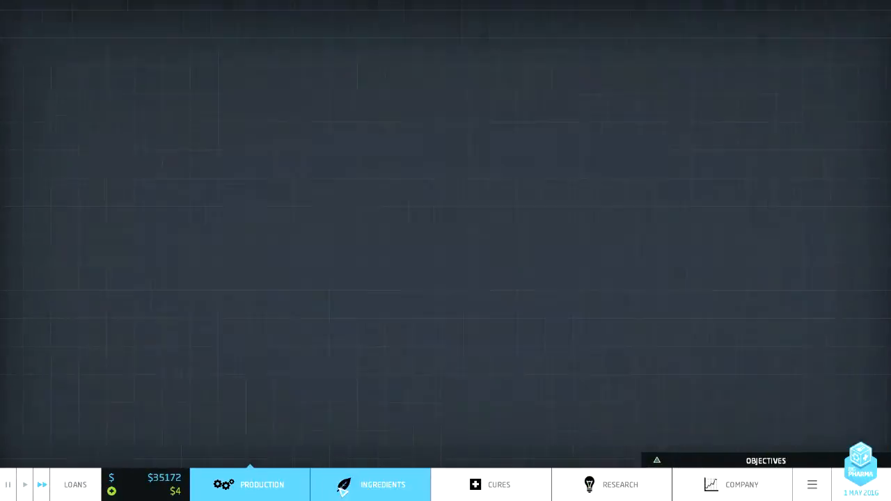
Step: Name the new cough medicine 'WoBro Cough-Away' and confirm it
{"action": "left_click", "coordinate": [383, 485]}
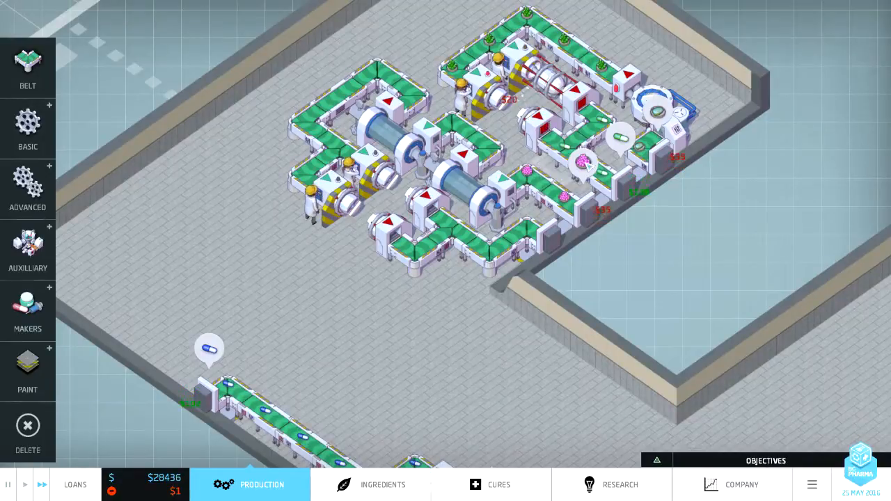
{"action": "left_click", "coordinate": [584, 167]}
{"action": "type", "text": "WoBro Cough-Away"}
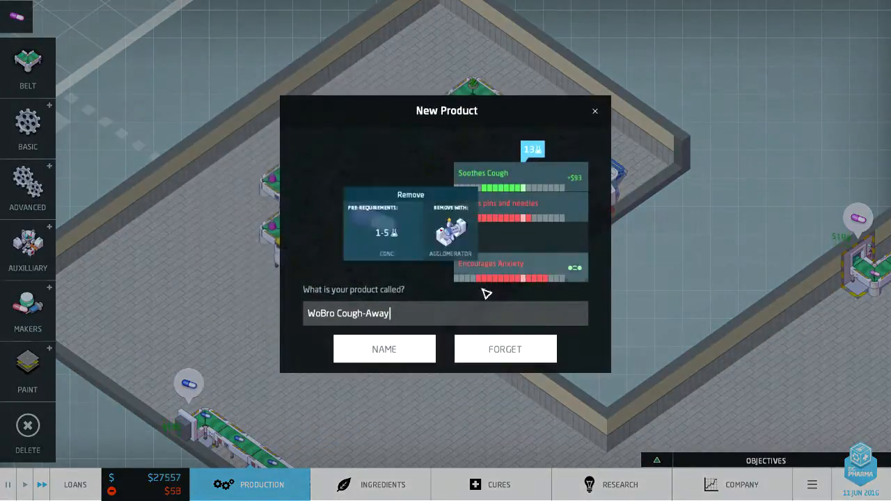
{"action": "left_click", "coordinate": [383, 349]}
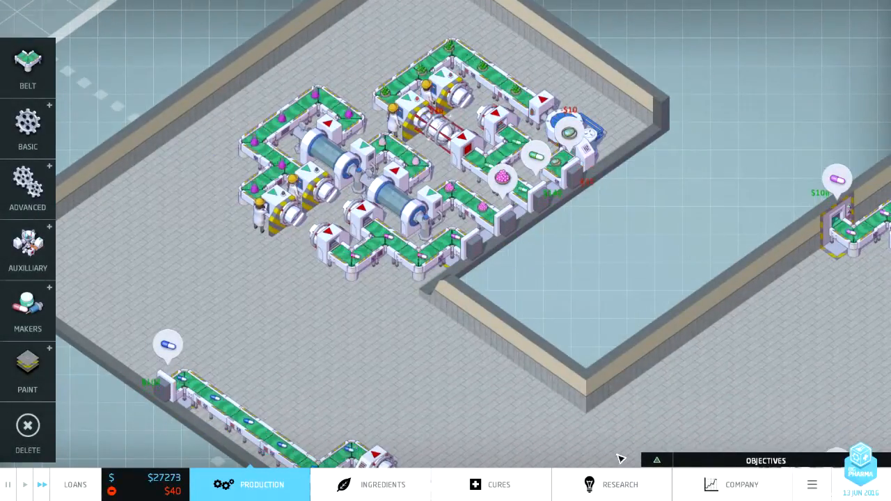
Step: Compare Excalibur Pharmaceuticals' lineup with WoBro Co's, dismiss the rival product notice, then view ingredients
{"action": "left_click", "coordinate": [732, 485]}
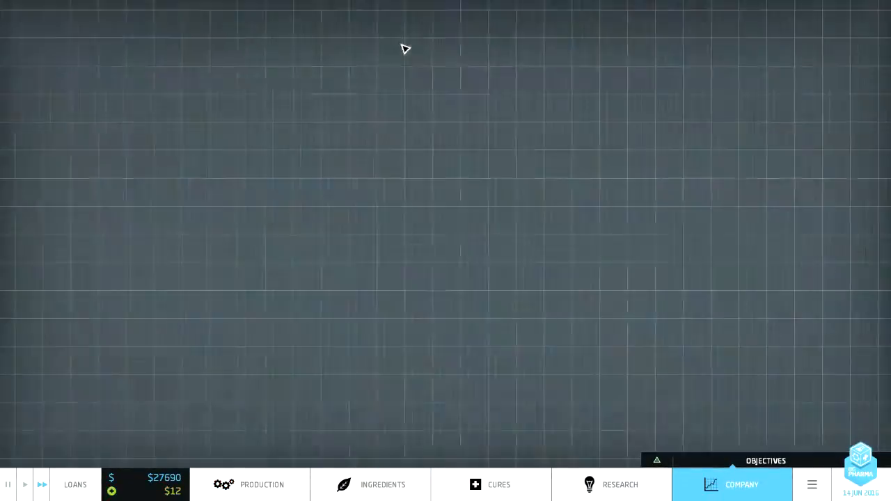
{"action": "left_click", "coordinate": [732, 485]}
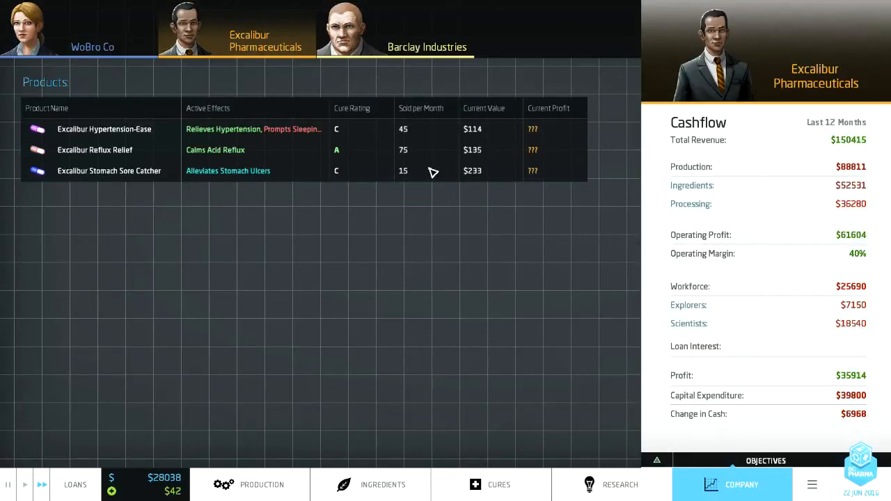
{"action": "left_click", "coordinate": [427, 29]}
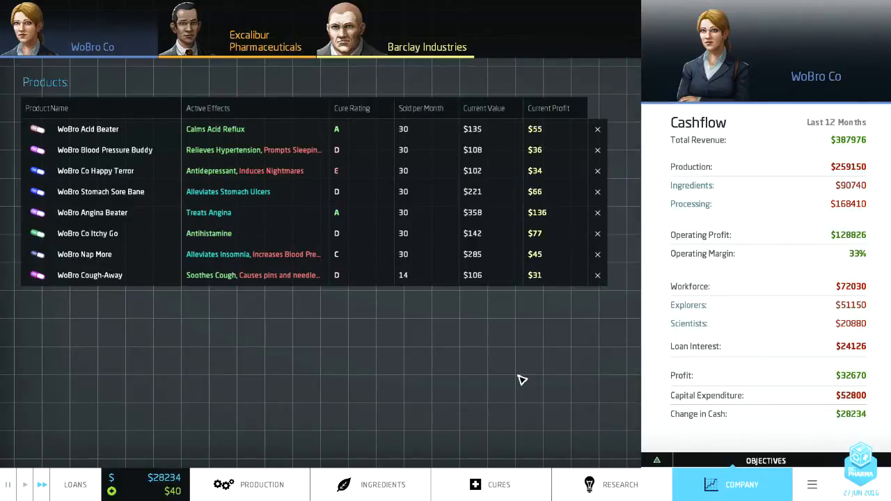
{"action": "left_click", "coordinate": [250, 484]}
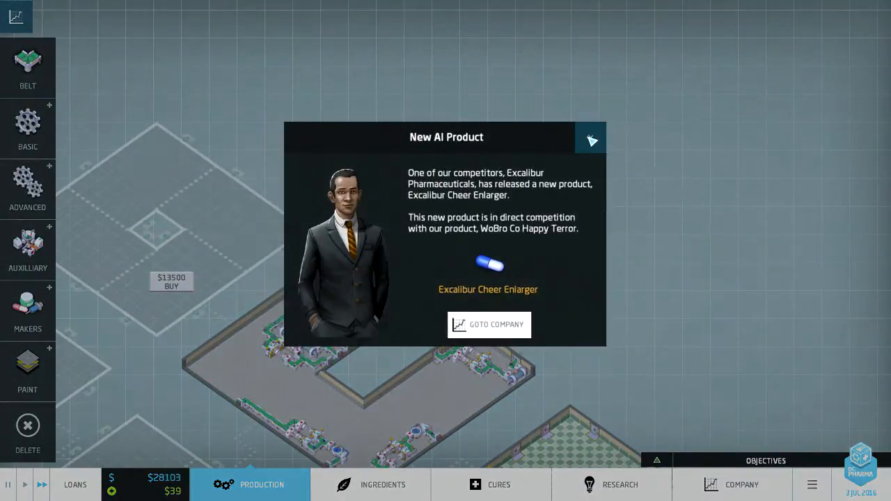
{"action": "left_click", "coordinate": [590, 137]}
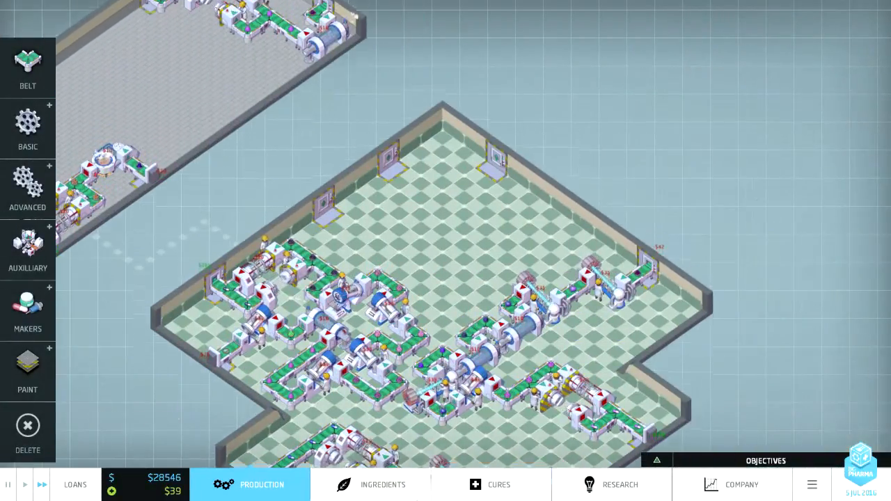
{"action": "left_click", "coordinate": [498, 485]}
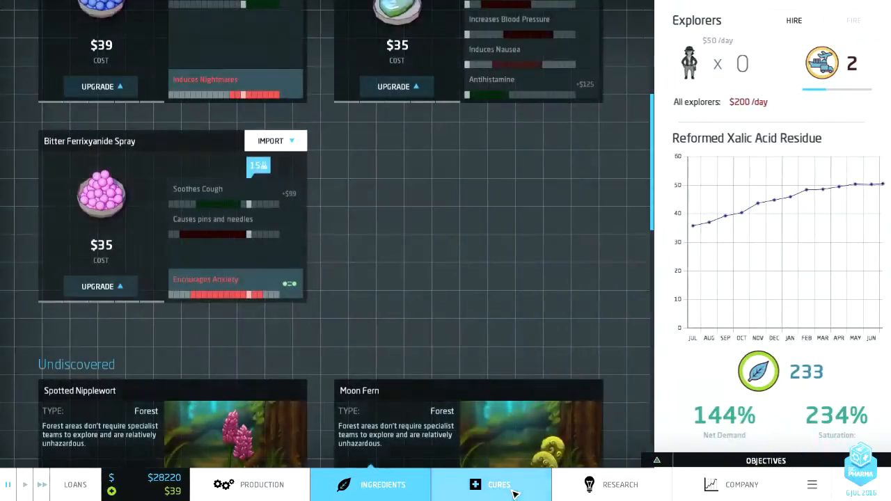
Step: Browse the cures list, then check Bitter Ferrixyanide Spray's possible Eases Asthma upgrade
{"action": "left_click", "coordinate": [499, 485]}
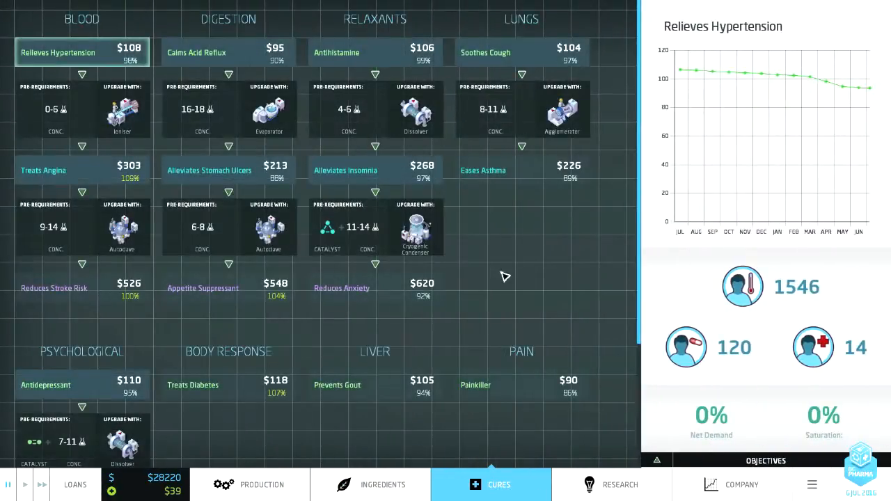
{"action": "mouse_move", "coordinate": [561, 114]}
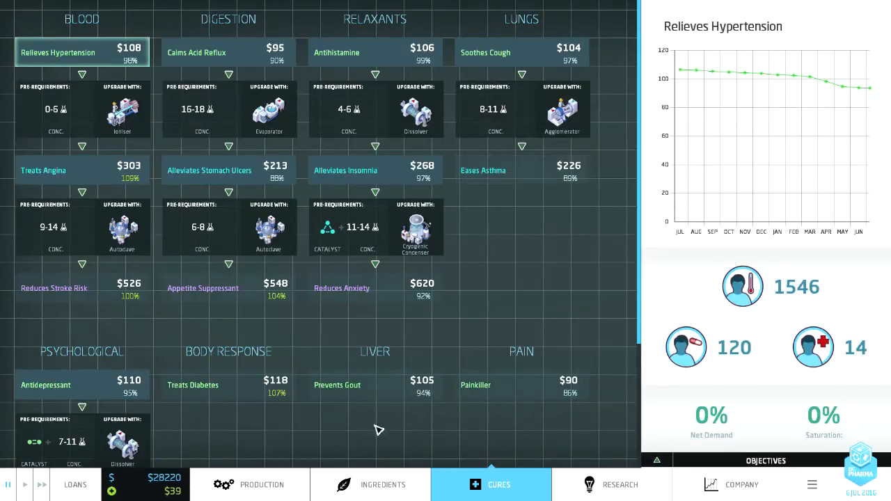
{"action": "mouse_move", "coordinate": [536, 427]}
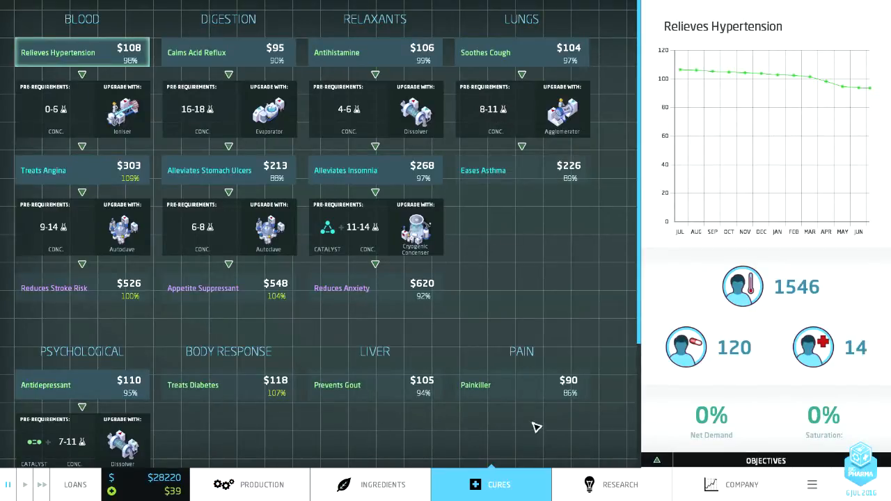
{"action": "left_click", "coordinate": [370, 485]}
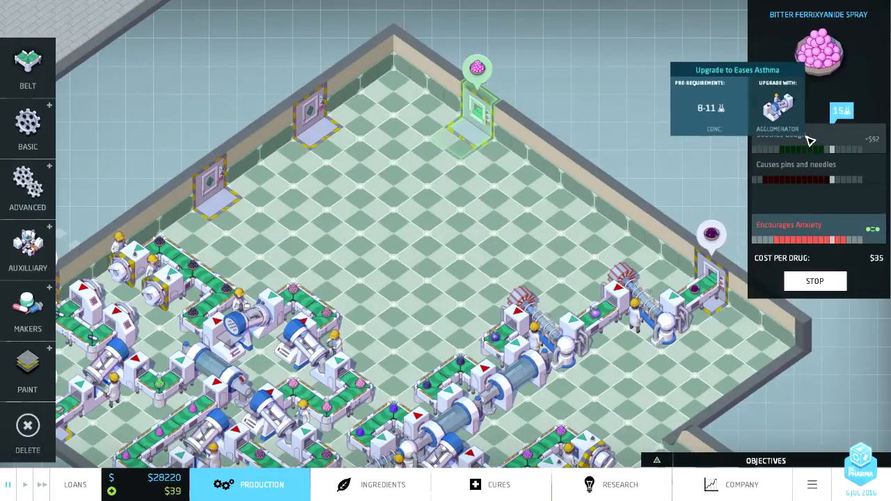
Step: Build an Agglomerator from Basic machines after the Bitter Ferrixyanide Spray intake
{"action": "left_click", "coordinate": [28, 129]}
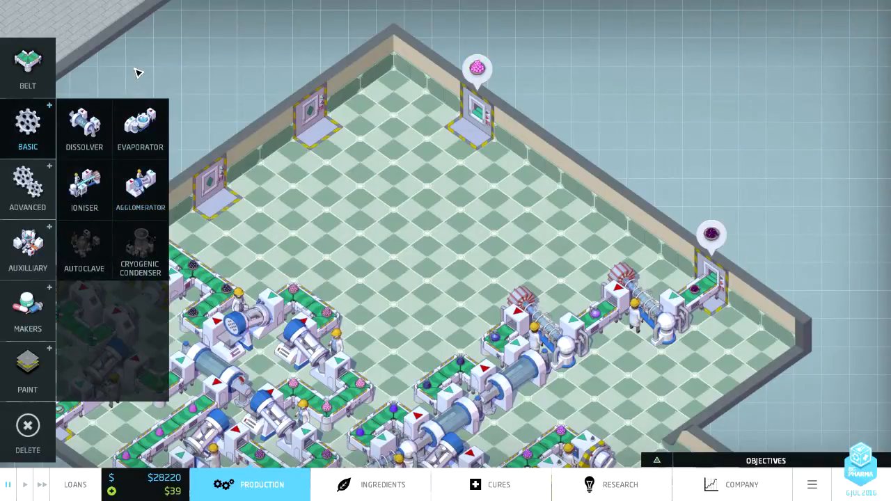
{"action": "mouse_move", "coordinate": [167, 54]}
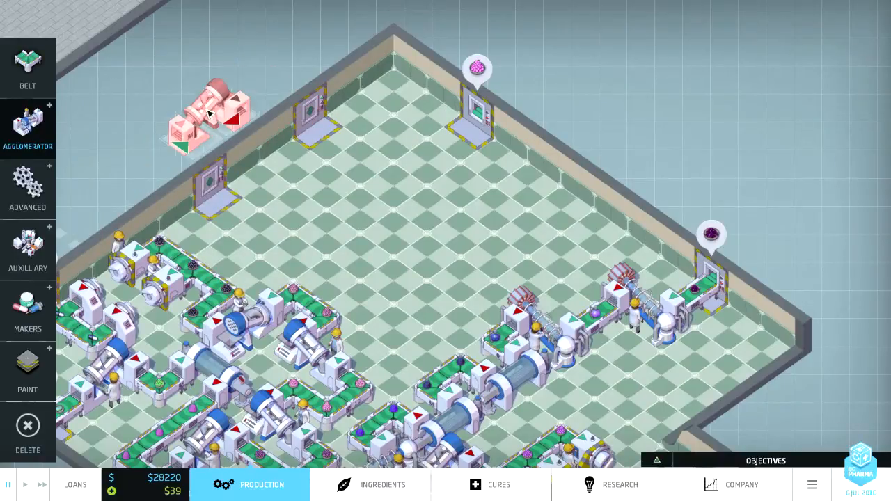
{"action": "left_click", "coordinate": [27, 129]}
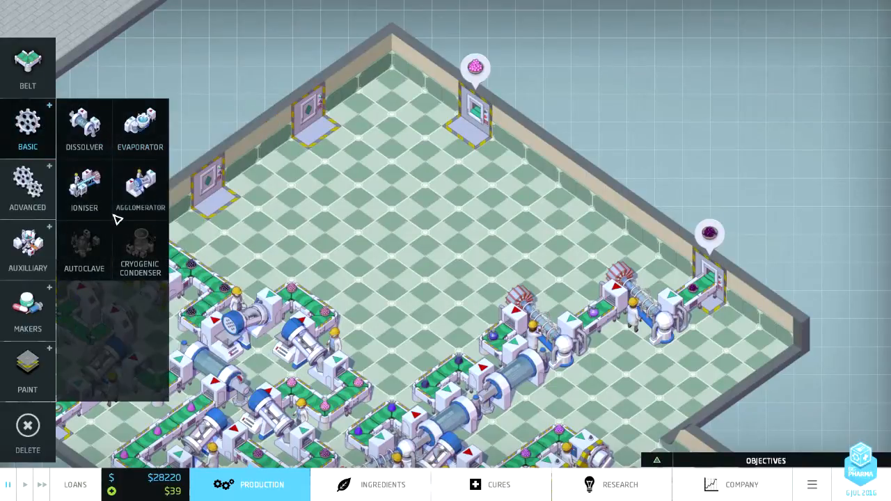
{"action": "left_click", "coordinate": [83, 188]}
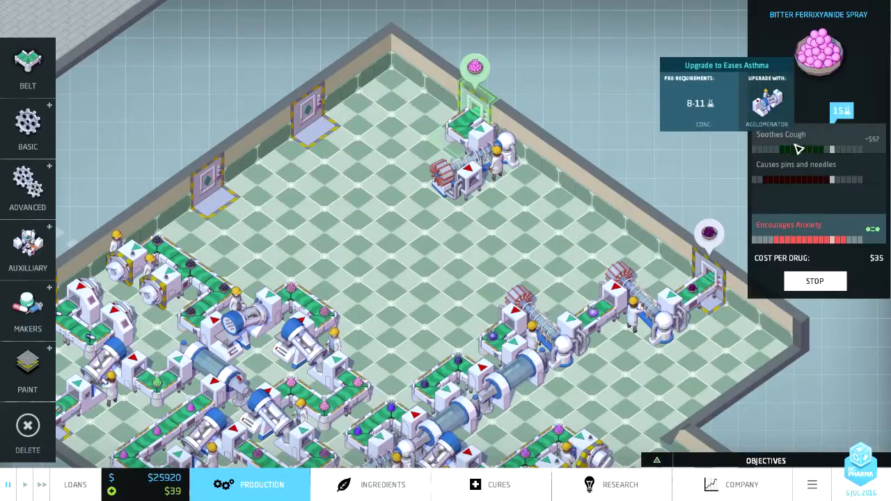
{"action": "mouse_move", "coordinate": [786, 183]}
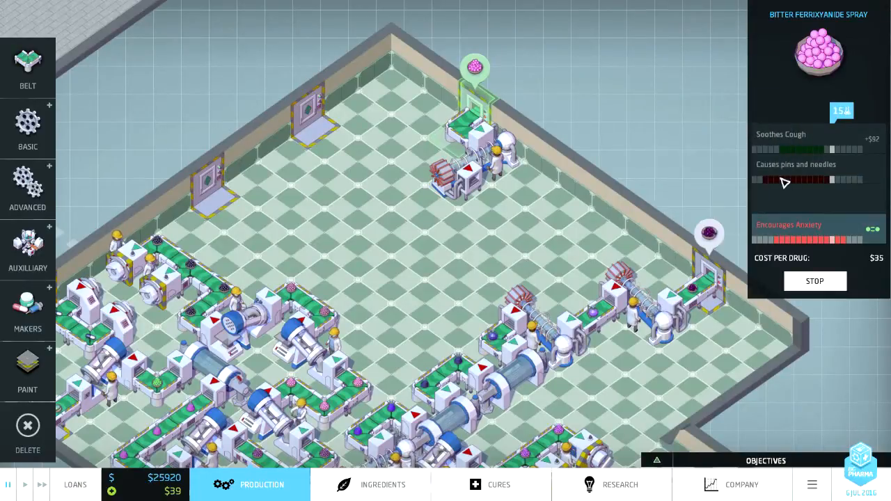
{"action": "mouse_move", "coordinate": [783, 143]}
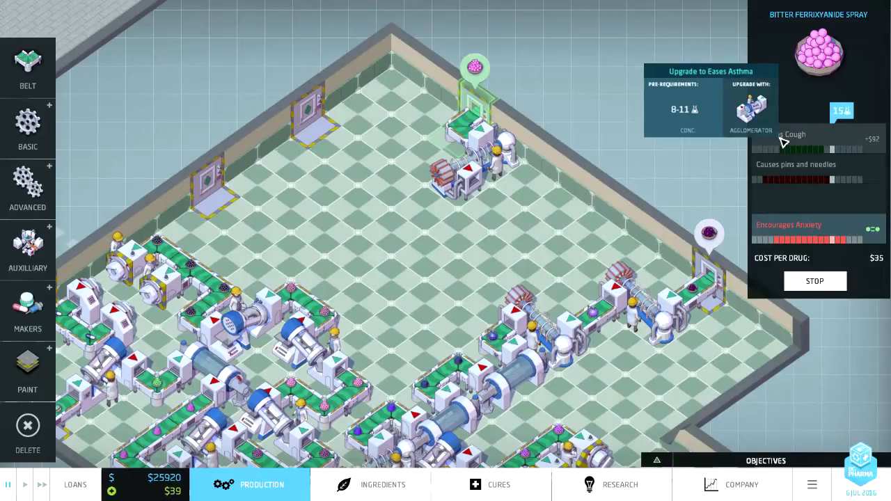
{"action": "left_click", "coordinate": [28, 129]}
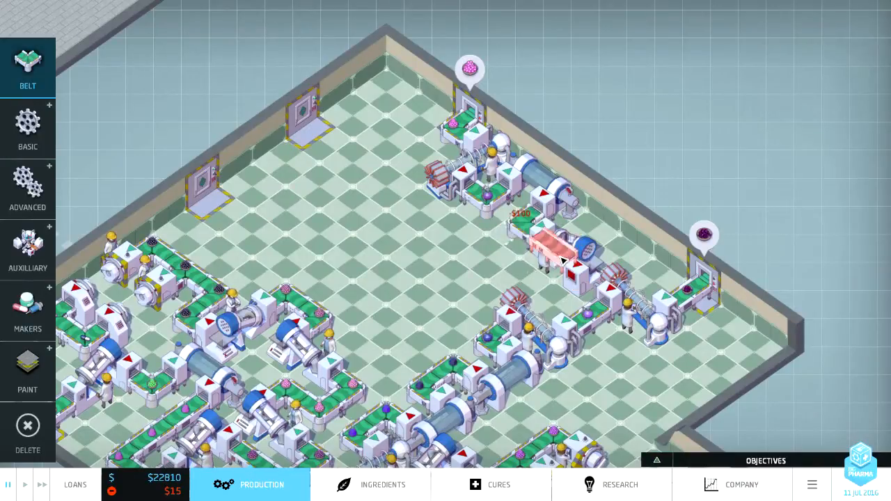
Step: Add an ioniser and dissolver with conveyor belts, and name the pill 'WoBro Lung Reliever'
{"action": "left_click", "coordinate": [564, 251]}
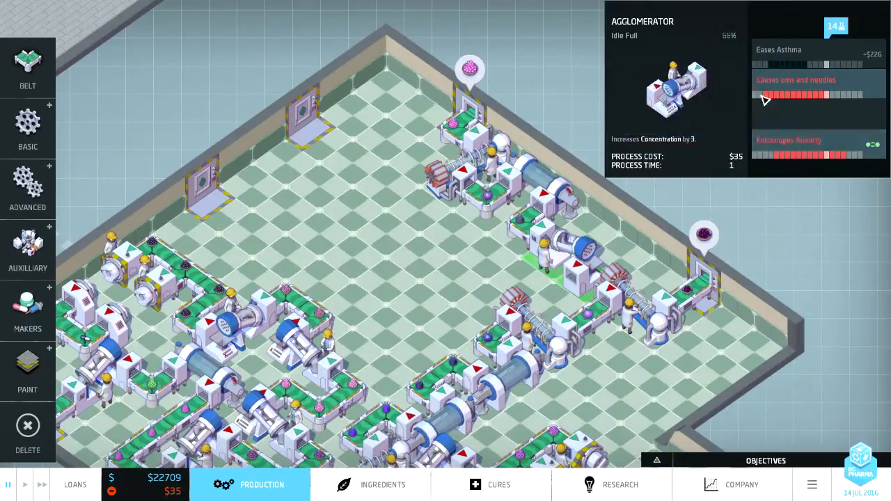
{"action": "mouse_move", "coordinate": [322, 206]}
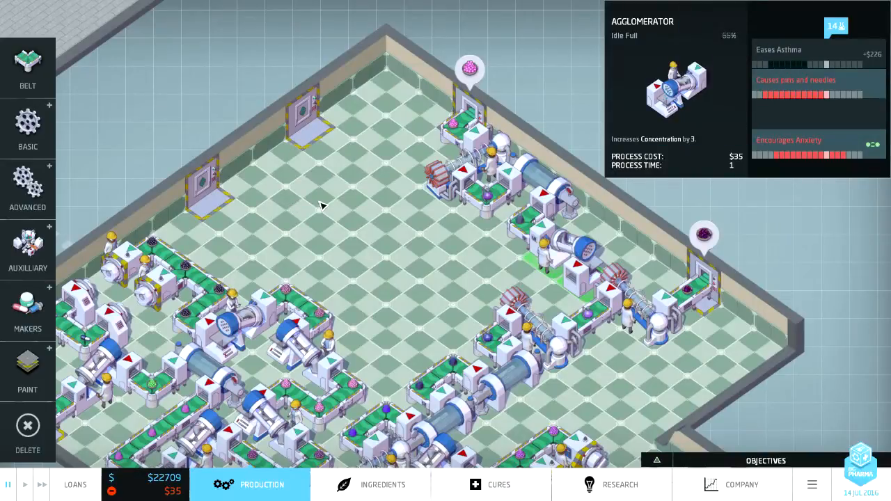
{"action": "left_click", "coordinate": [28, 129]}
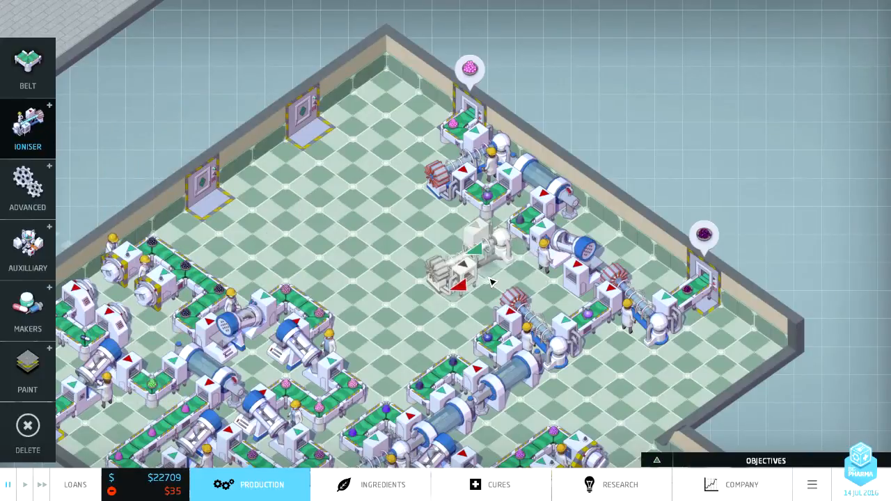
{"action": "left_click", "coordinate": [470, 272]}
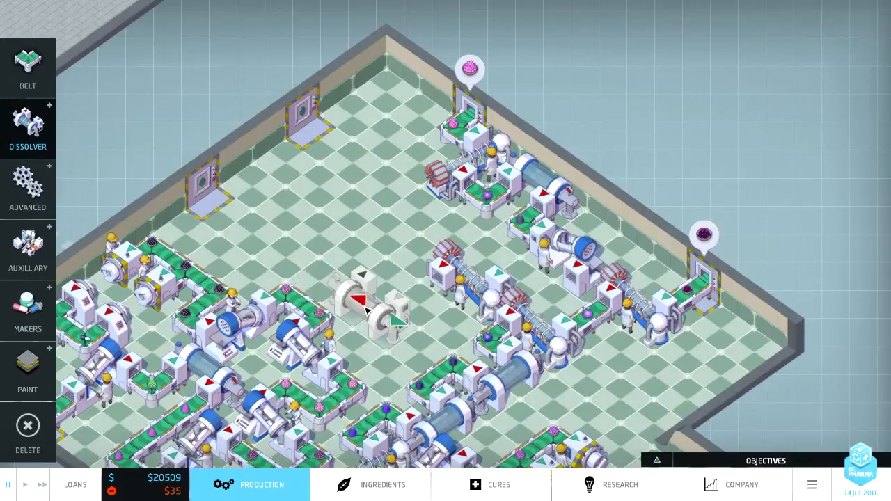
{"action": "left_click", "coordinate": [28, 309]}
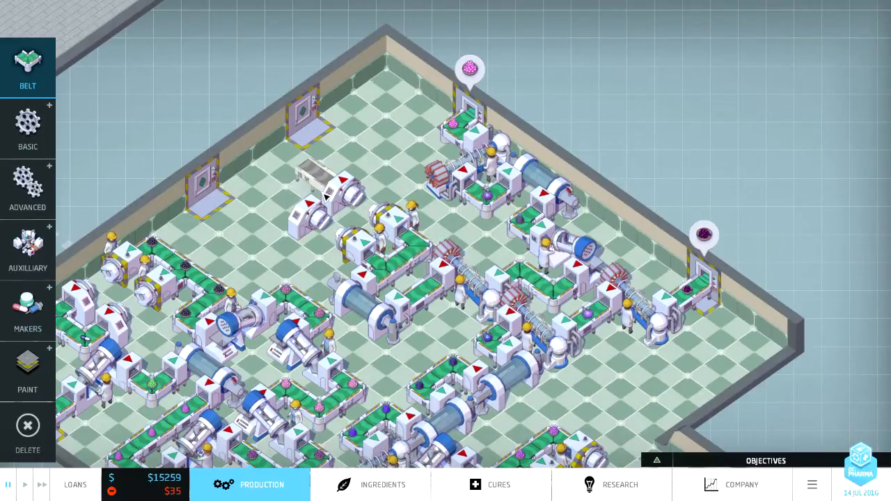
{"action": "left_click", "coordinate": [313, 188]}
{"action": "type", "text": "WoBro Lung Reliever"}
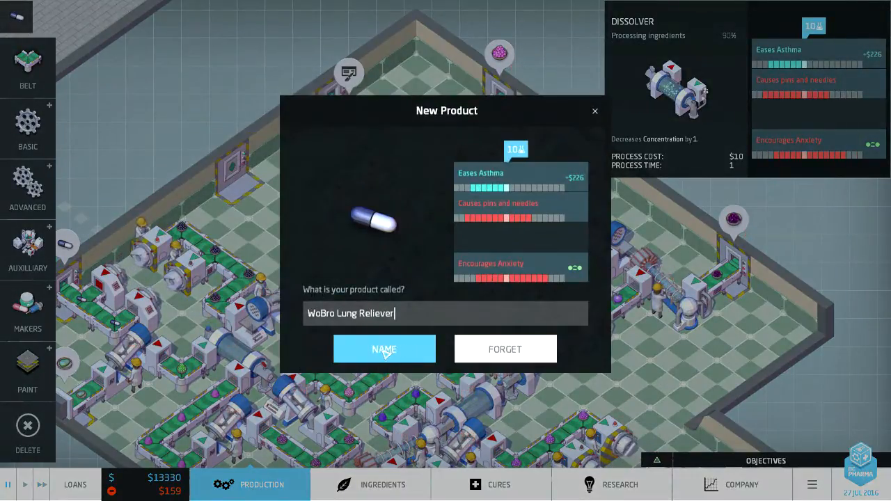
Step: Confirm the 'WoBro Lung Reliever' name and resume production
{"action": "left_click", "coordinate": [384, 349]}
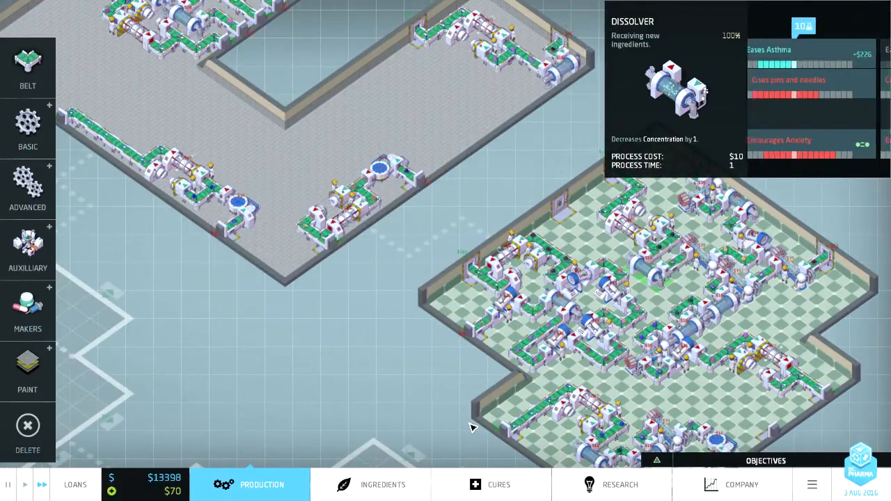
Step: Look over the loan offers and close them without borrowing
{"action": "left_click", "coordinate": [75, 484]}
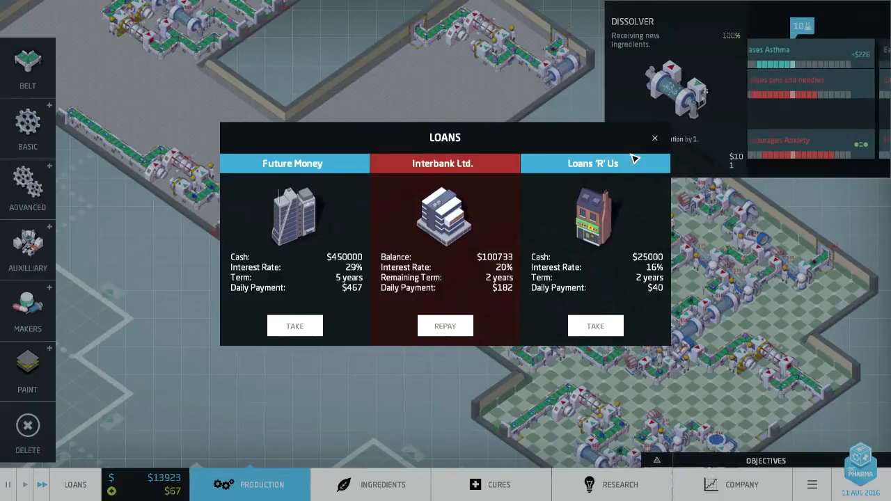
{"action": "left_click", "coordinate": [653, 138]}
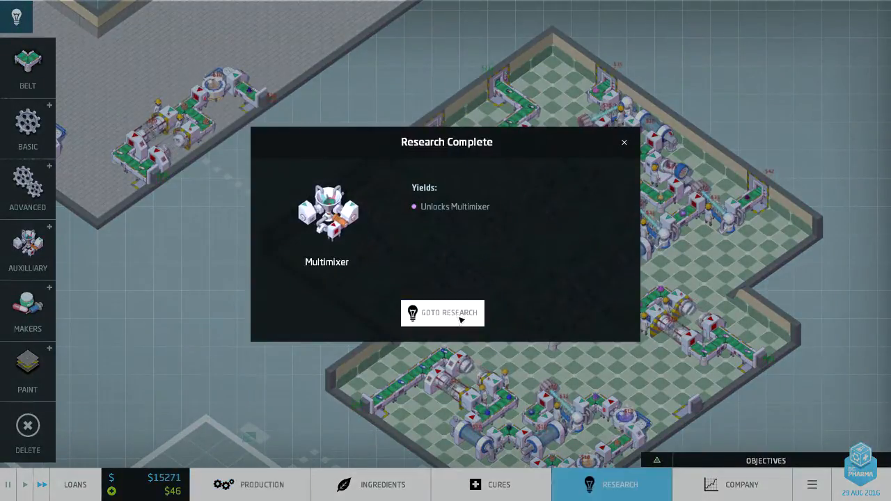
Step: Start Shaker research, browse Planning Permission and National Headquarters projects, then view ingredients
{"action": "left_click", "coordinate": [442, 312]}
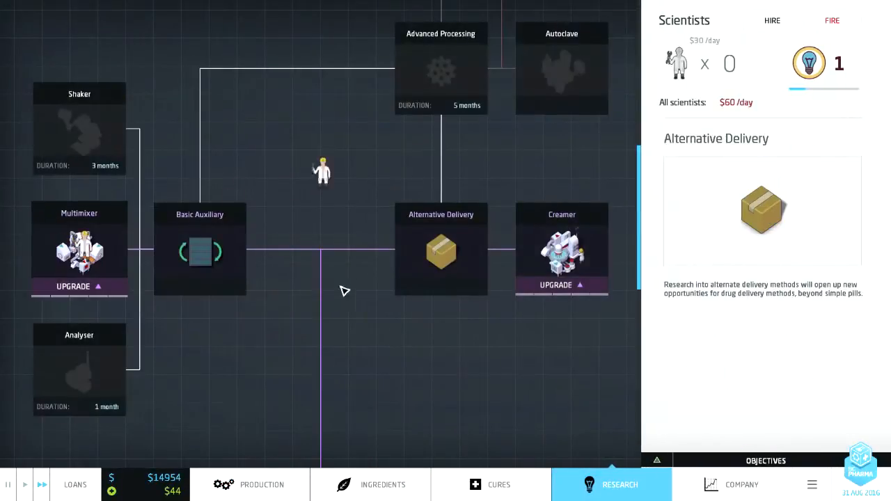
{"action": "left_click", "coordinate": [200, 251]}
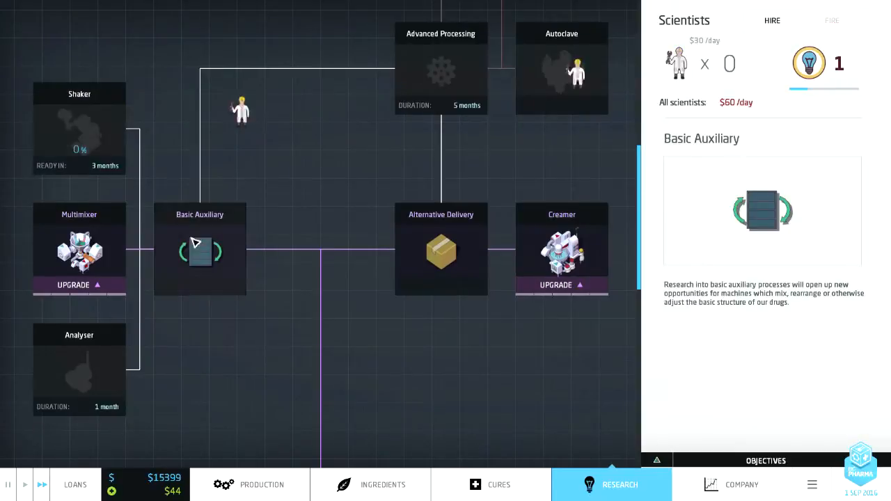
{"action": "left_click", "coordinate": [370, 485]}
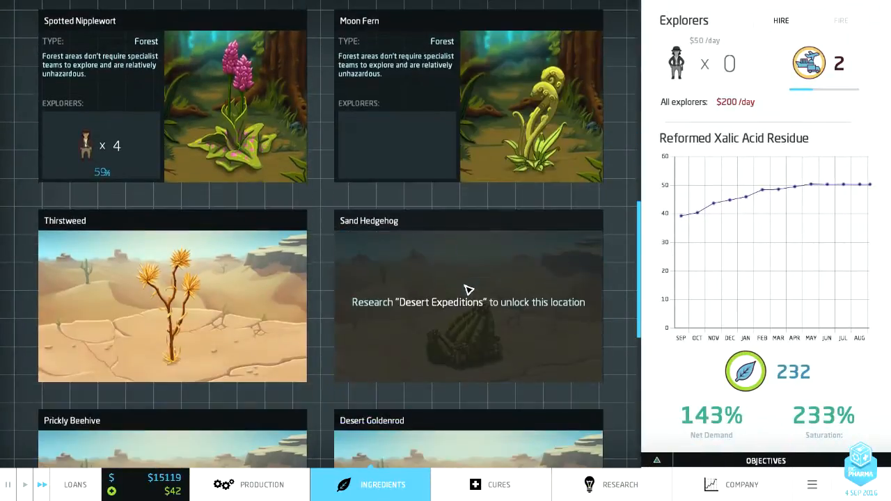
{"action": "left_click", "coordinate": [612, 484]}
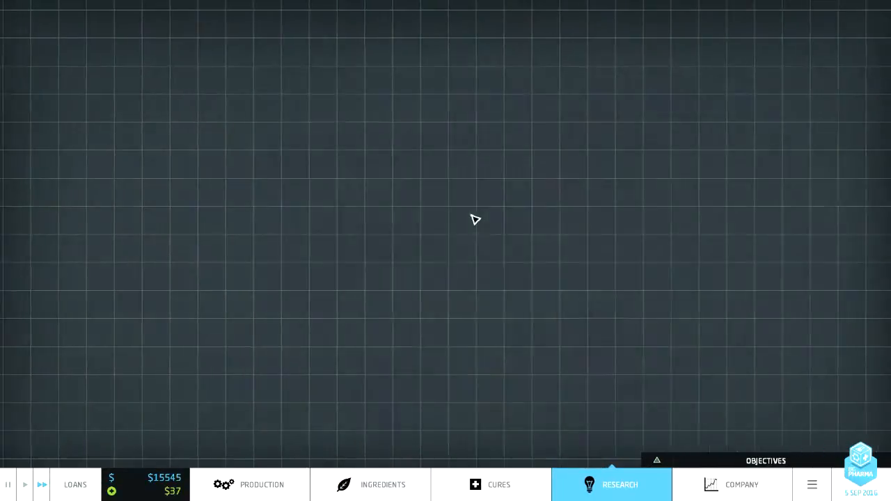
{"action": "left_click", "coordinate": [612, 485]}
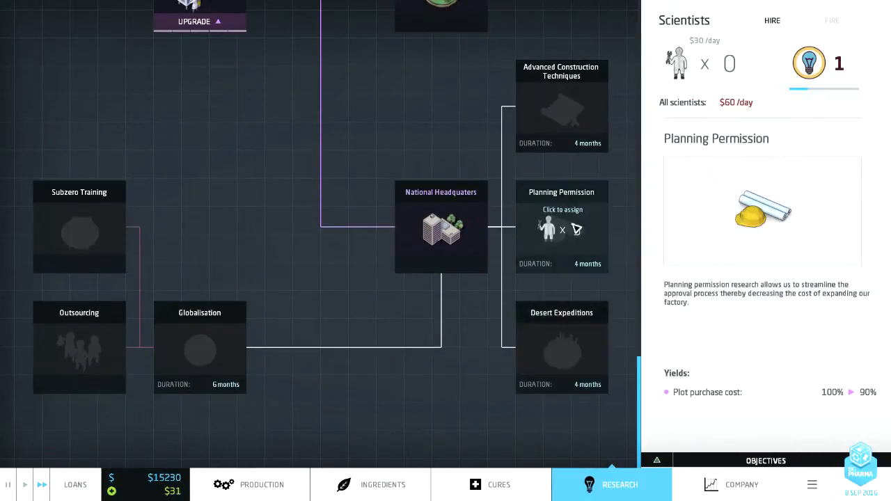
{"action": "left_click", "coordinate": [441, 229]}
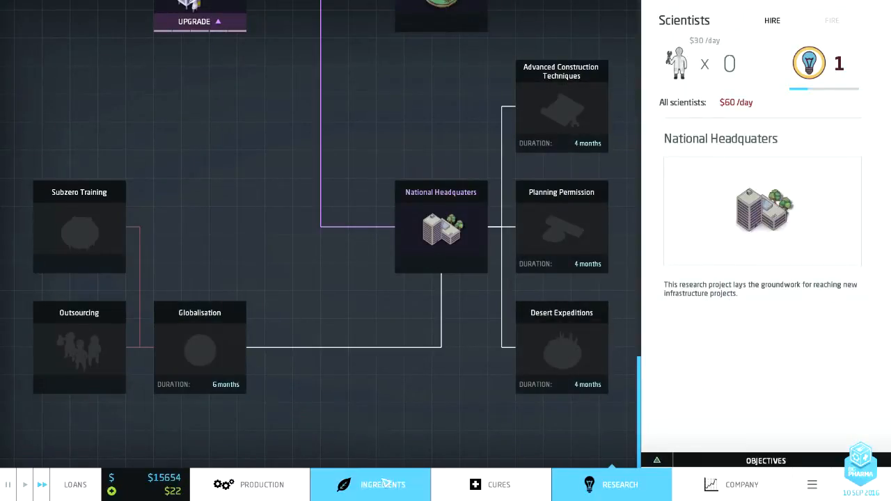
{"action": "left_click", "coordinate": [382, 485]}
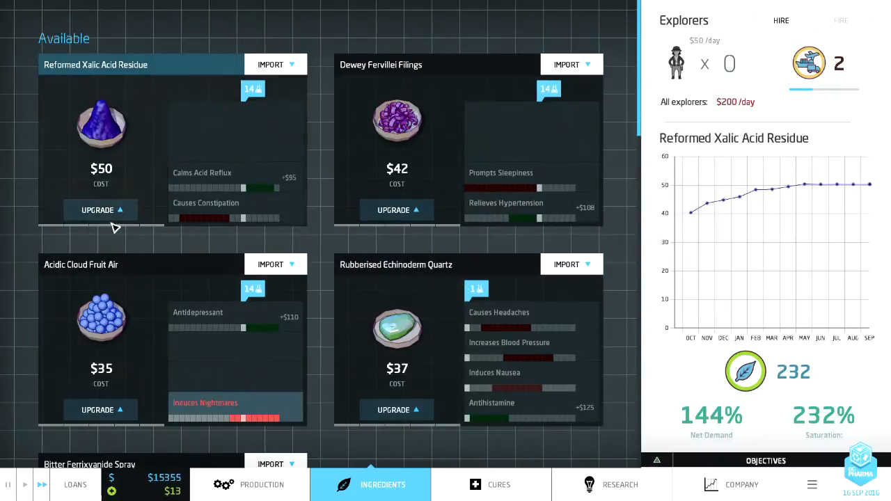
Step: Try a further ingredient upgrade without enough points, then return to the factory floor
{"action": "scroll", "scroll_direction": "down", "scroll_amount": 3}
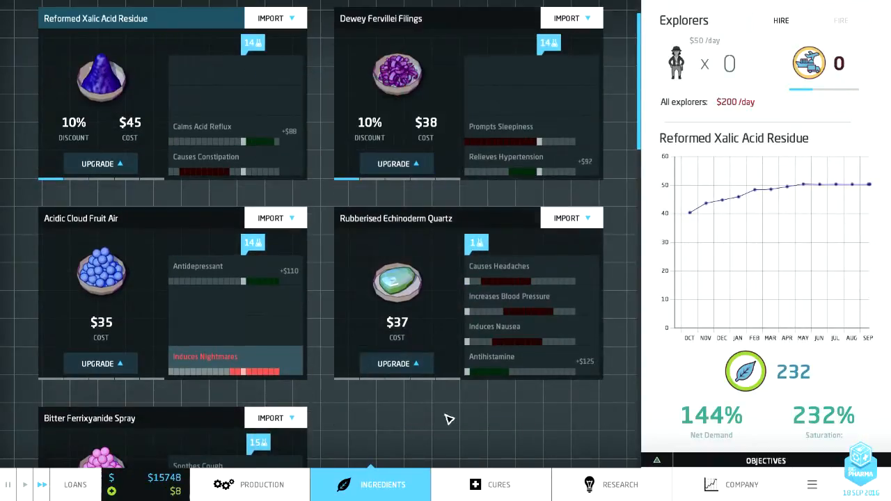
{"action": "left_click", "coordinate": [394, 164]}
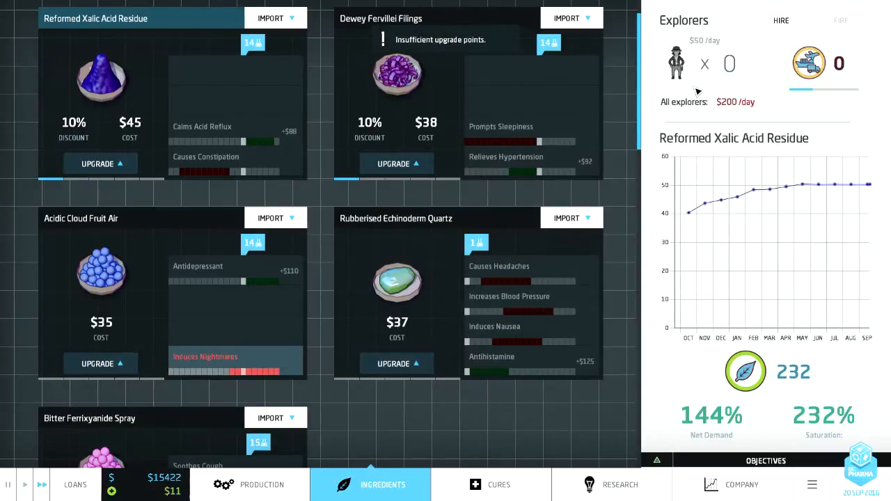
{"action": "left_click", "coordinate": [261, 485]}
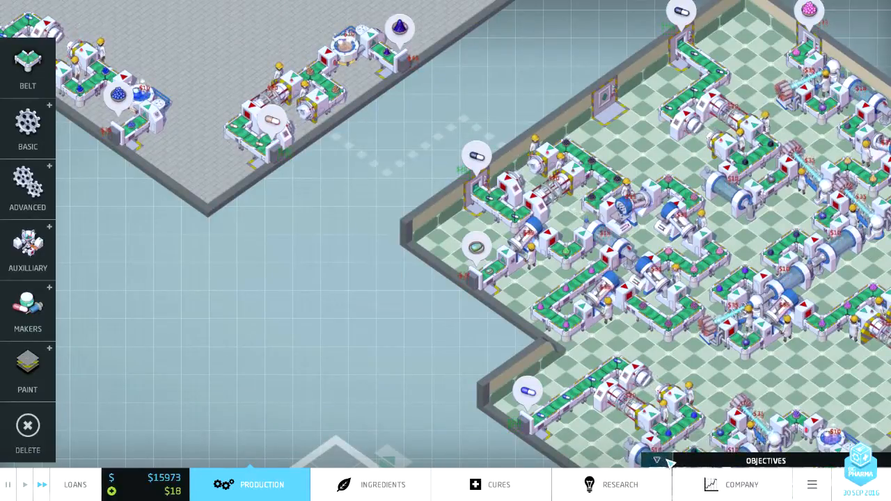
Step: Show the $2,500,000 revenue objective, then check Shaker research at 48%
{"action": "left_click", "coordinate": [657, 461]}
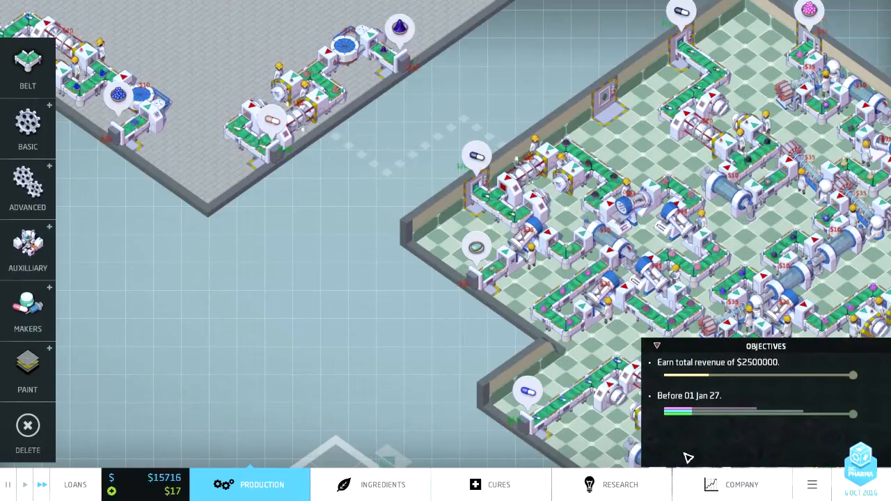
{"action": "mouse_move", "coordinate": [696, 414]}
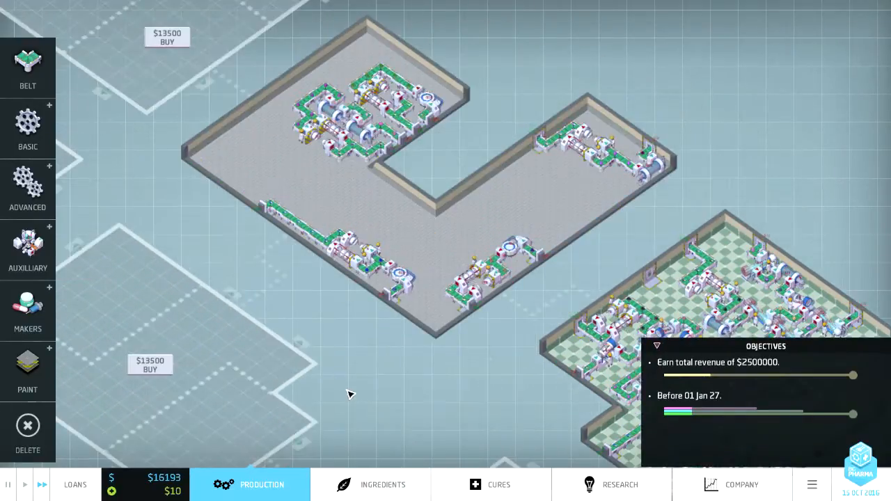
{"action": "left_click", "coordinate": [619, 485]}
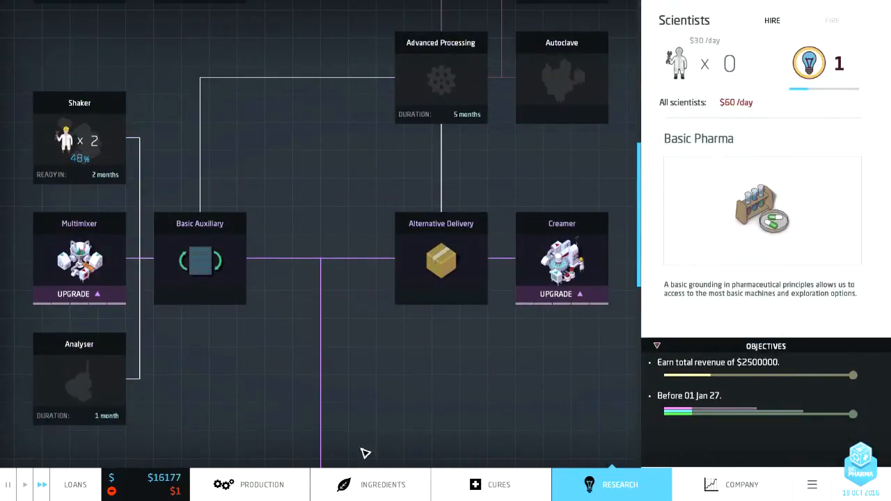
Step: Open the Cures overview, showing Relieves Hypertension at $91 with 83% demand
{"action": "left_click", "coordinate": [491, 485]}
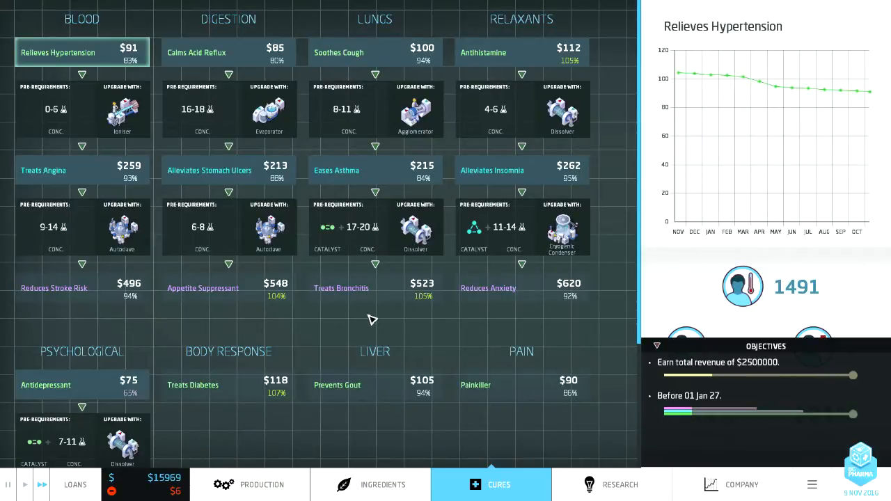
Step: Compare price histories of Eases Asthma, Calms Acid Reflux, Relieves Hypertension and Reduces Stroke Risk
{"action": "left_click", "coordinate": [374, 170]}
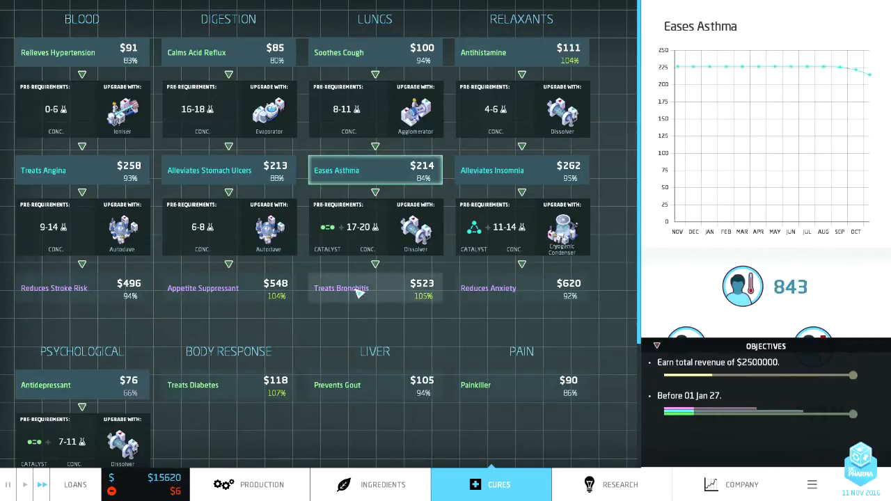
{"action": "left_click", "coordinate": [341, 288]}
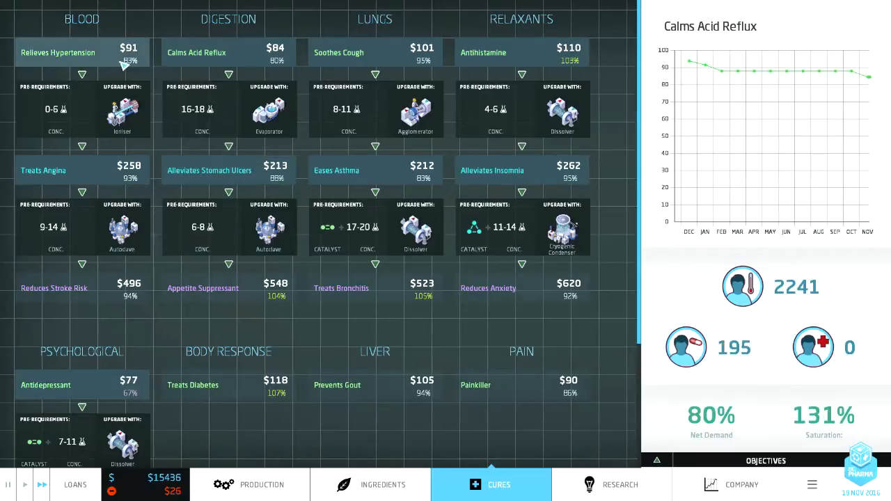
{"action": "left_click", "coordinate": [82, 52]}
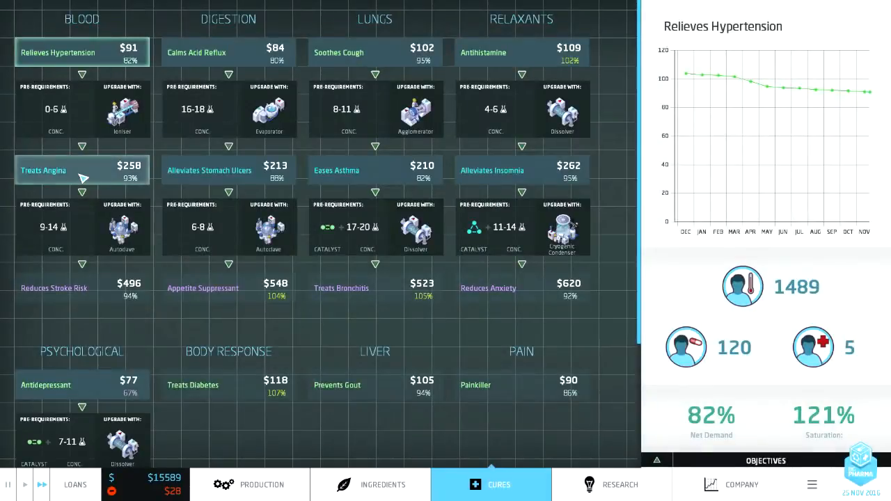
{"action": "left_click", "coordinate": [55, 288]}
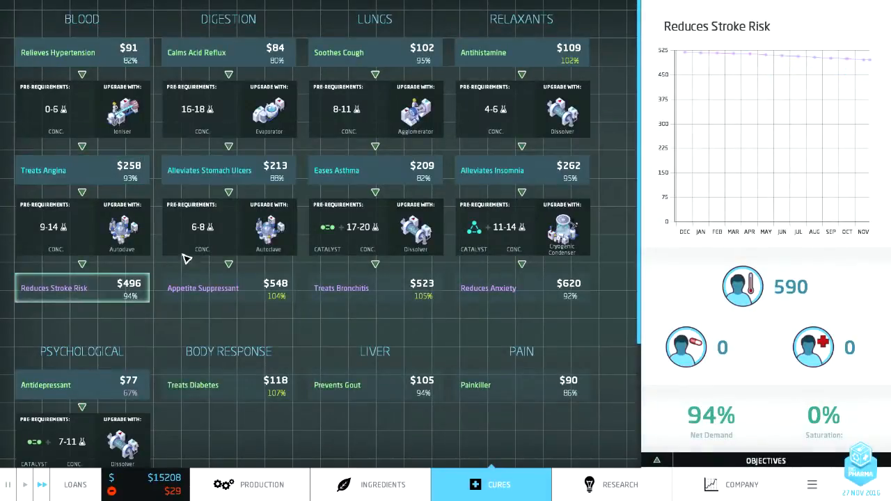
{"action": "scroll", "scroll_direction": "down", "scroll_amount": 3}
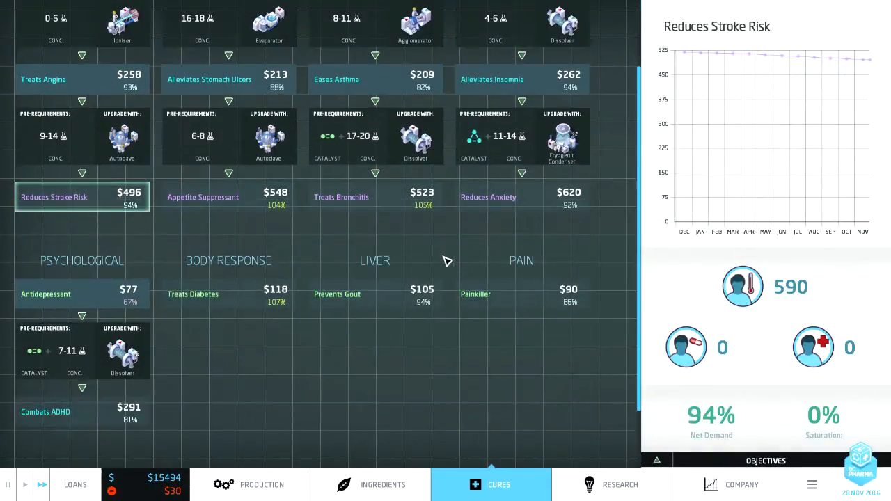
{"action": "scroll", "scroll_direction": "down", "scroll_amount": 3}
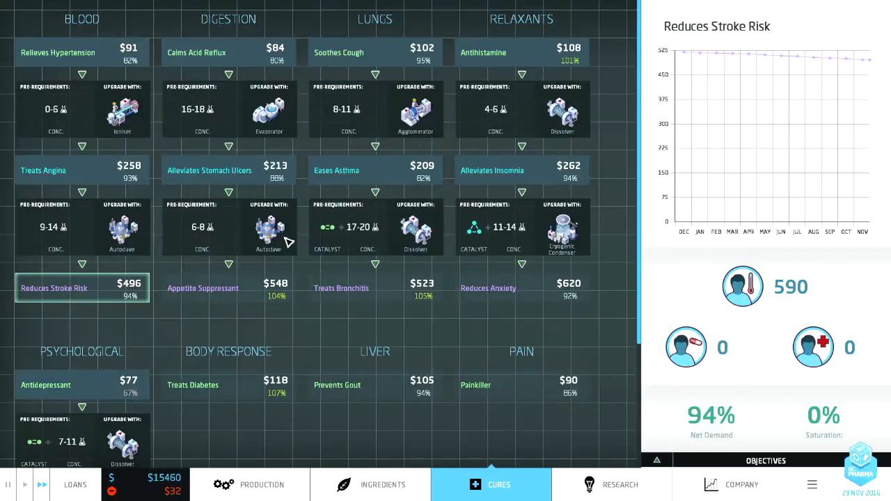
{"action": "scroll", "scroll_direction": "down", "scroll_amount": 3}
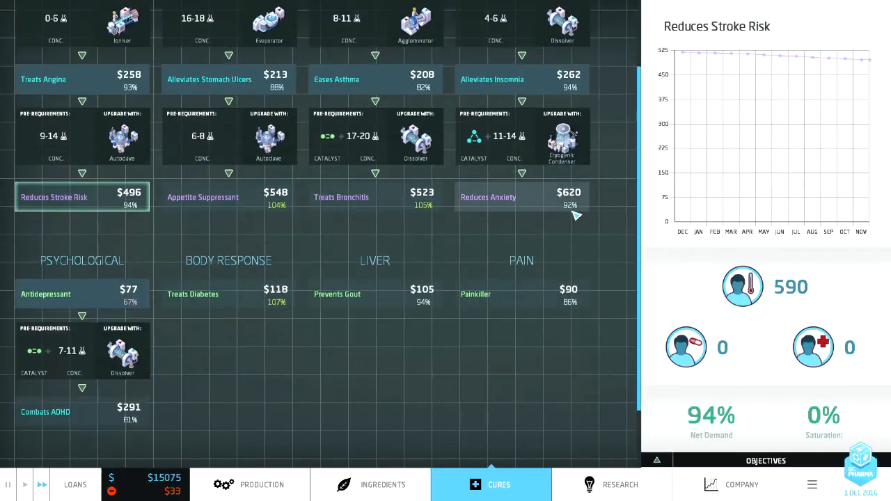
{"action": "scroll", "scroll_direction": "down", "scroll_amount": 3}
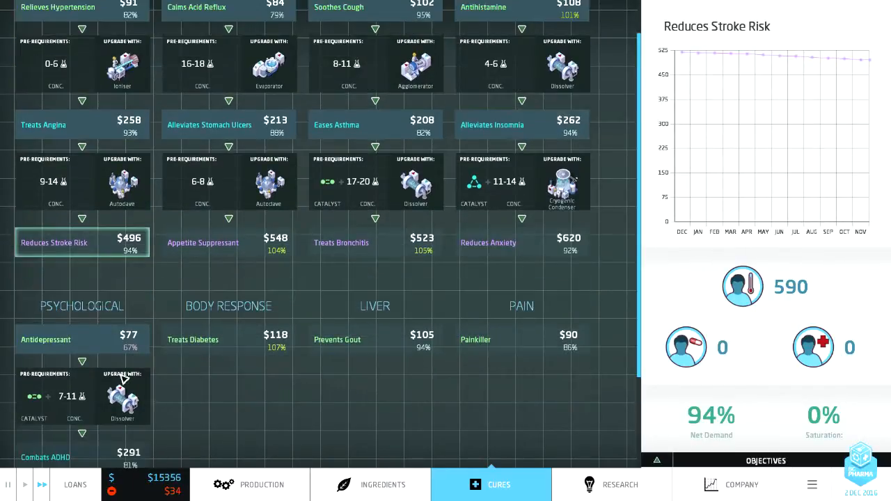
{"action": "scroll", "scroll_direction": "down", "scroll_amount": 3}
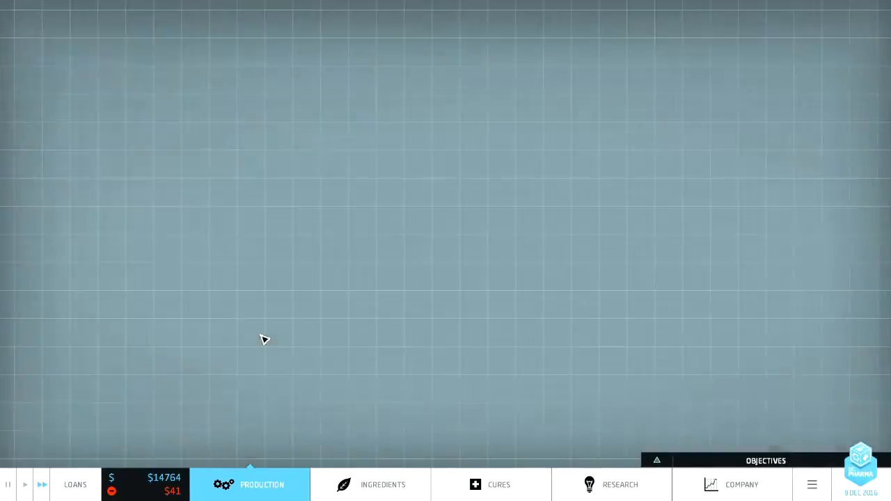
Step: Dismiss the Shaker research-complete notice and bring up the ingredients overview
{"action": "left_click", "coordinate": [262, 485]}
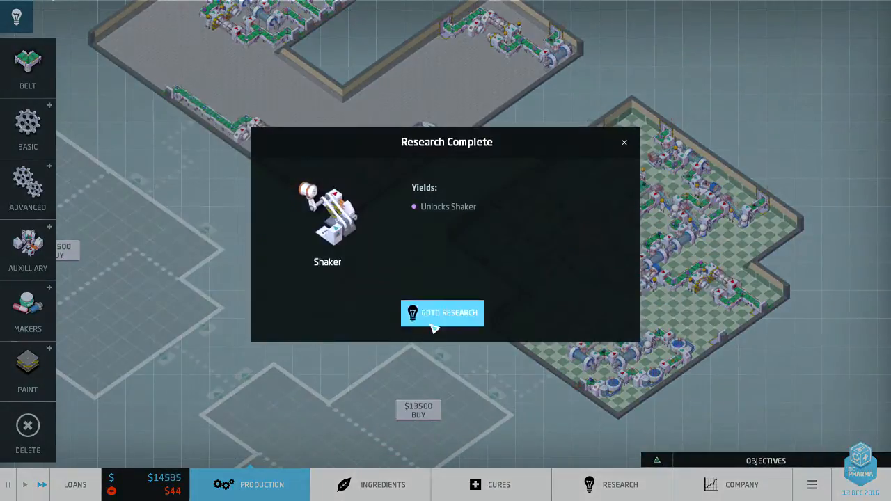
{"action": "left_click", "coordinate": [442, 313]}
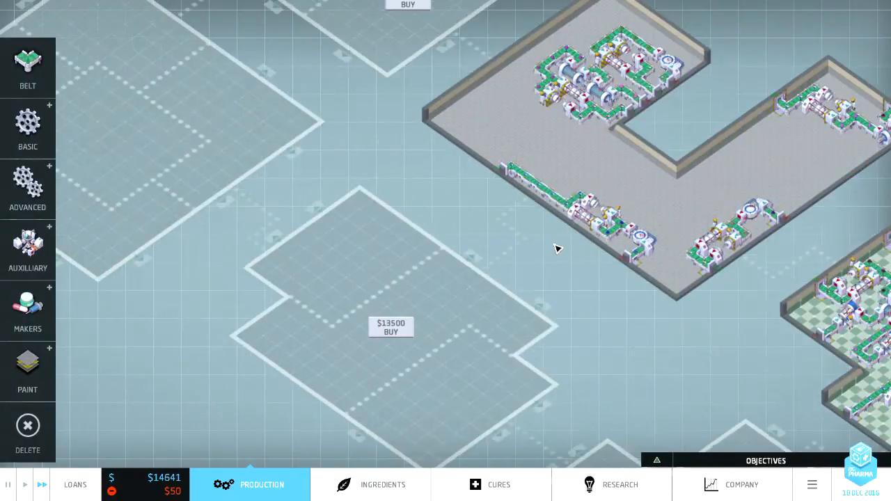
{"action": "left_click", "coordinate": [370, 485]}
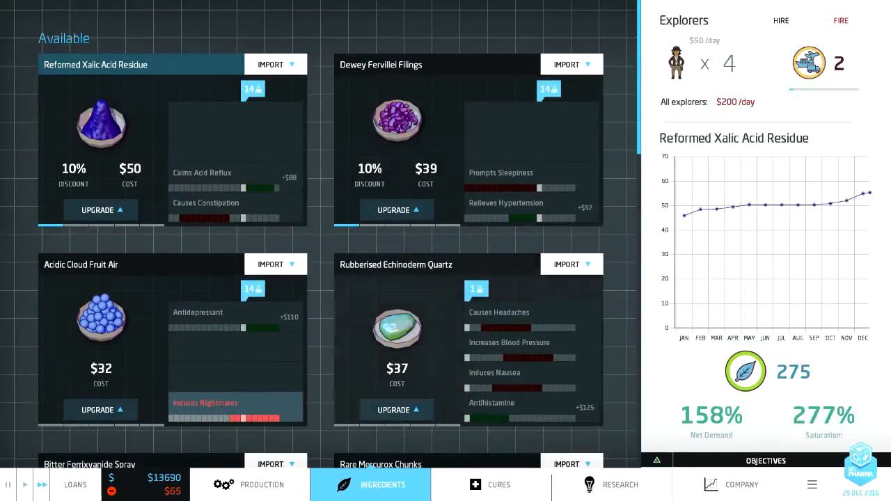
Step: Check Desert Expeditions research progress at 14%, then return to the factory floor
{"action": "left_click", "coordinate": [261, 485]}
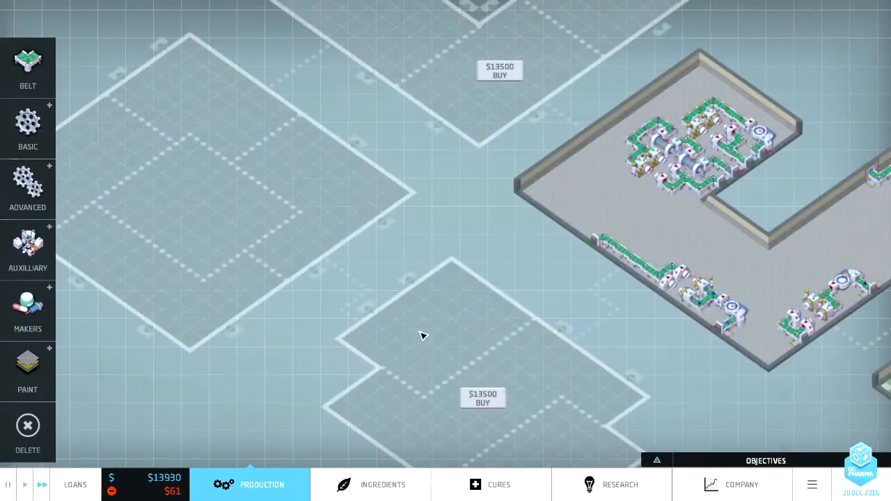
{"action": "left_click", "coordinate": [618, 485]}
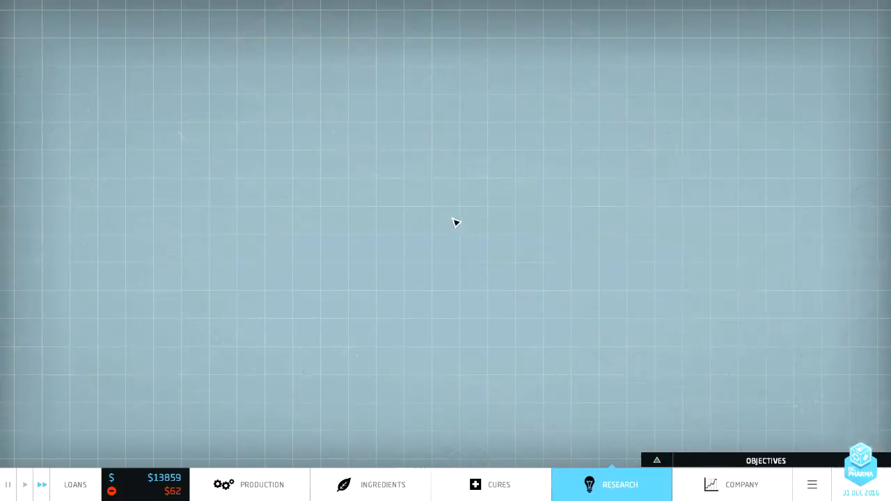
{"action": "left_click", "coordinate": [611, 485]}
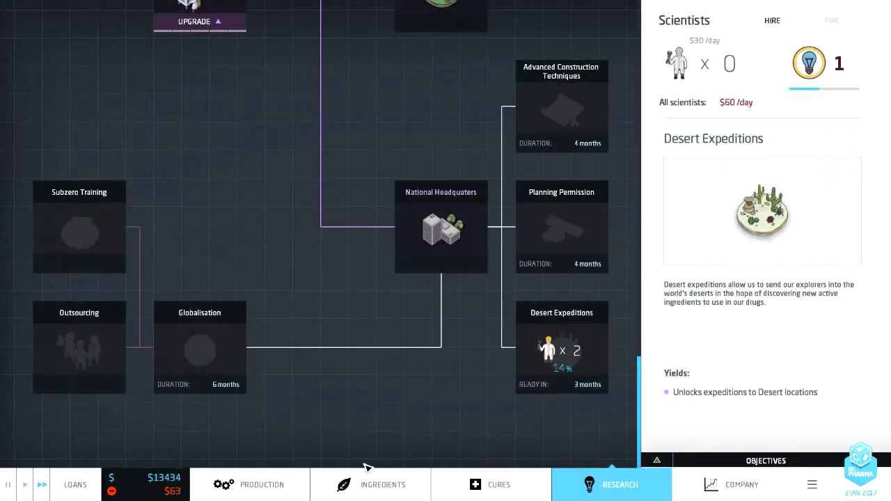
{"action": "left_click", "coordinate": [250, 485]}
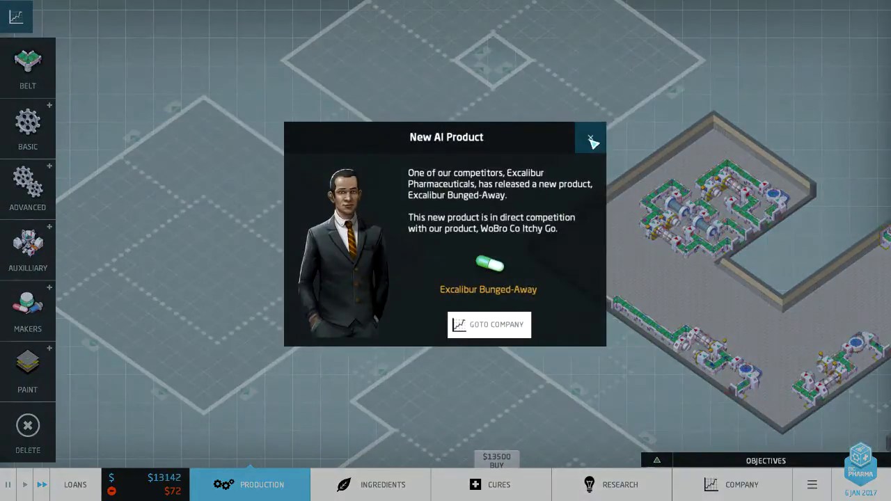
Step: Dismiss the competitor product notice and review loan offers without taking one
{"action": "left_click", "coordinate": [591, 137]}
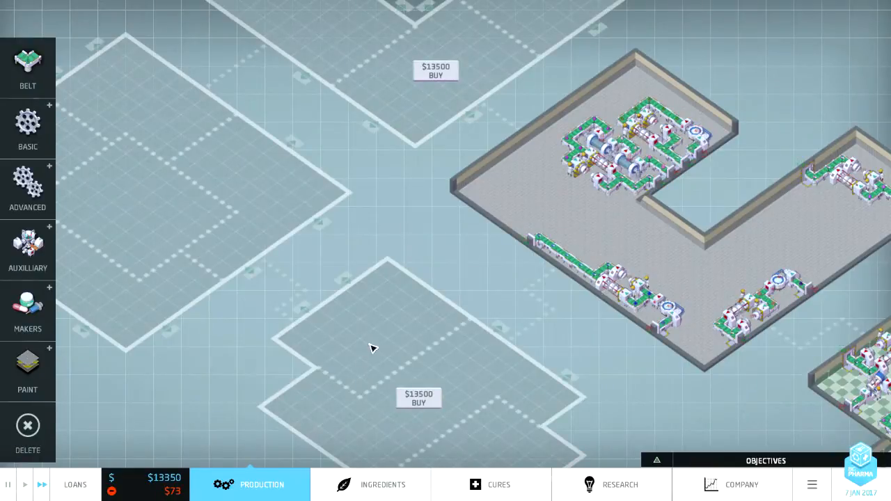
{"action": "left_click", "coordinate": [74, 485]}
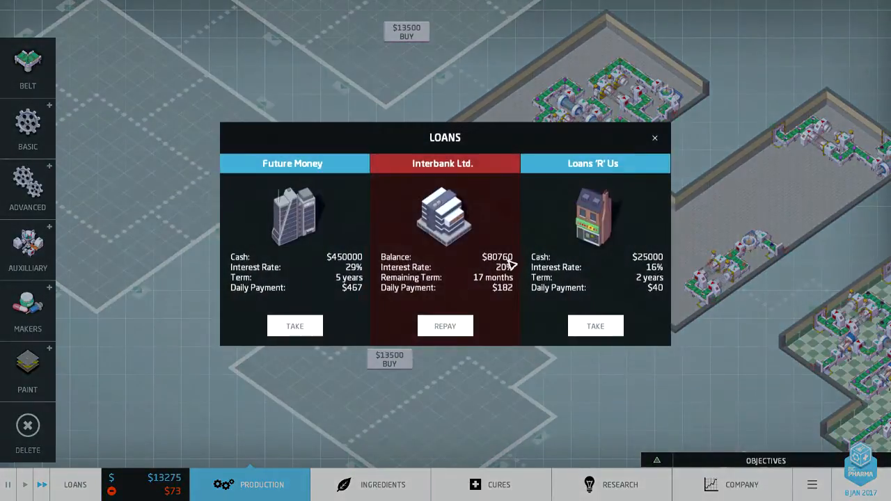
{"action": "left_click", "coordinate": [654, 137]}
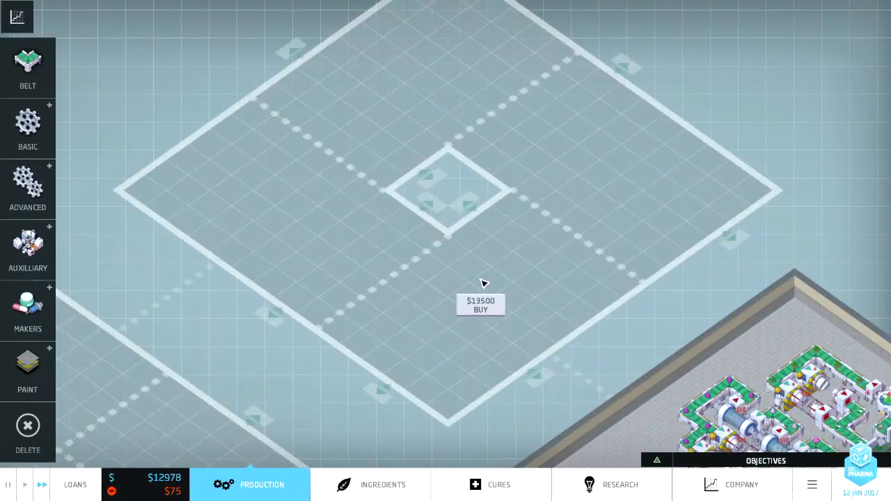
Step: Look around the factory and bring up the company overview
{"action": "left_click", "coordinate": [480, 305]}
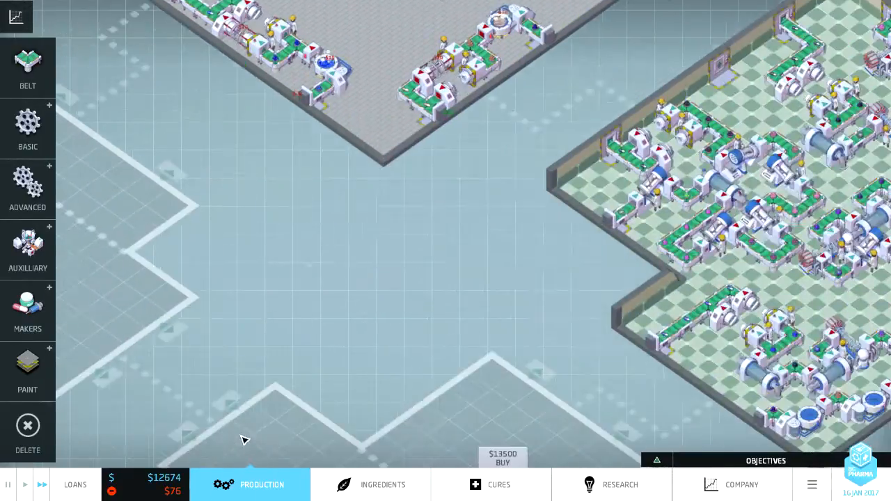
{"action": "left_click", "coordinate": [619, 485]}
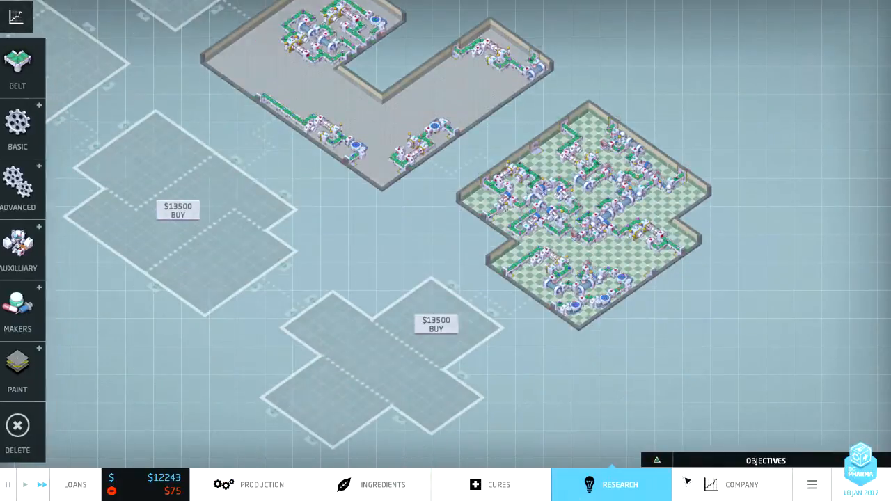
{"action": "left_click", "coordinate": [731, 485]}
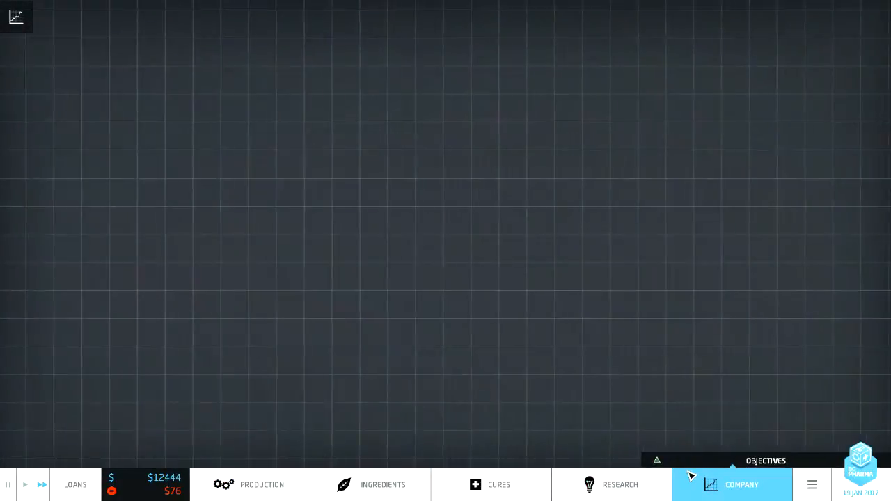
Step: Review WoBro Co's nine products and $44,878 yearly profit, then return to the factory
{"action": "left_click", "coordinate": [732, 485]}
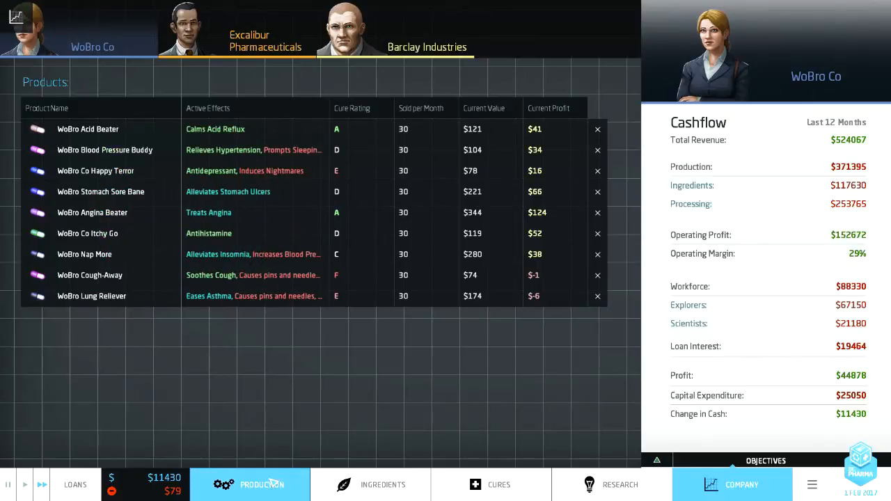
{"action": "left_click", "coordinate": [262, 485]}
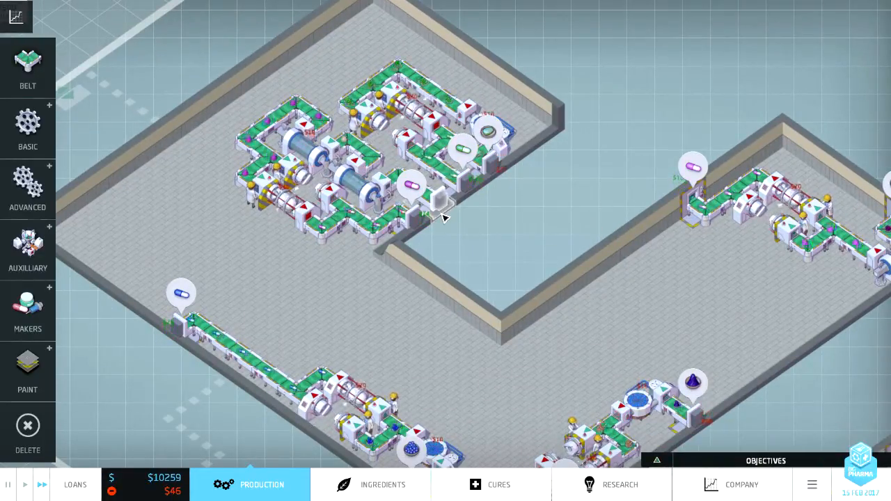
Step: Scroll ingredients to the undiscovered locations, confirm Desert Expeditions at 61%, then return to production
{"action": "left_click", "coordinate": [382, 485]}
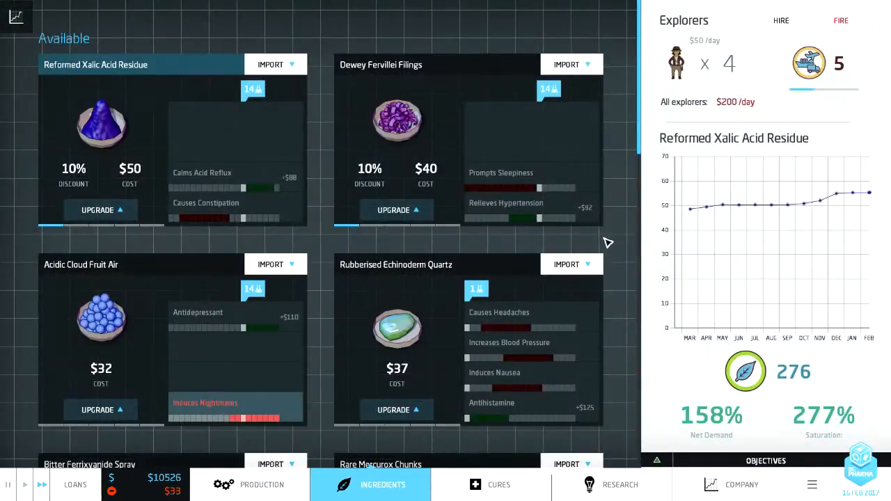
{"action": "scroll", "scroll_direction": "down", "scroll_amount": 3}
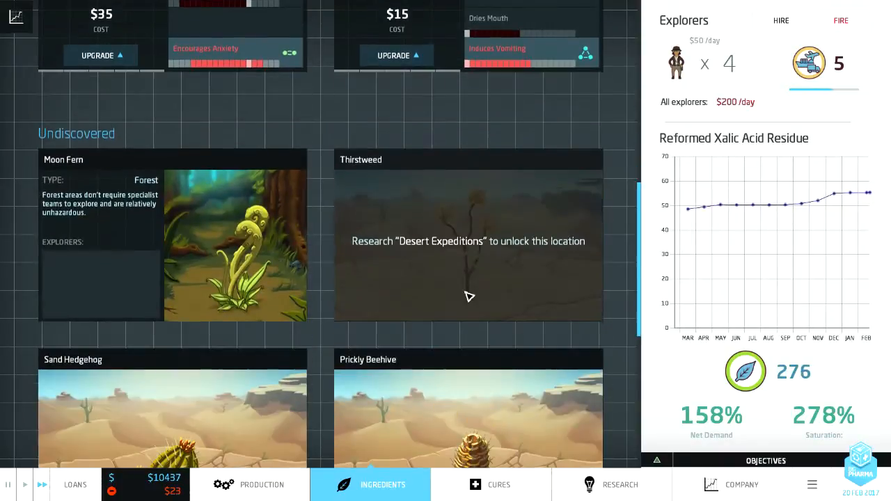
{"action": "scroll", "scroll_direction": "down", "scroll_amount": 3}
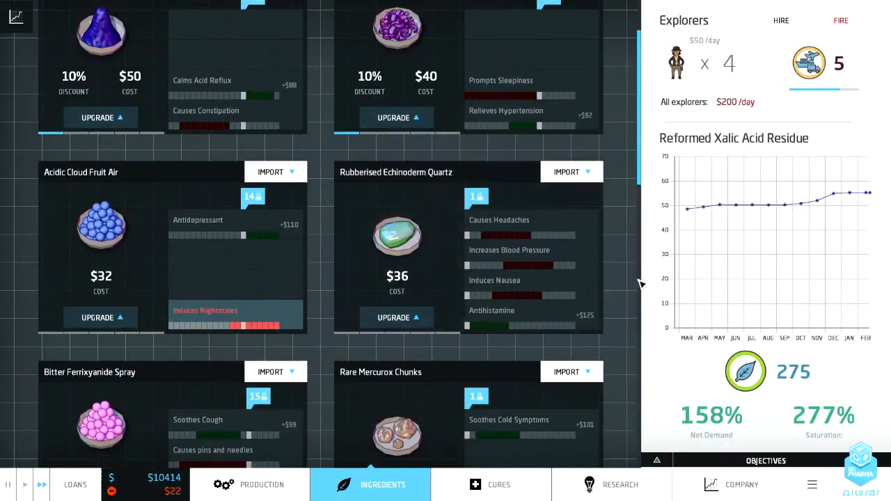
{"action": "left_click", "coordinate": [499, 485]}
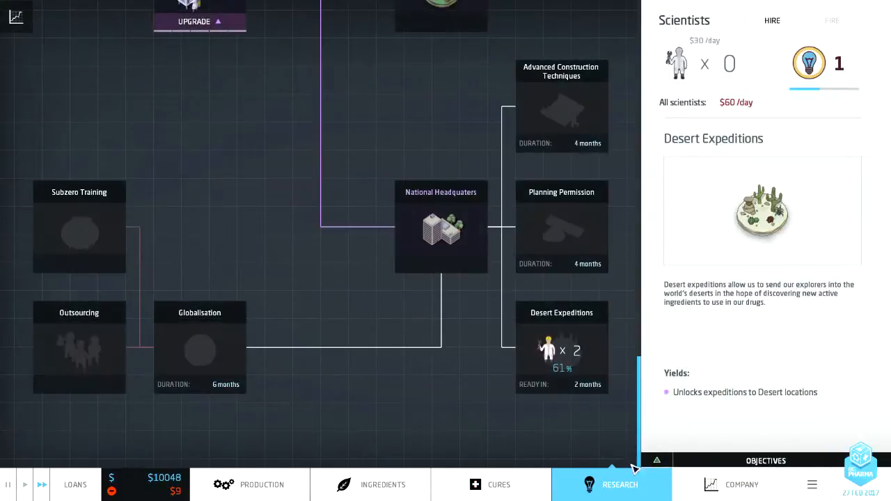
{"action": "left_click", "coordinate": [741, 485]}
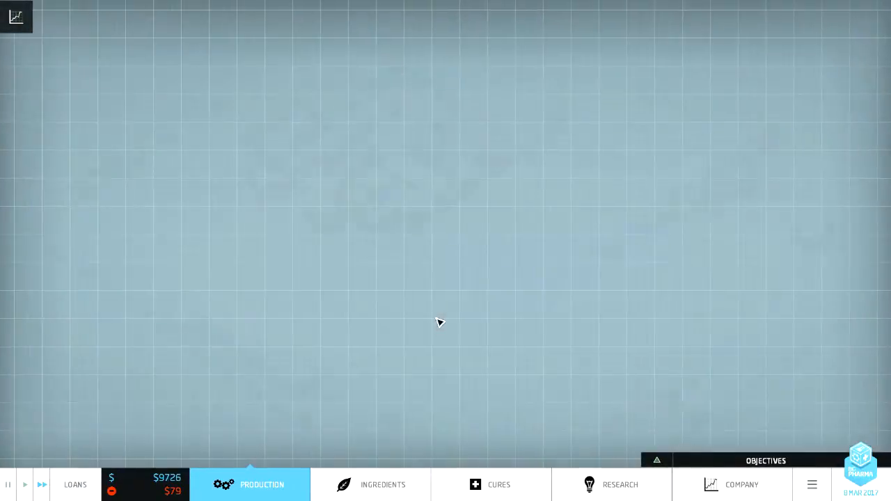
Step: Switch from the factory floor to the ingredients overview, now with 7 ingredient points
{"action": "left_click", "coordinate": [262, 485]}
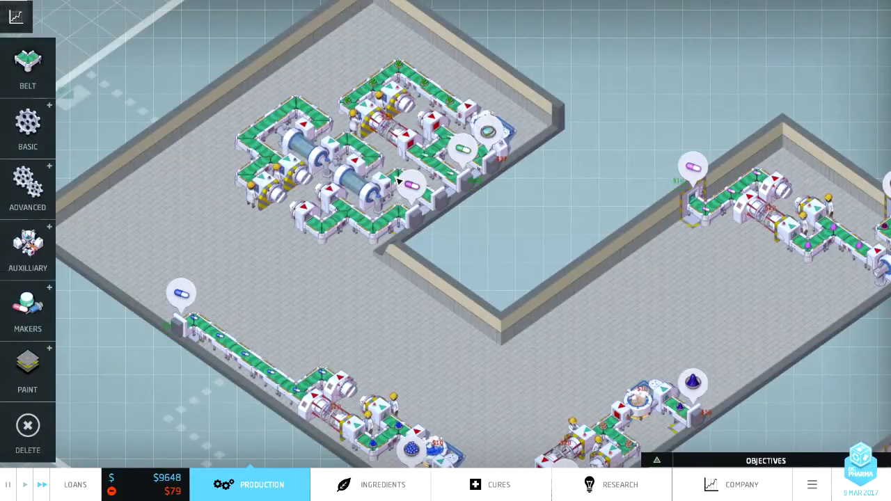
{"action": "left_click", "coordinate": [370, 485]}
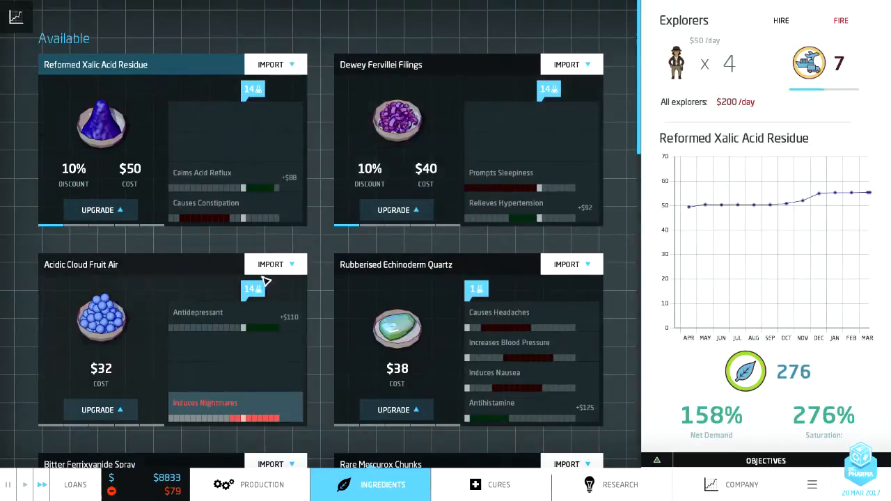
Step: Upgrade discounts on Dewey Fervillei Filings and Reformed Xalic Acid Residue to 20%
{"action": "left_click", "coordinate": [101, 210]}
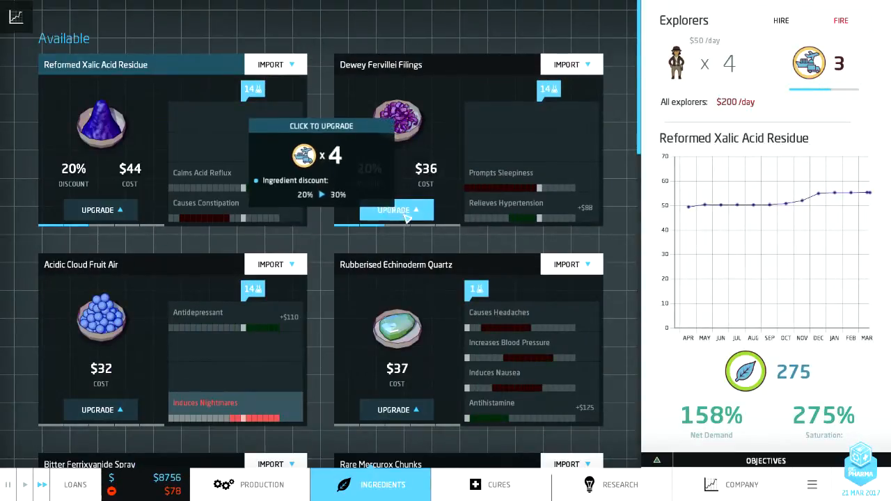
{"action": "scroll", "scroll_direction": "down", "scroll_amount": 3}
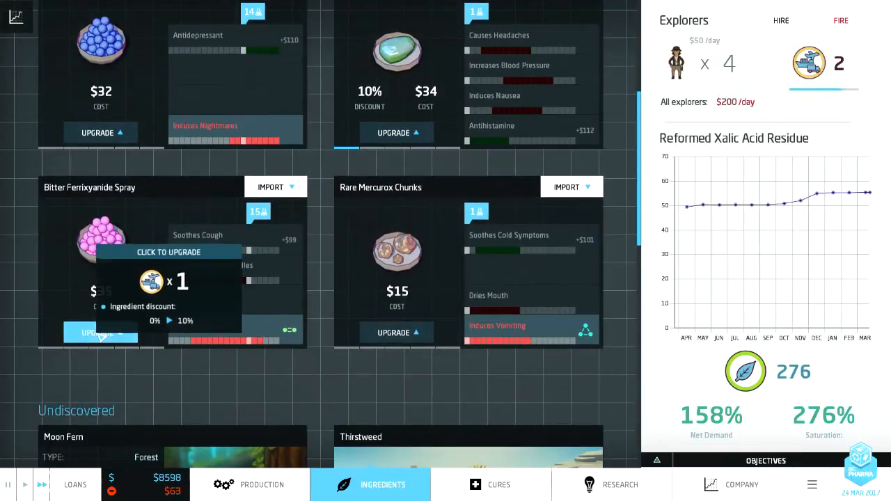
{"action": "left_click", "coordinate": [100, 333]}
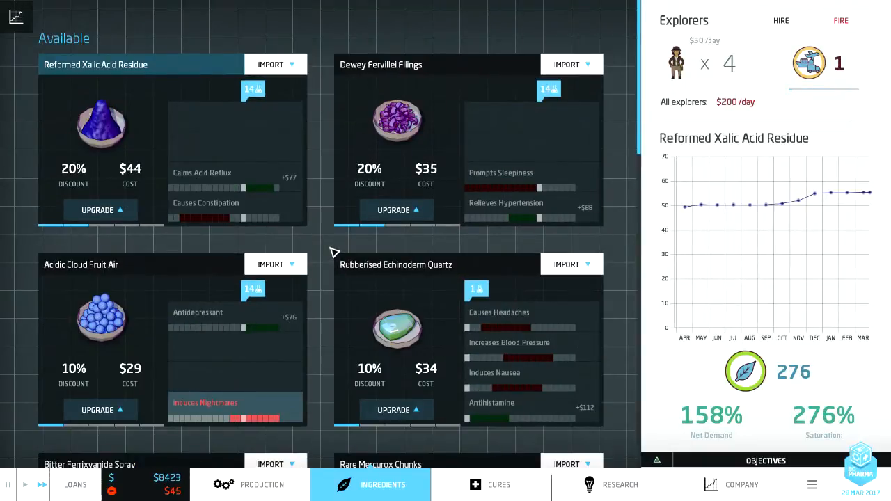
{"action": "scroll", "scroll_direction": "down", "scroll_amount": 3}
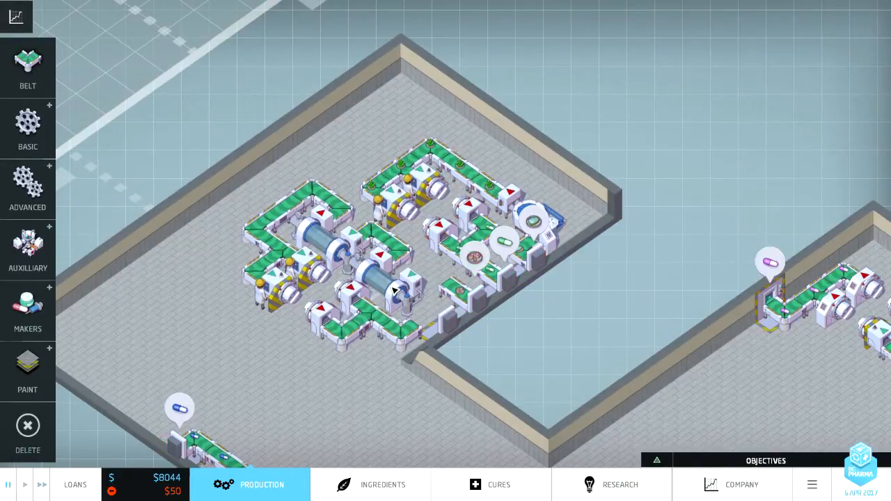
Step: Sell a dissolver machine from the upper-left line and browse the Advanced machine category
{"action": "left_click", "coordinate": [383, 285]}
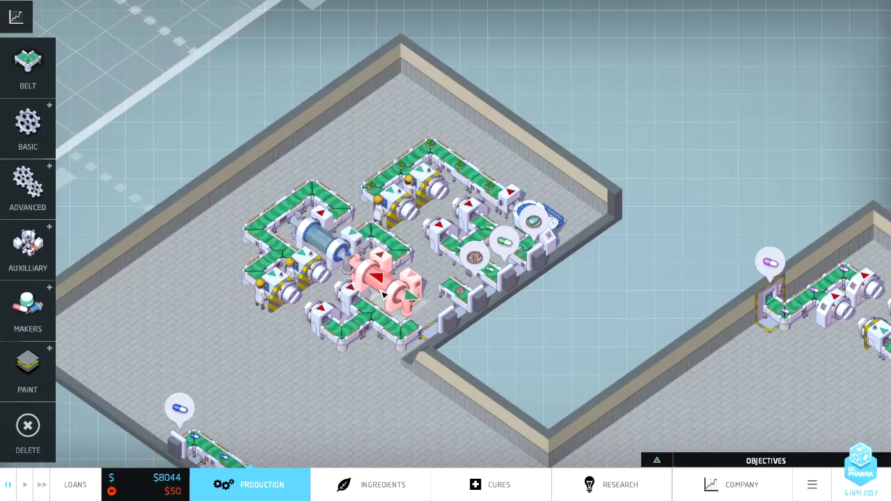
{"action": "left_click", "coordinate": [376, 286]}
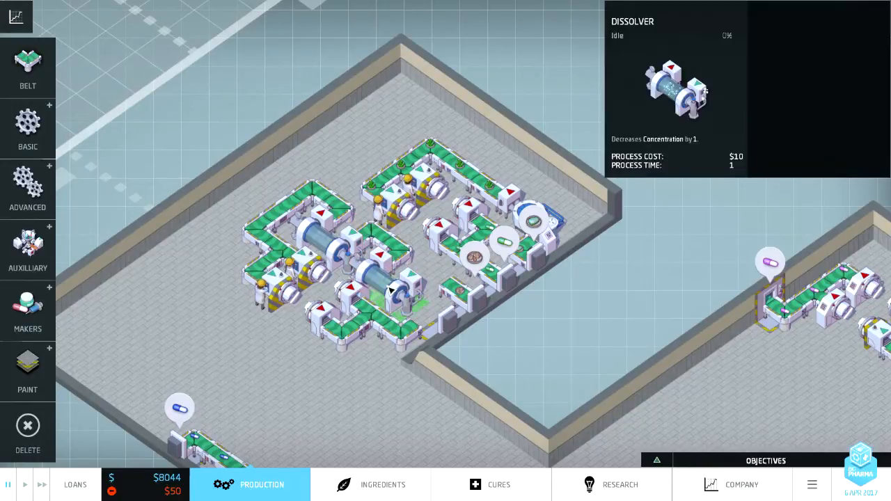
{"action": "right_click", "coordinate": [394, 289]}
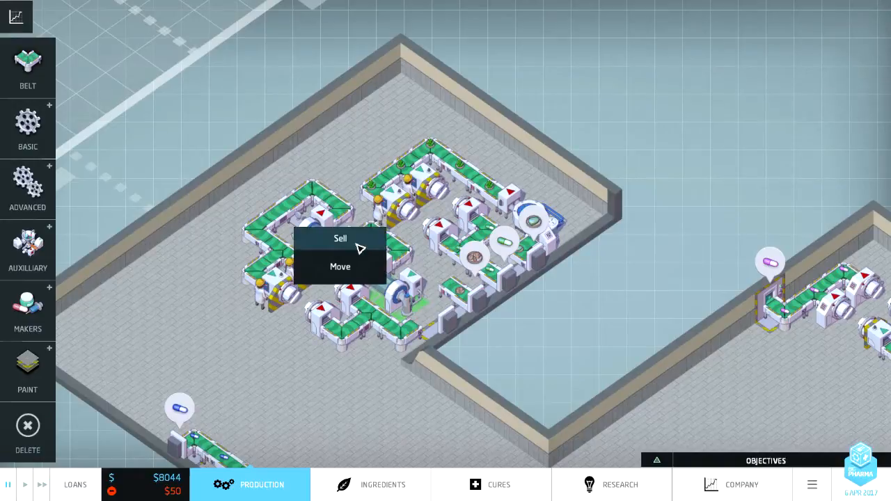
{"action": "left_click", "coordinate": [341, 239]}
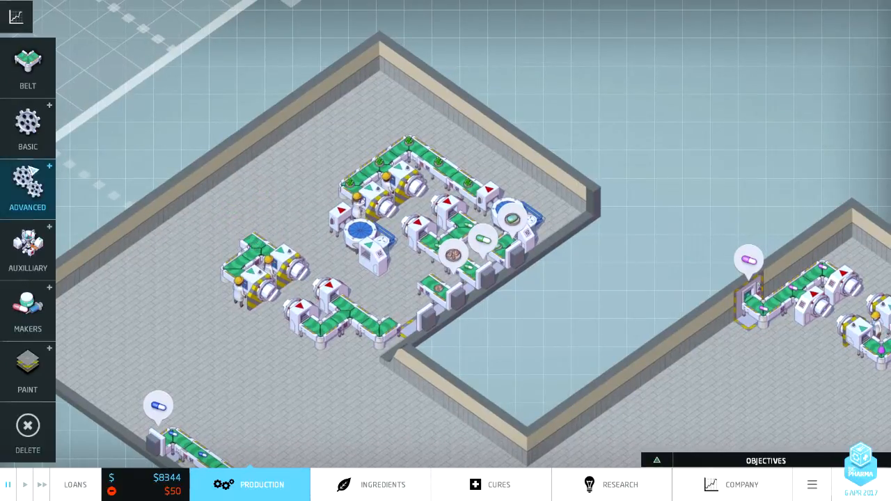
{"action": "left_click", "coordinate": [27, 128]}
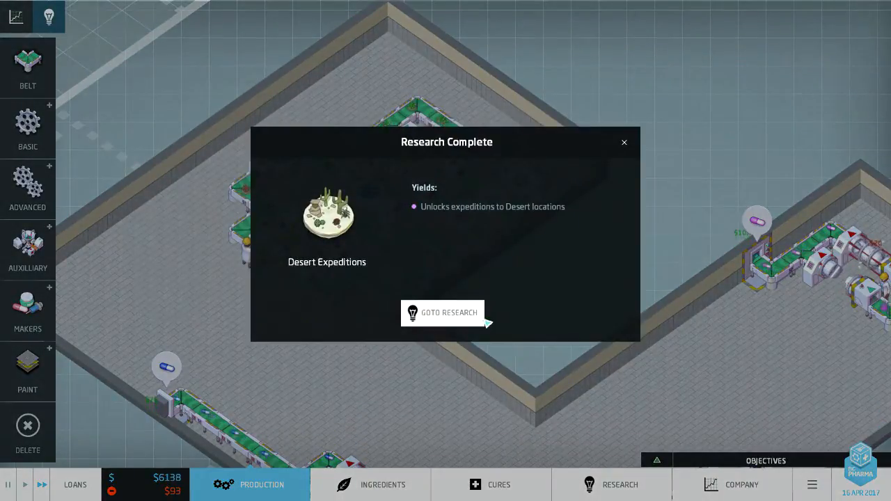
Step: Assign scientists to Desert Expeditions and Planning Permission, then name the product WoBro Cold Beater
{"action": "left_click", "coordinate": [442, 312]}
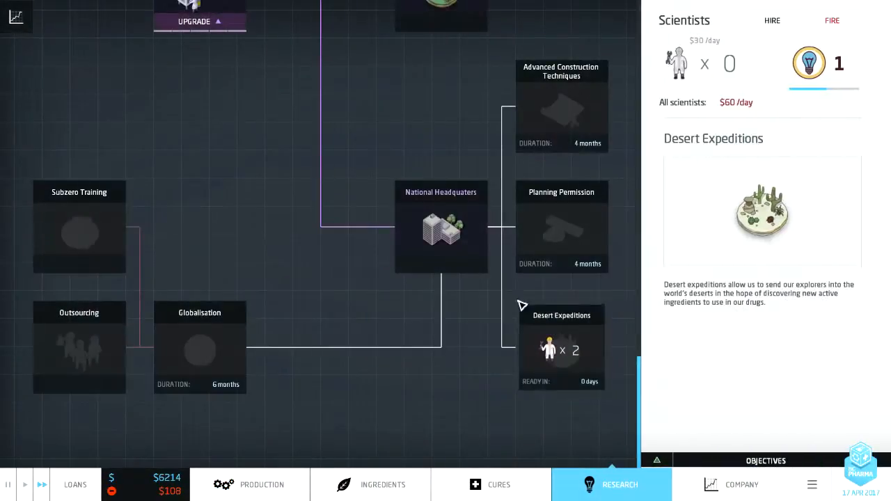
{"action": "left_click", "coordinate": [561, 226]}
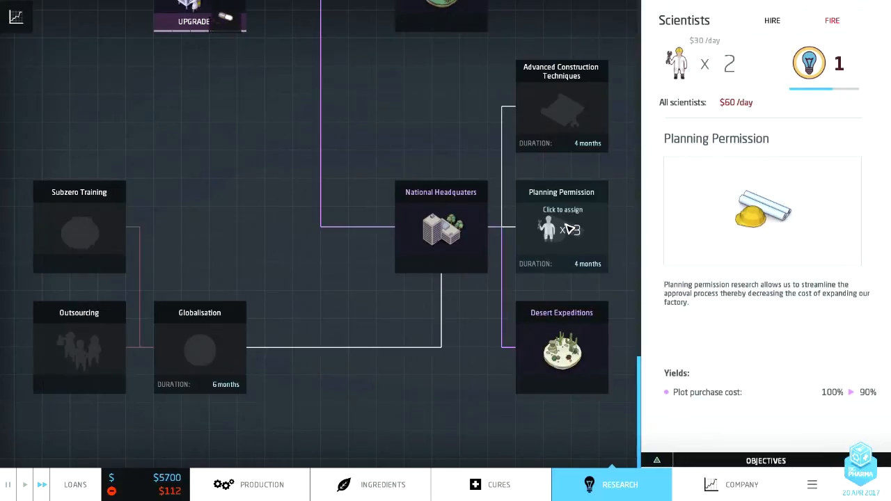
{"action": "left_click", "coordinate": [549, 229]}
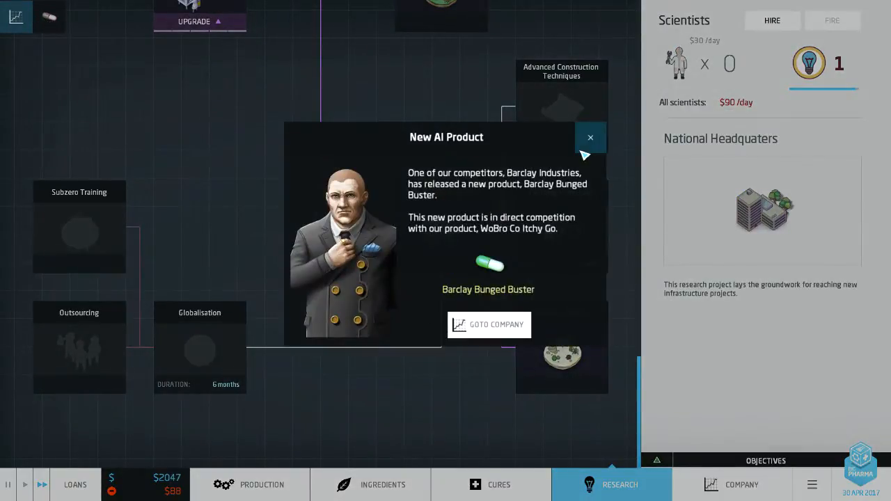
{"action": "left_click", "coordinate": [590, 137]}
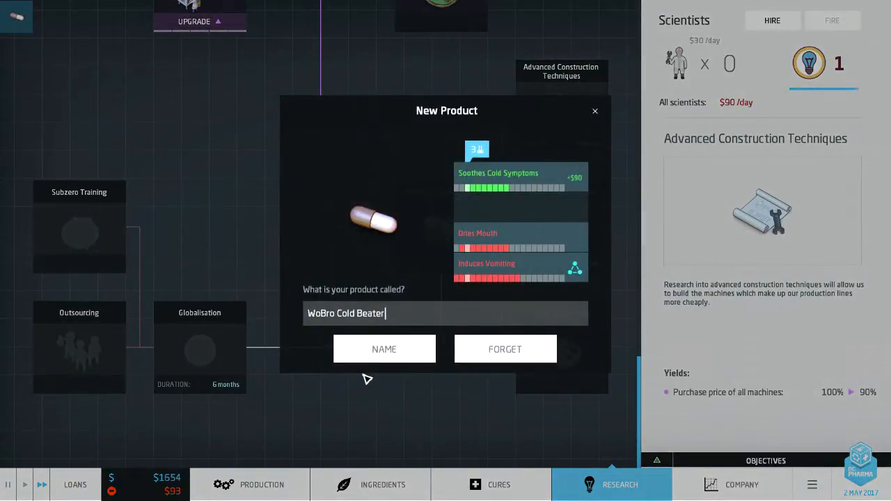
{"action": "left_click", "coordinate": [383, 349]}
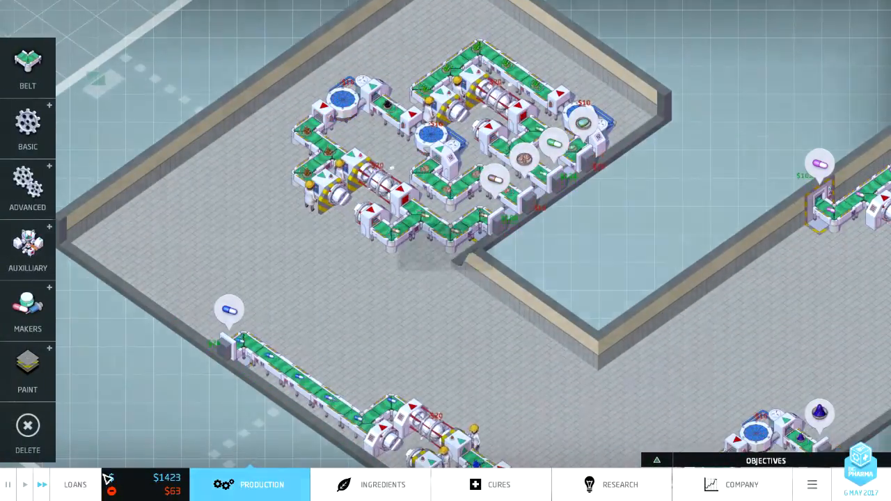
Step: Take the $450,000 Future Money loan and repay the Interbank Ltd. loan in full
{"action": "left_click", "coordinate": [75, 485]}
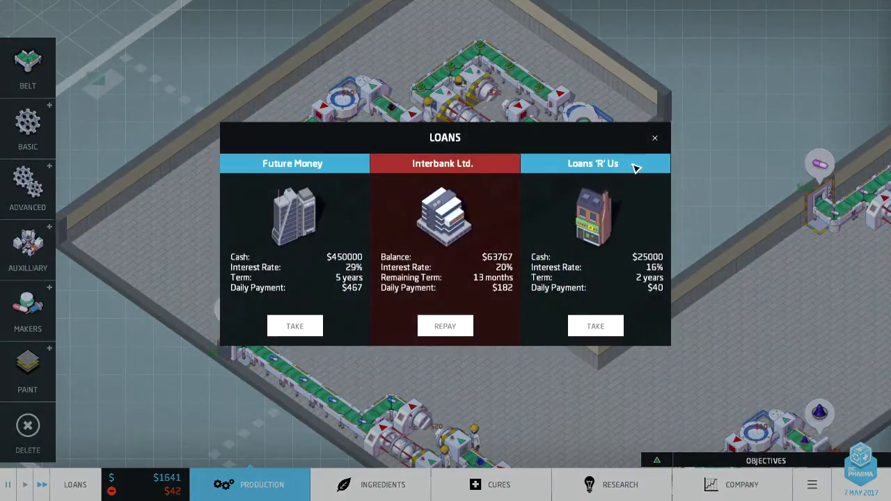
{"action": "mouse_move", "coordinate": [658, 198]}
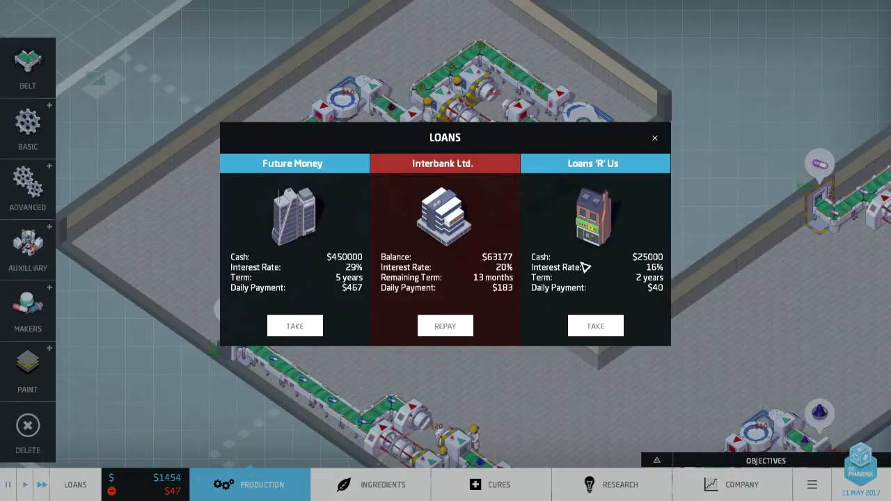
{"action": "left_click", "coordinate": [295, 325]}
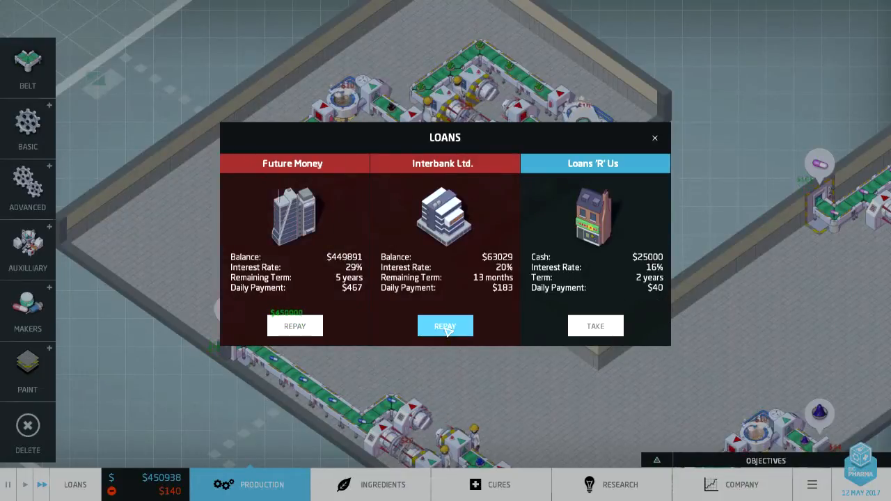
{"action": "left_click", "coordinate": [445, 326]}
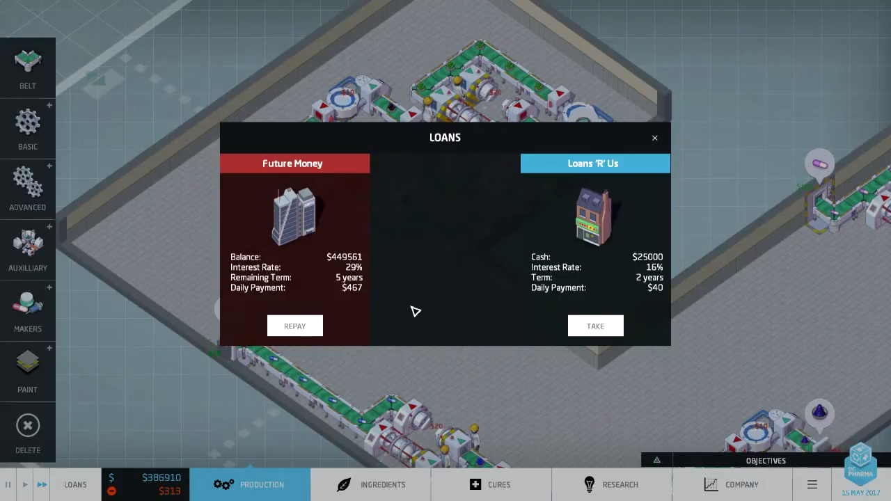
{"action": "left_click", "coordinate": [654, 137]}
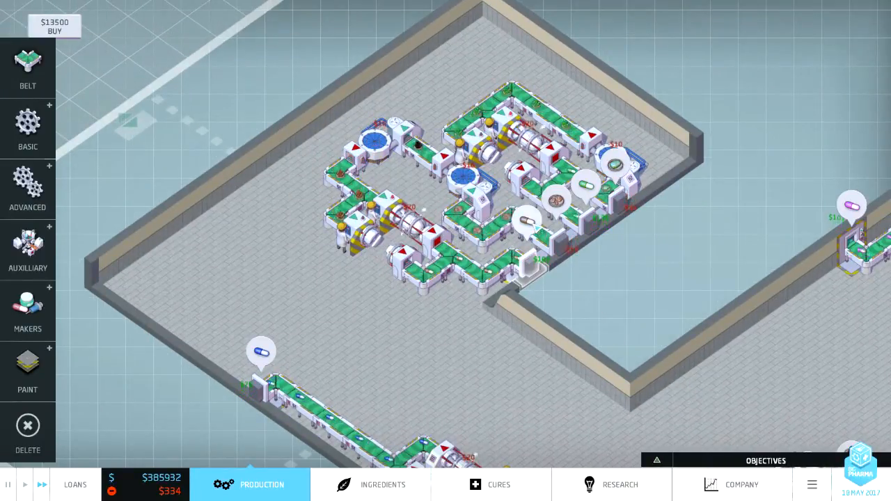
Step: Check WoBro Cold Beater's $52 profit, review the company lineup, then show the research tree
{"action": "left_click", "coordinate": [527, 221]}
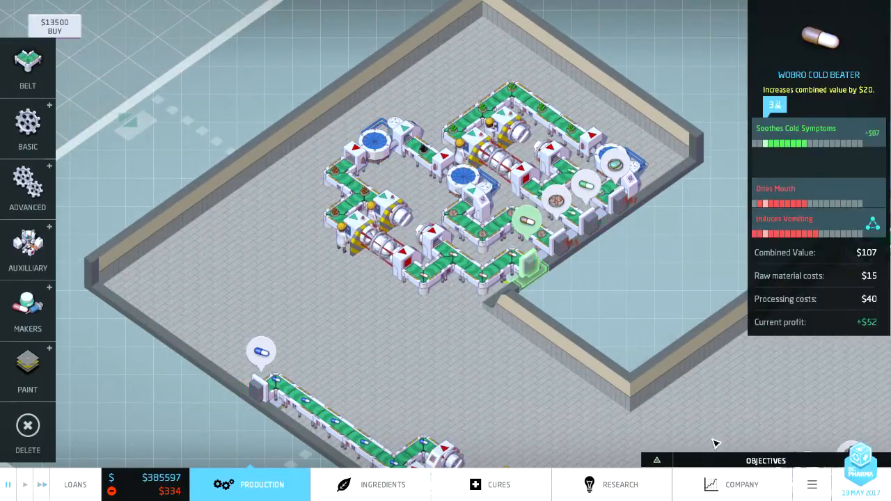
{"action": "left_click", "coordinate": [741, 485]}
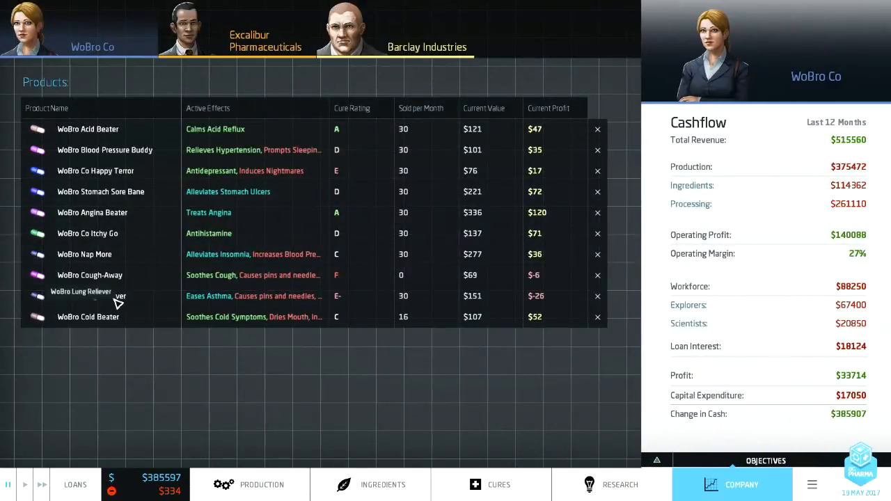
{"action": "mouse_move", "coordinate": [333, 351]}
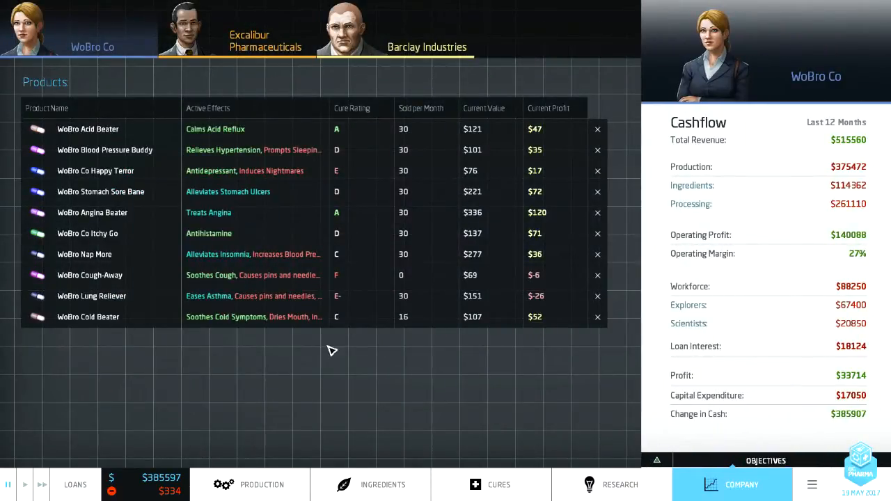
{"action": "mouse_move", "coordinate": [493, 326]}
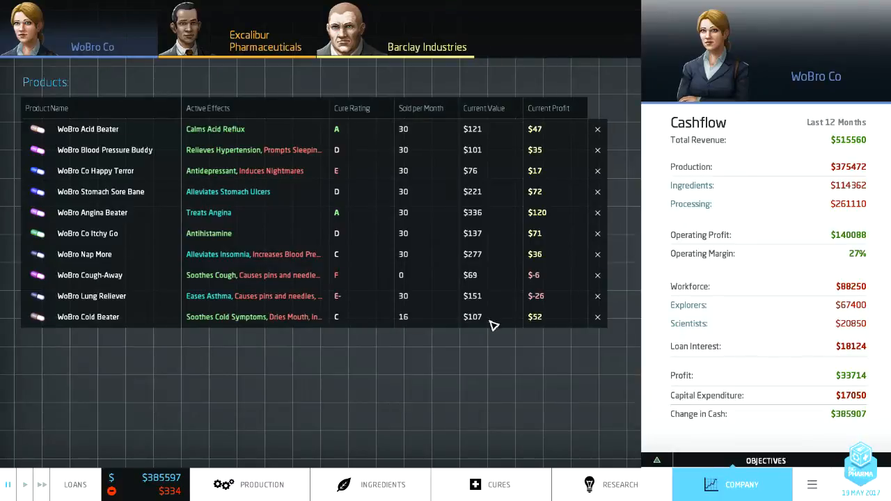
{"action": "mouse_move", "coordinate": [386, 456]}
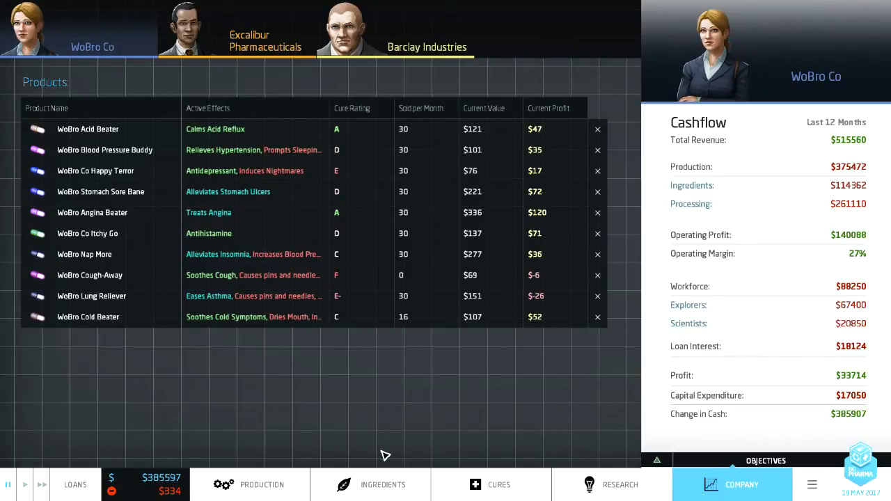
{"action": "mouse_move", "coordinate": [389, 460]}
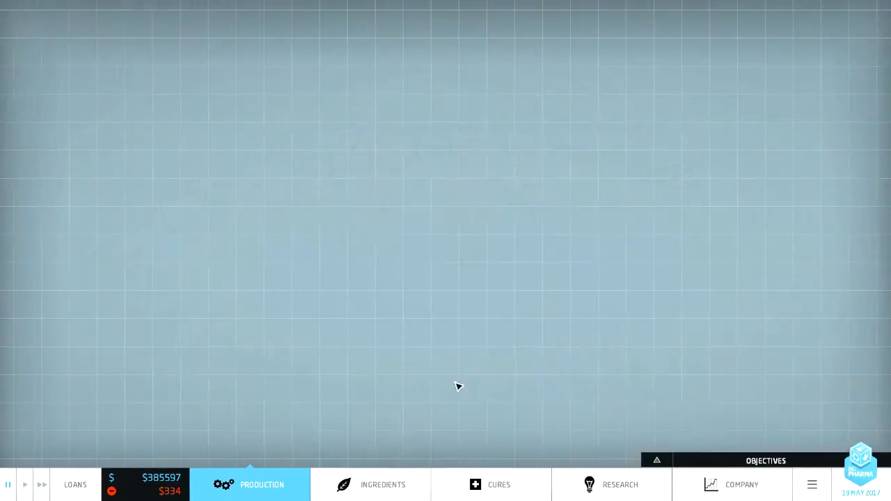
{"action": "left_click", "coordinate": [261, 484]}
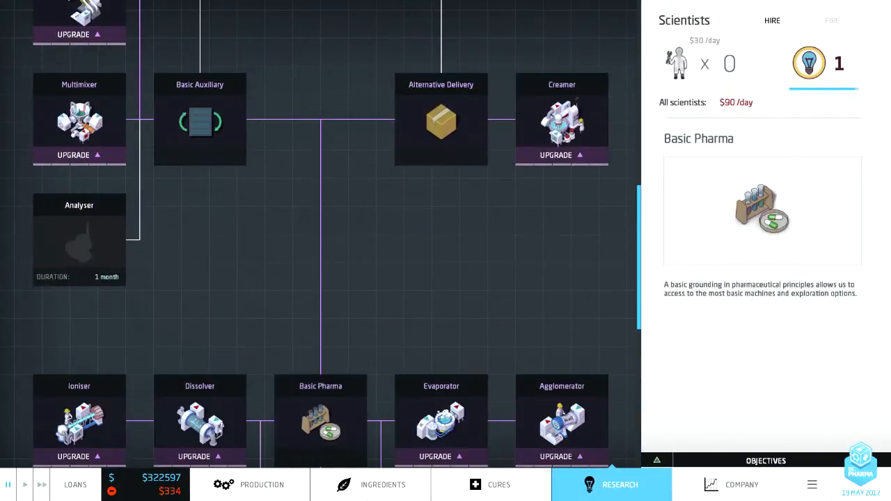
Step: Upgrade Reformed Xalic Acid Residue to a 30% discount and browse the undiscovered desert ingredients
{"action": "left_click", "coordinate": [369, 485]}
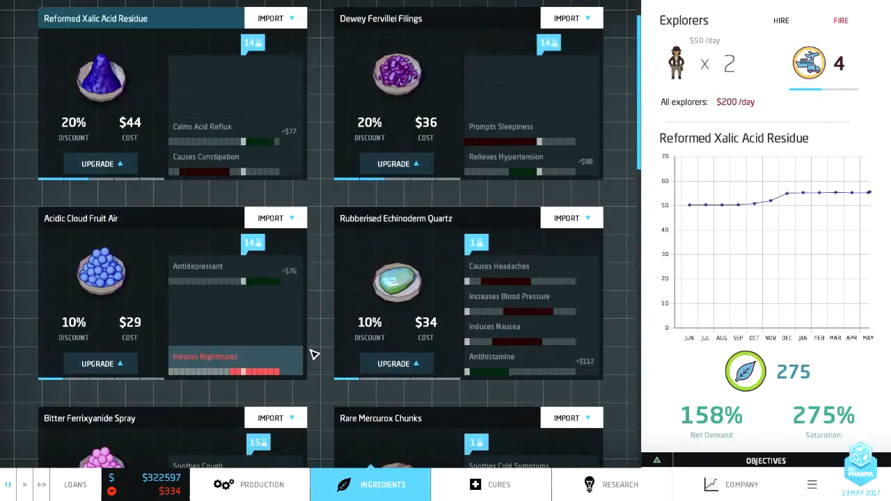
{"action": "mouse_move", "coordinate": [395, 163]}
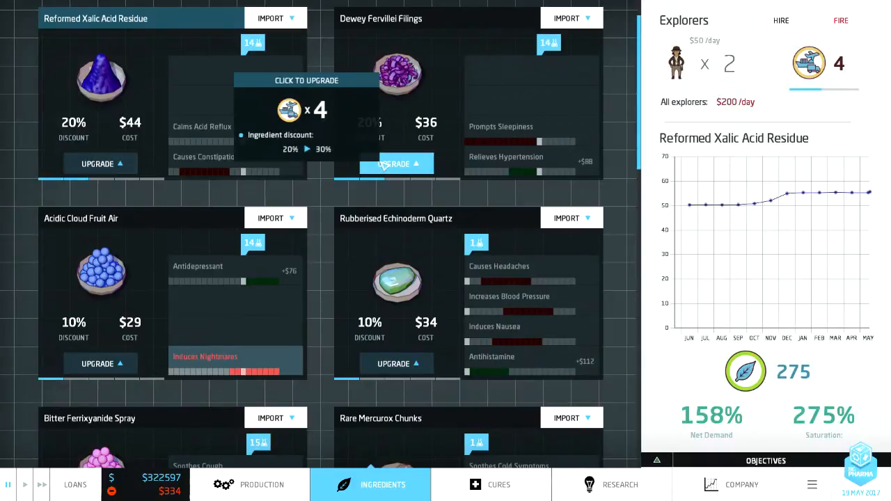
{"action": "scroll", "scroll_direction": "down", "scroll_amount": 3}
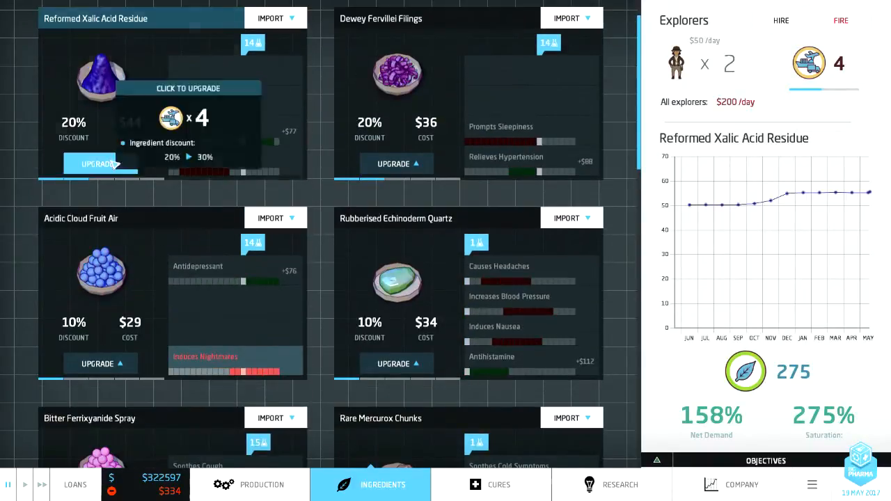
{"action": "left_click", "coordinate": [100, 163]}
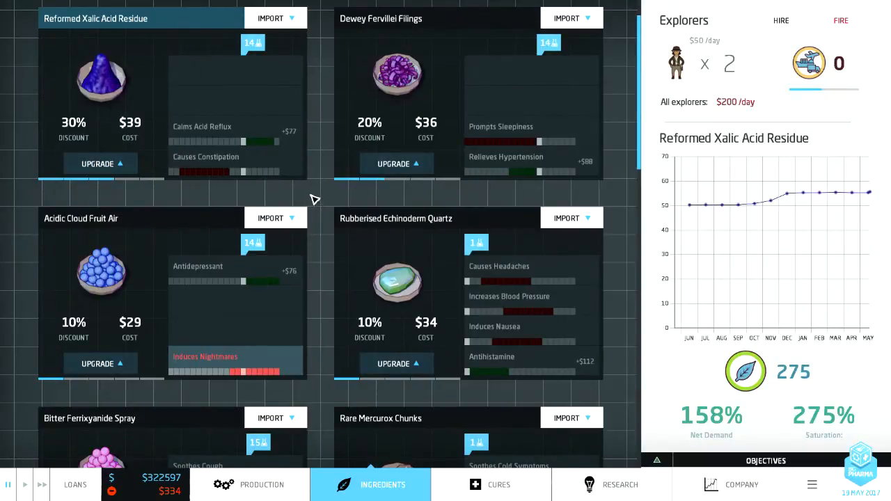
{"action": "scroll", "scroll_direction": "down", "scroll_amount": 3}
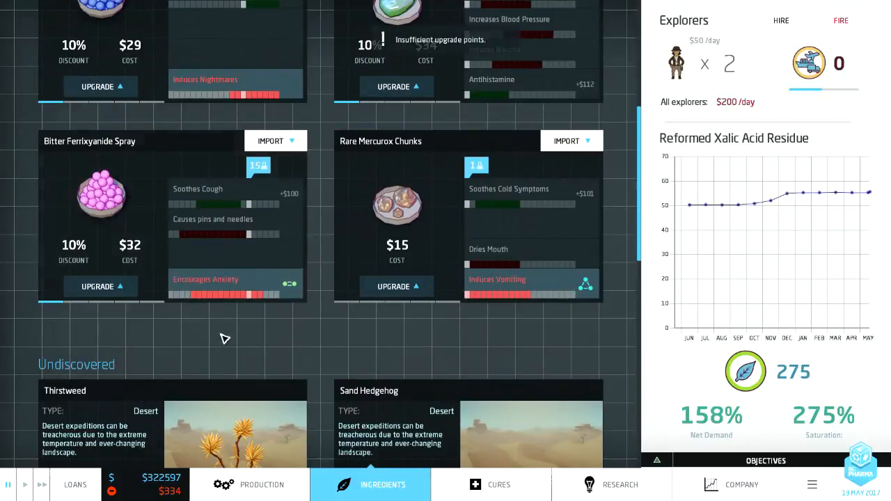
{"action": "scroll", "scroll_direction": "down", "scroll_amount": 3}
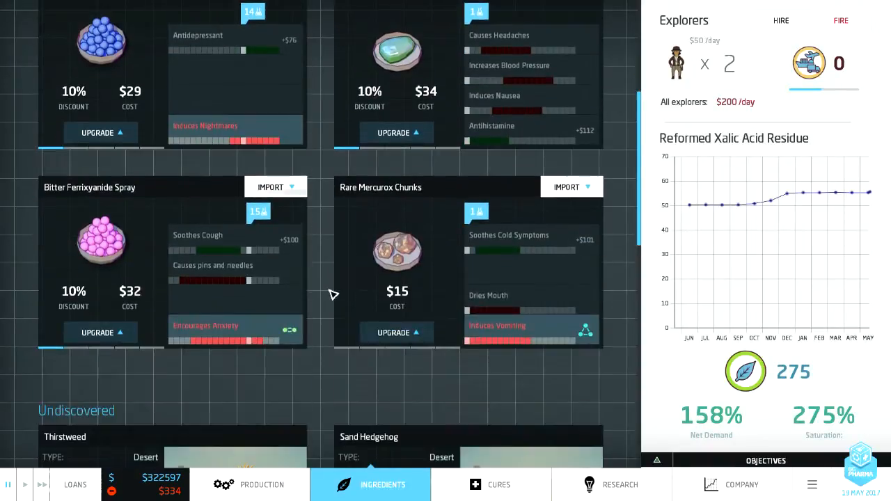
{"action": "scroll", "scroll_direction": "down", "scroll_amount": 3}
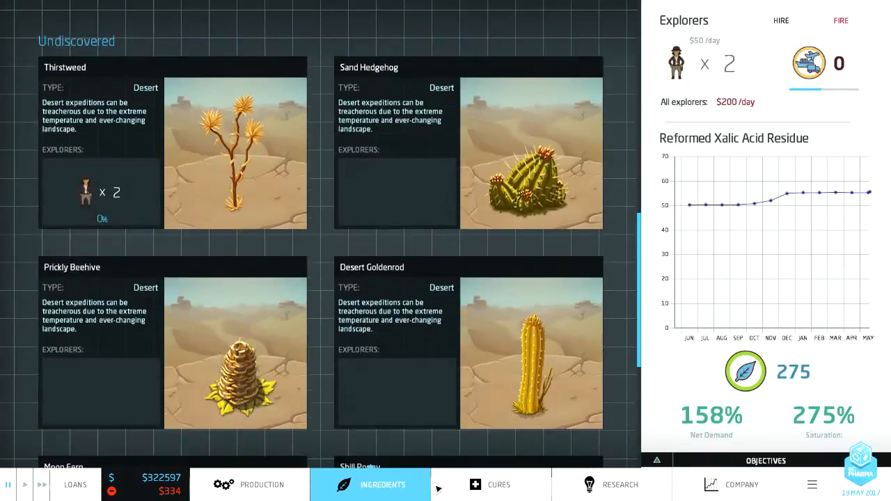
{"action": "left_click", "coordinate": [491, 484]}
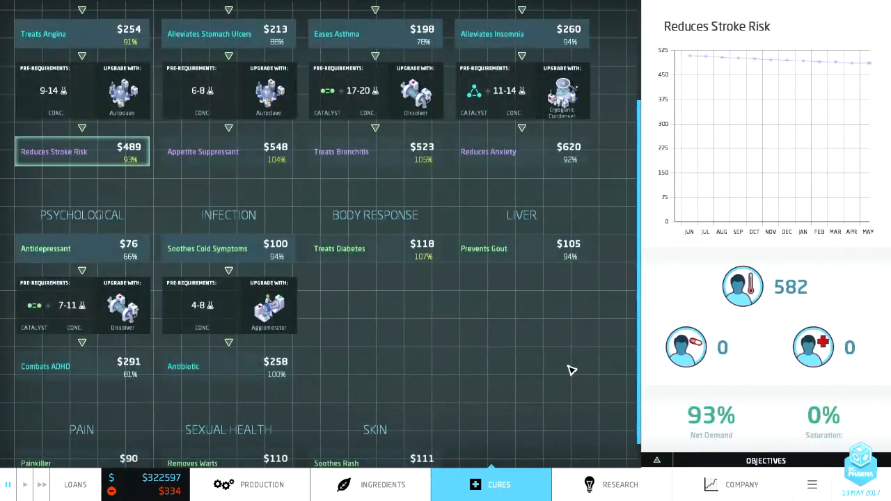
Step: Review WoBro Co's ten products earning $33,714 yearly, then go back to the factory floor
{"action": "left_click", "coordinate": [741, 485]}
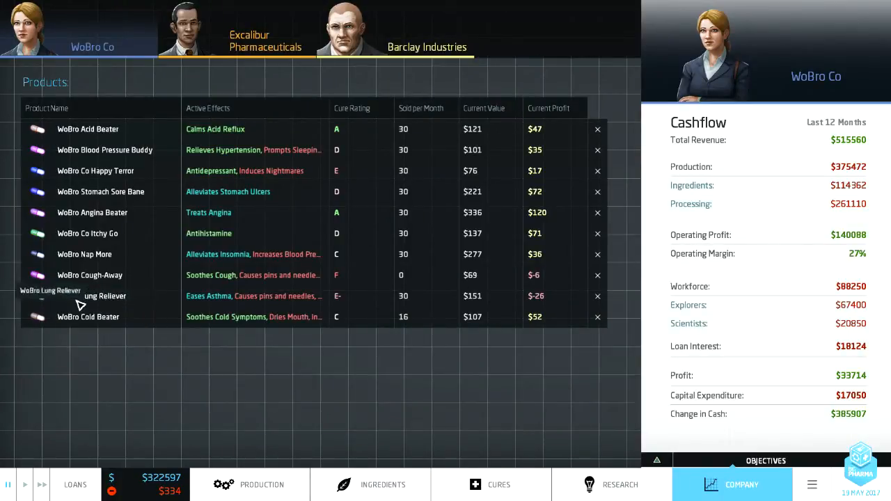
{"action": "mouse_move", "coordinate": [271, 444]}
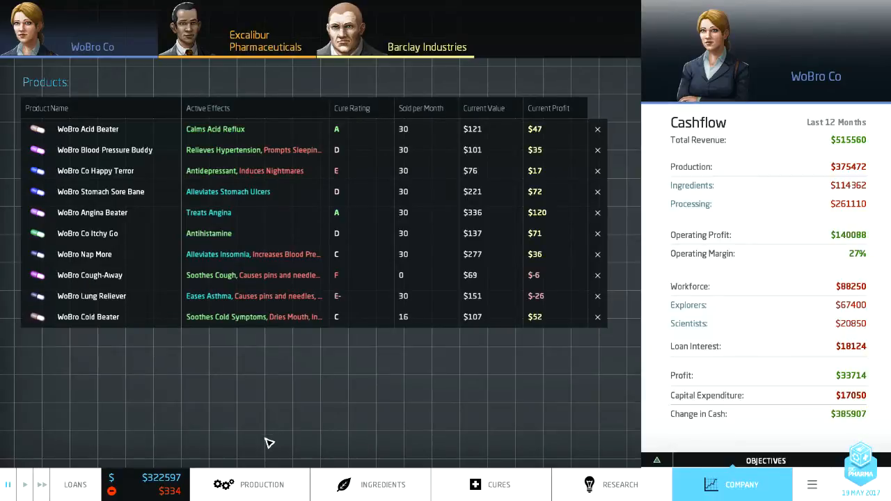
{"action": "left_click", "coordinate": [249, 485]}
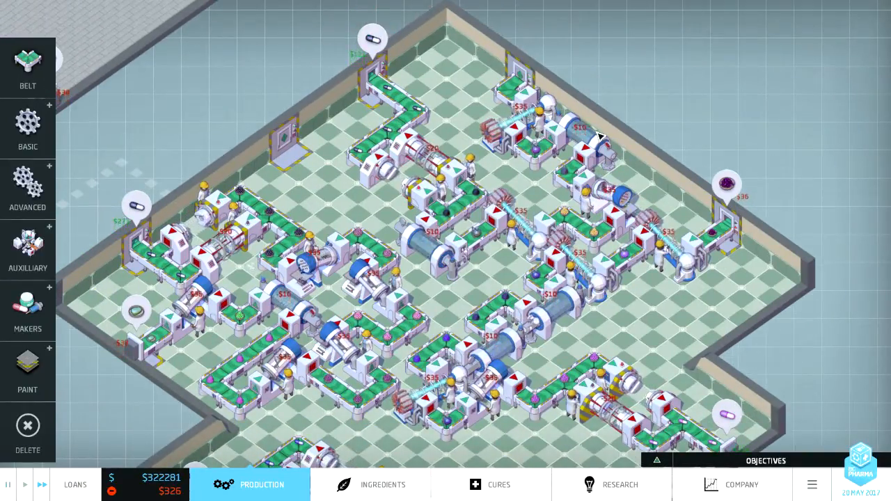
Step: Upgrade the Ioniser to cut its process cost from $35 to $32, and start a Dissolver upgrade
{"action": "left_click", "coordinate": [618, 484]}
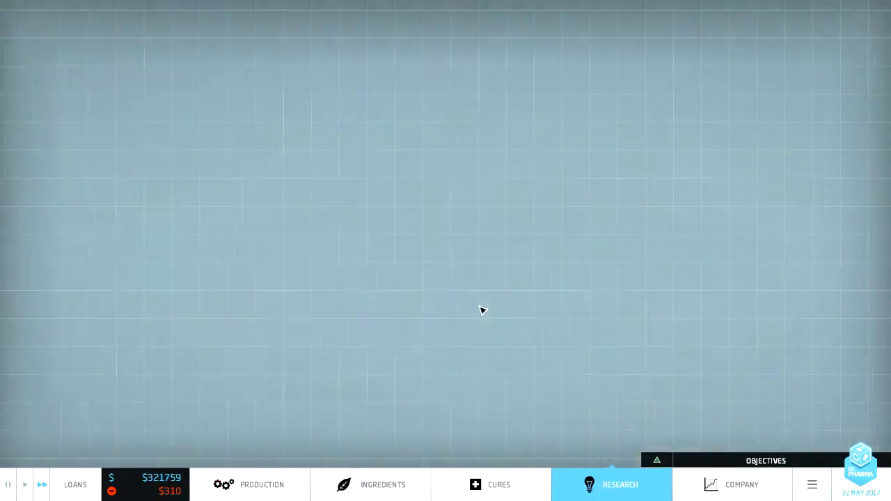
{"action": "left_click", "coordinate": [611, 485]}
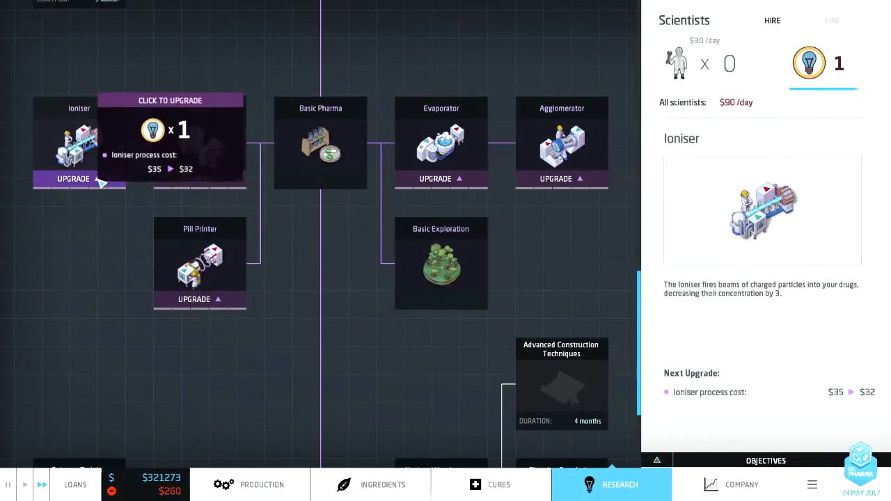
{"action": "left_click", "coordinate": [200, 143]}
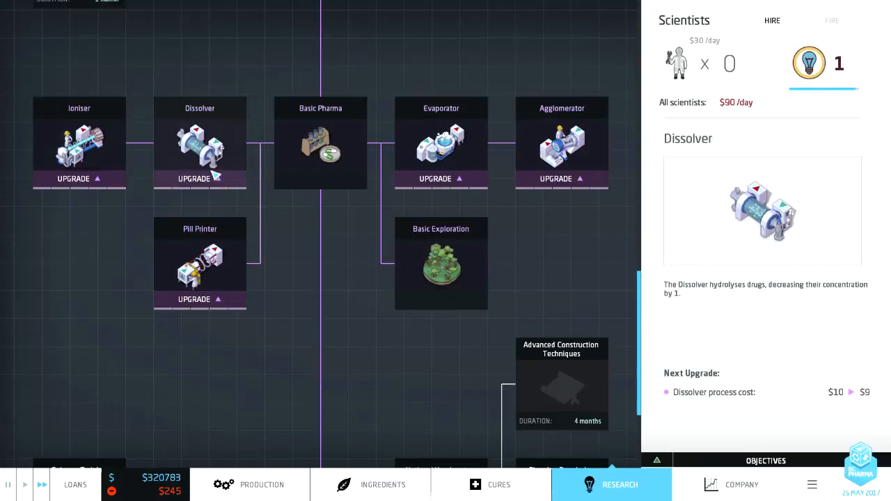
{"action": "left_click", "coordinate": [320, 143]}
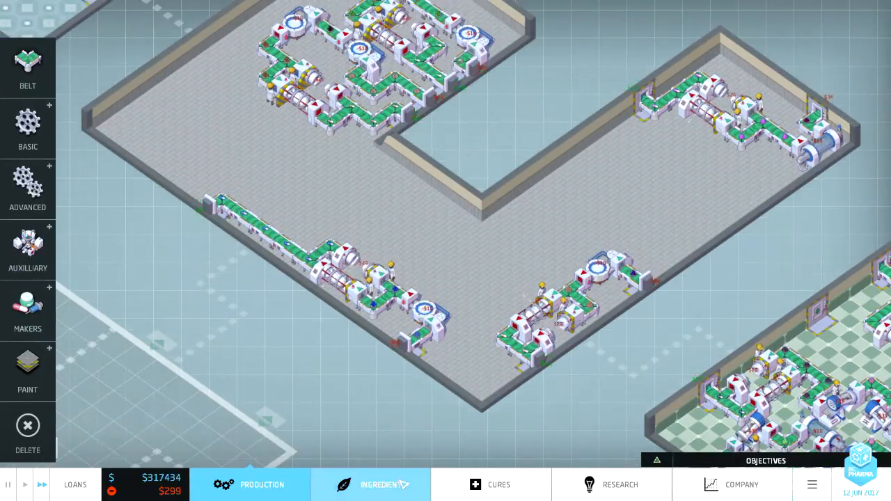
Step: Check cure demand, such as Reduces Stroke Risk at $485, then import Bitter Ferrixyanide Spray
{"action": "left_click", "coordinate": [382, 484]}
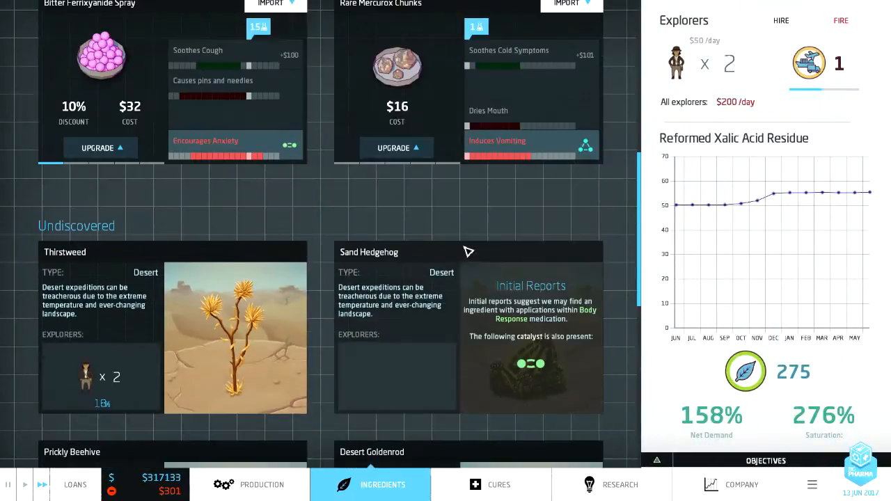
{"action": "scroll", "scroll_direction": "down", "scroll_amount": 3}
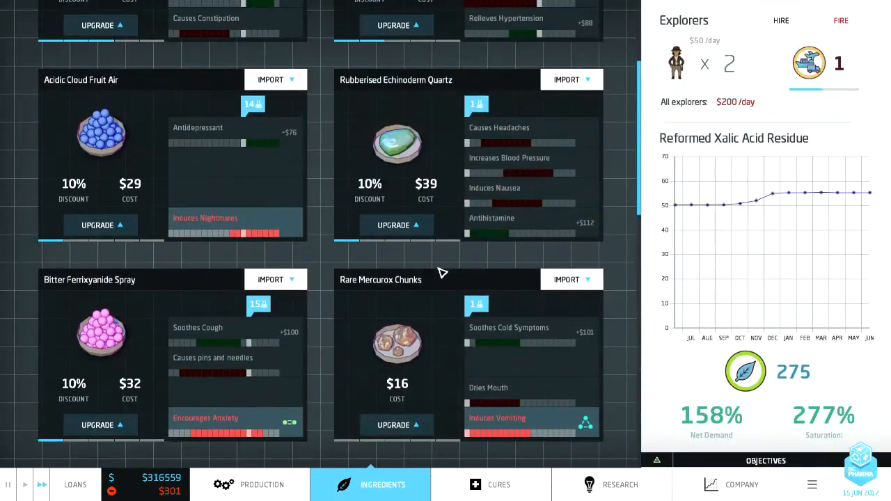
{"action": "left_click", "coordinate": [491, 485]}
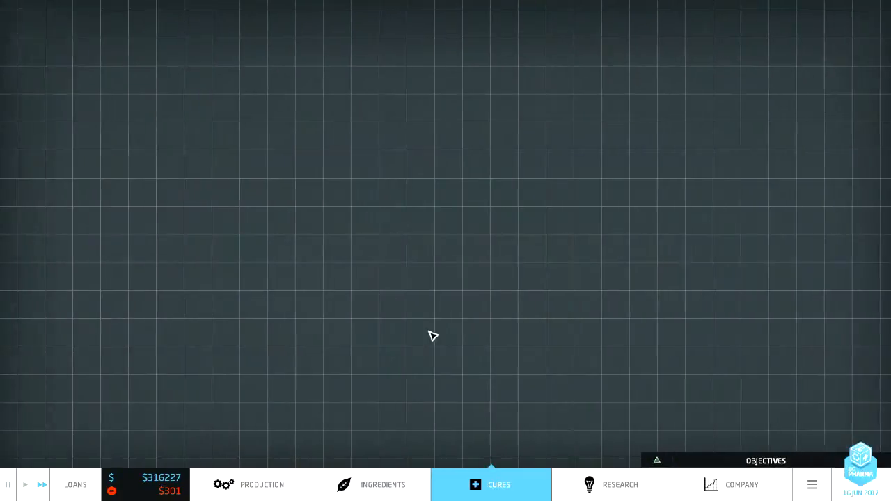
{"action": "left_click", "coordinate": [490, 484]}
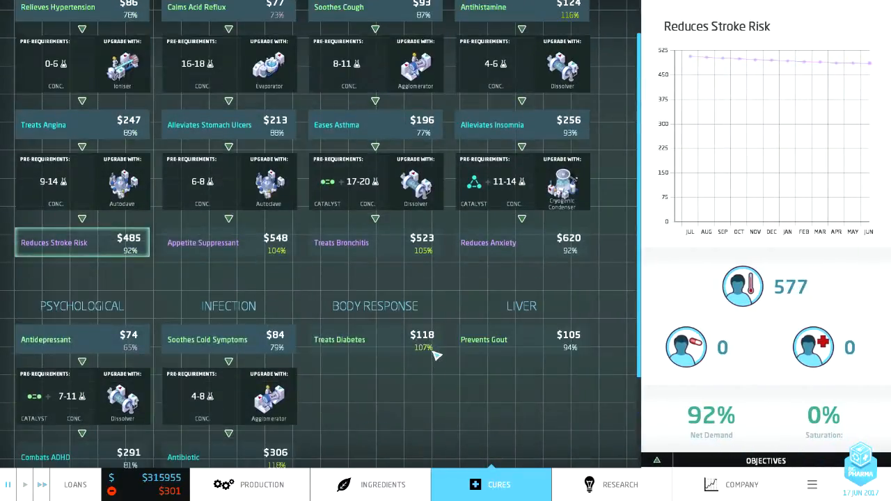
{"action": "mouse_move", "coordinate": [433, 318]}
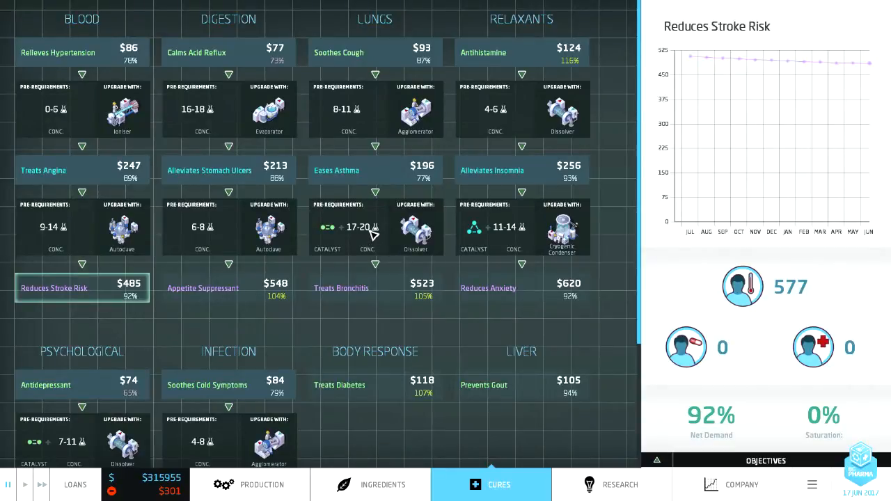
{"action": "mouse_move", "coordinate": [416, 256]}
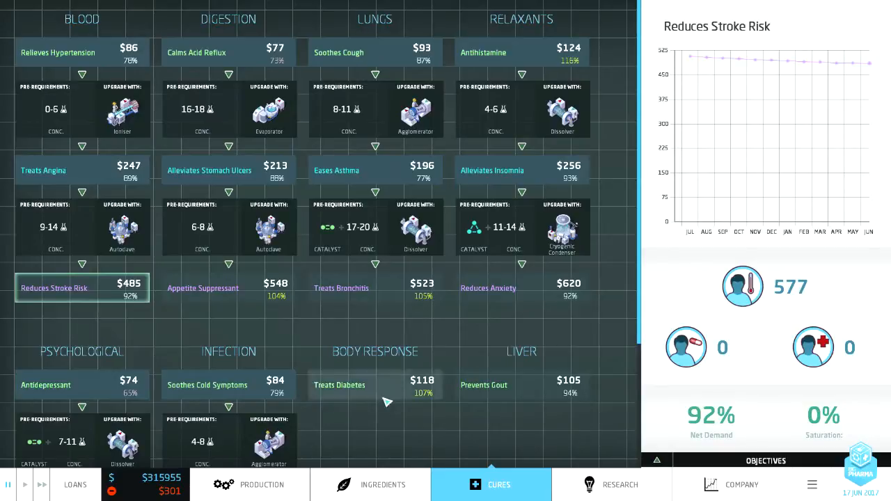
{"action": "left_click", "coordinate": [382, 485]}
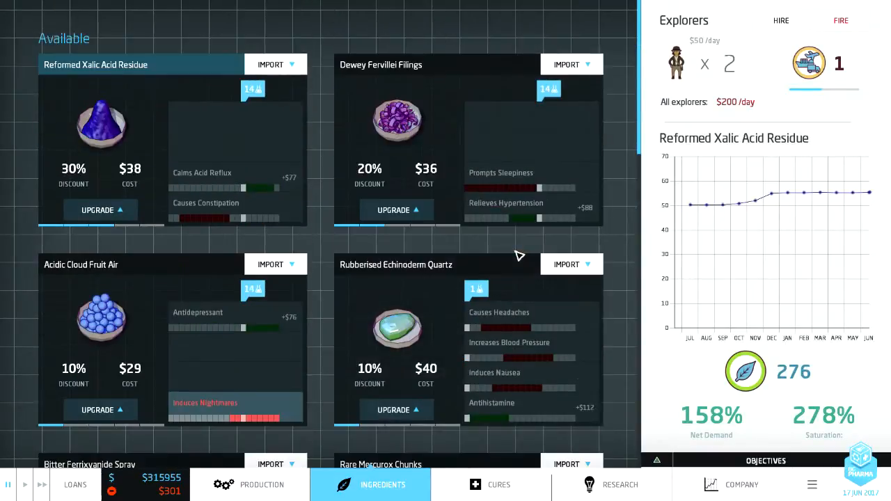
{"action": "mouse_move", "coordinate": [473, 239]}
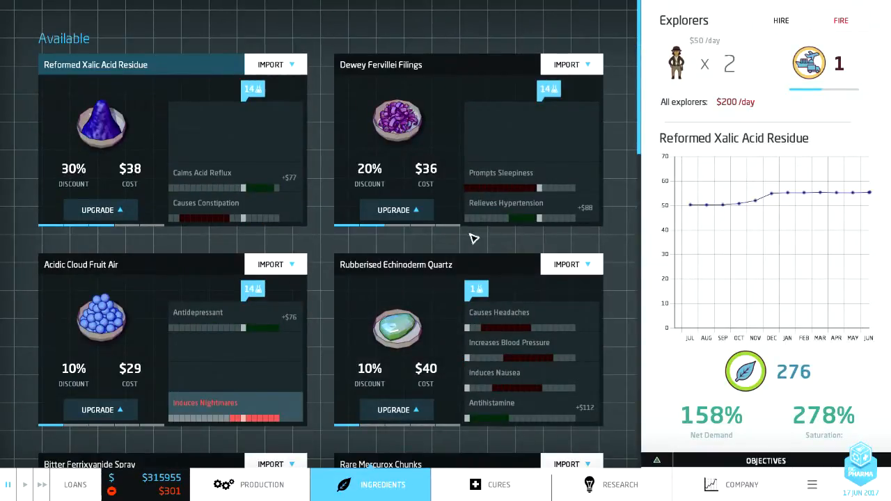
{"action": "scroll", "scroll_direction": "down", "scroll_amount": 3}
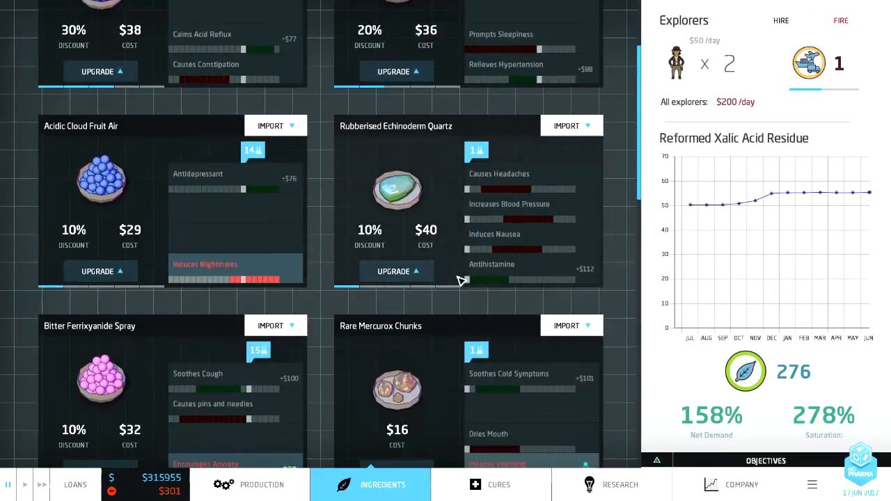
{"action": "scroll", "scroll_direction": "down", "scroll_amount": 3}
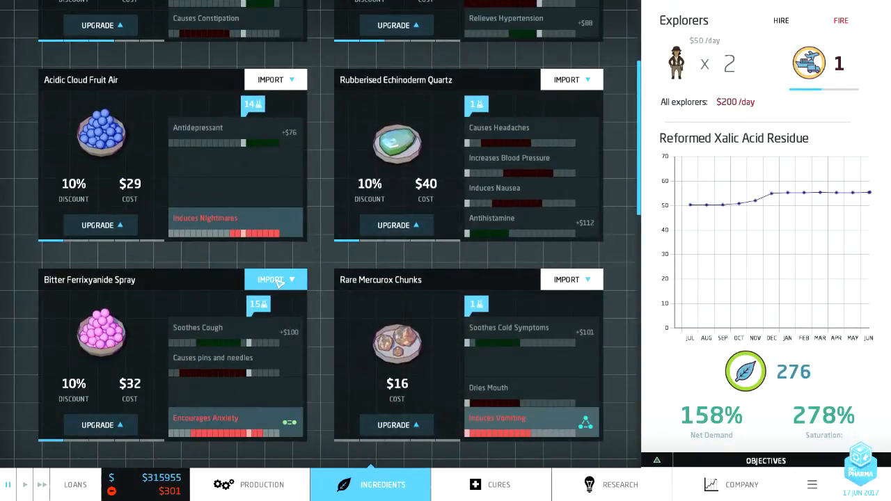
{"action": "left_click", "coordinate": [262, 485]}
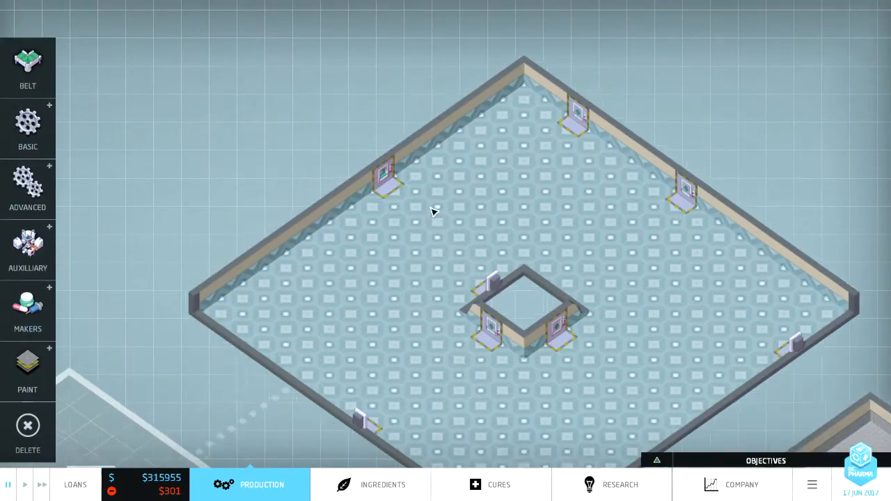
Step: Dock Bitter Ferrixyanide Spray at the upper-left wall and place basic machines along its line
{"action": "left_click", "coordinate": [383, 178]}
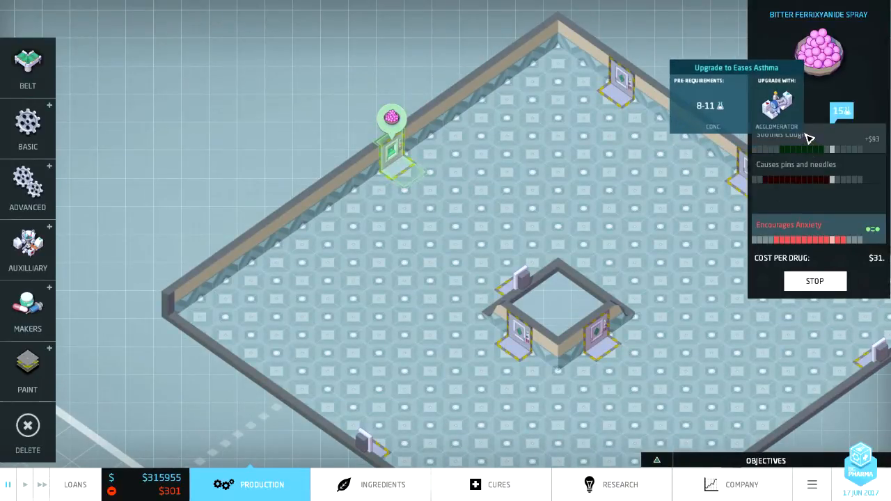
{"action": "left_click", "coordinate": [28, 129]}
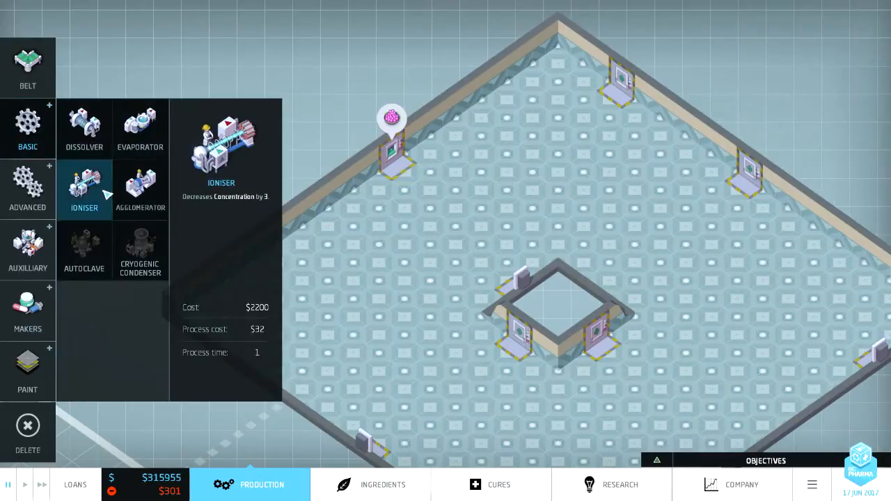
{"action": "left_click", "coordinate": [443, 164]}
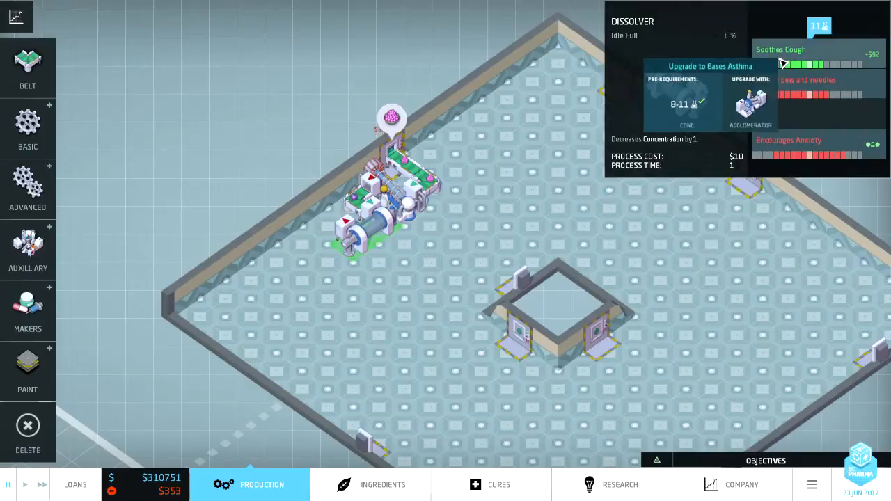
{"action": "left_click", "coordinate": [28, 129]}
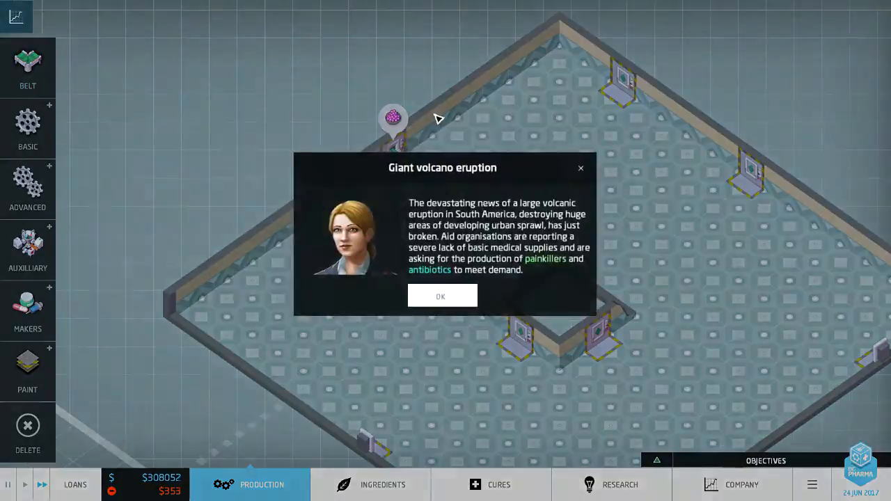
{"action": "left_click", "coordinate": [442, 296]}
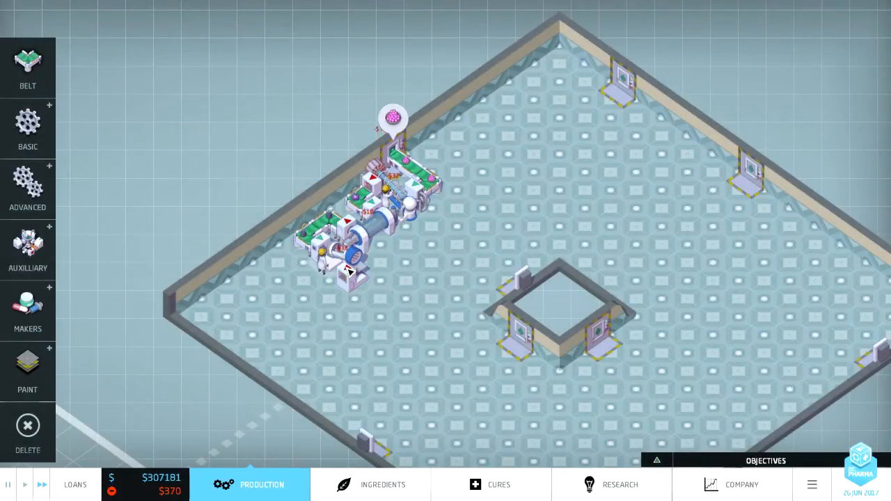
Step: Place an Agglomerator at the line's end reaching concentration 17, followed by a Dissolver
{"action": "left_click", "coordinate": [351, 275]}
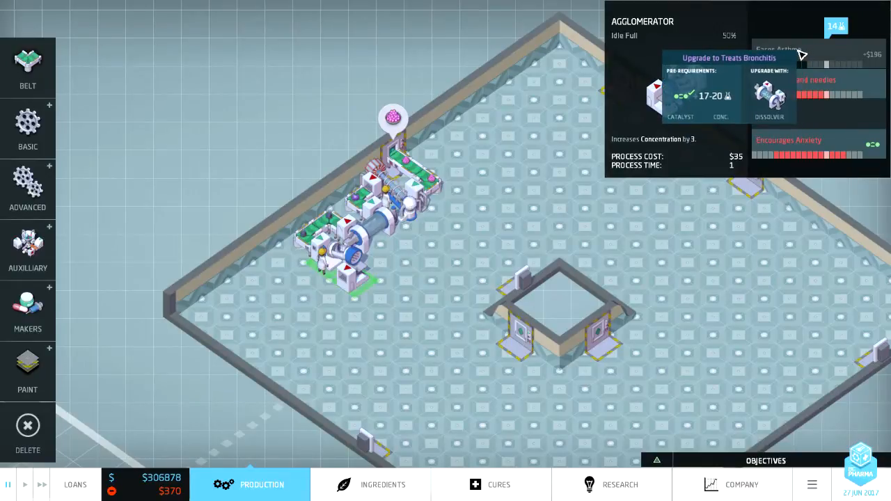
{"action": "mouse_move", "coordinate": [428, 318]}
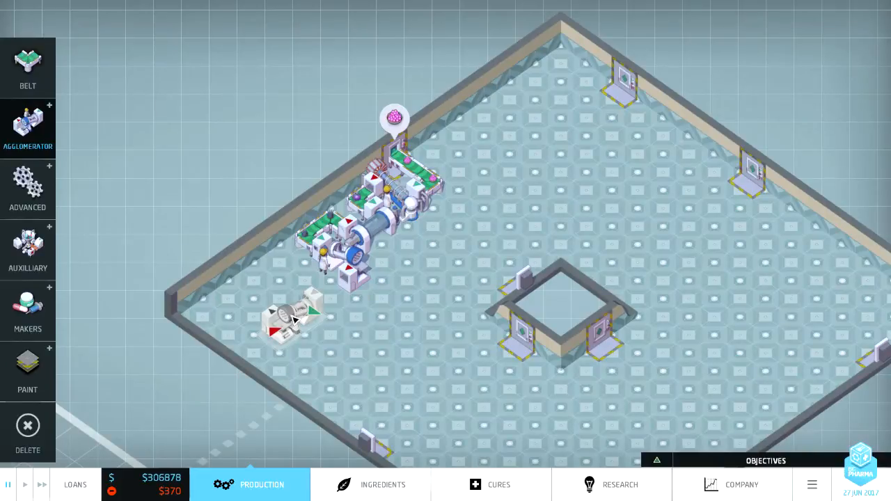
{"action": "left_click_drag", "start_coordinate": [292, 321], "coordinate": [383, 292]}
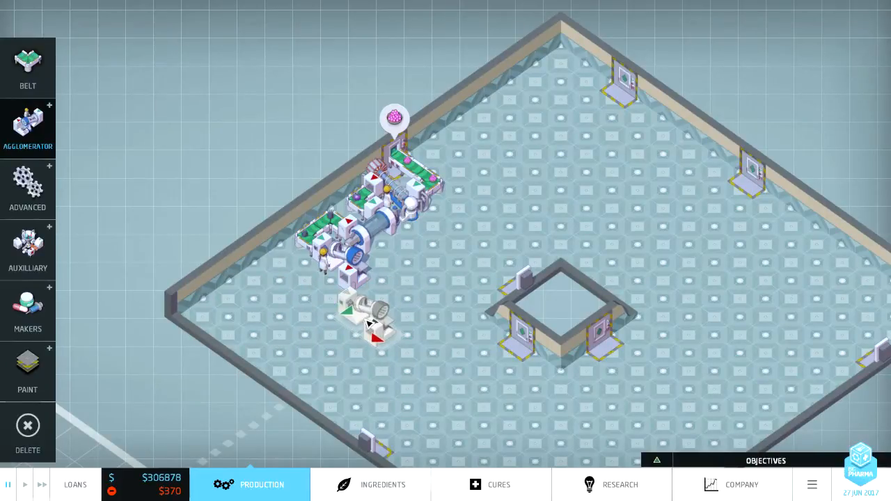
{"action": "left_click_drag", "start_coordinate": [369, 321], "coordinate": [293, 324]}
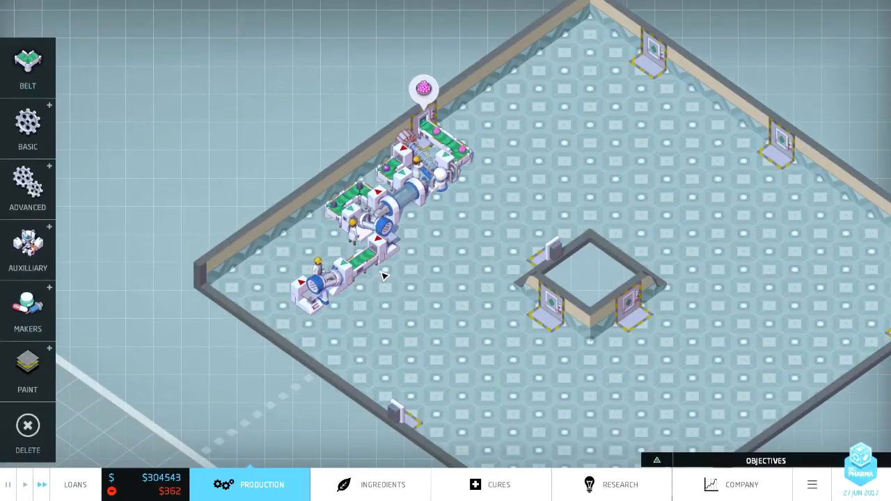
{"action": "left_click", "coordinate": [313, 286]}
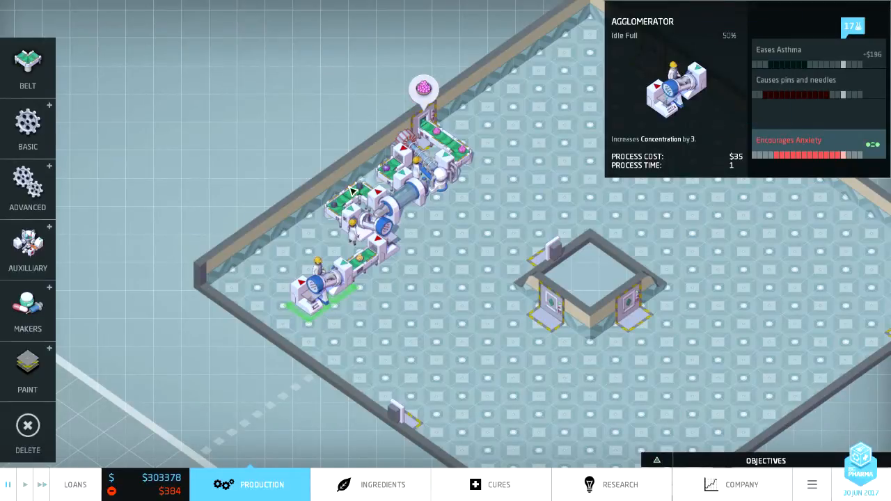
{"action": "left_click", "coordinate": [28, 129]}
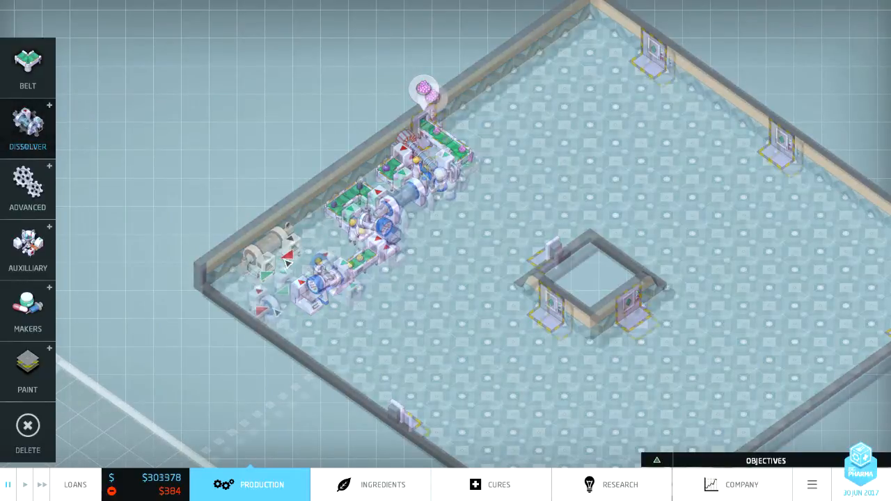
{"action": "left_click", "coordinate": [28, 68]}
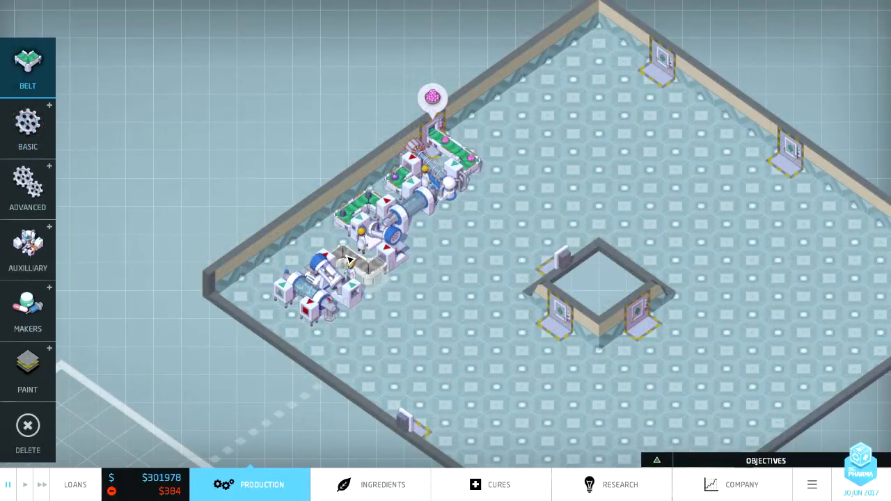
Step: Switch to laying conveyor belts to link the new agglomerator and dissolver
{"action": "left_click", "coordinate": [355, 279]}
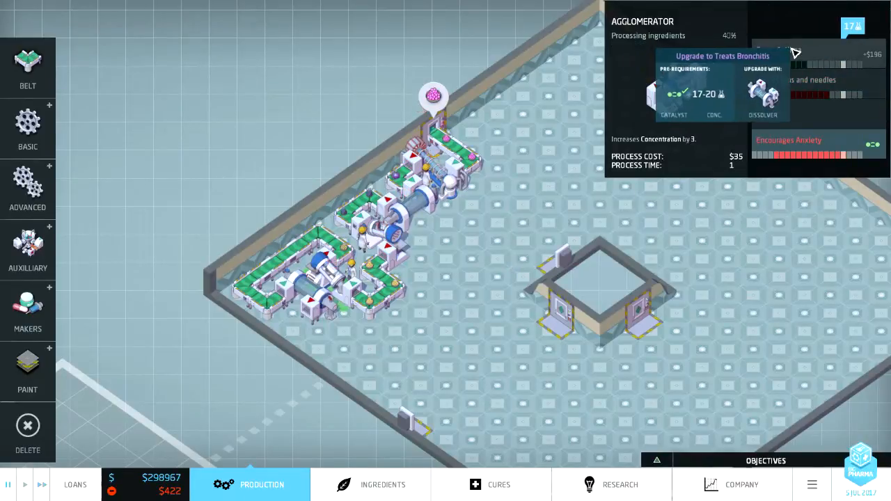
{"action": "mouse_move", "coordinate": [738, 134]}
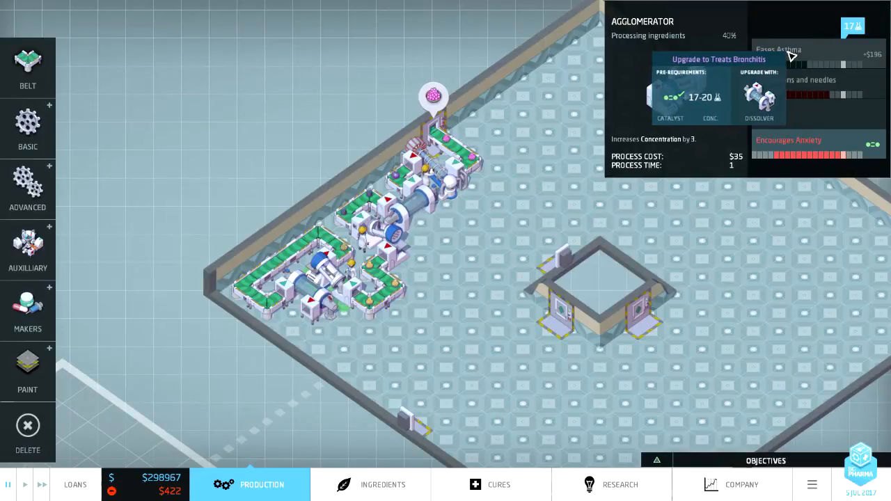
{"action": "mouse_move", "coordinate": [679, 195]}
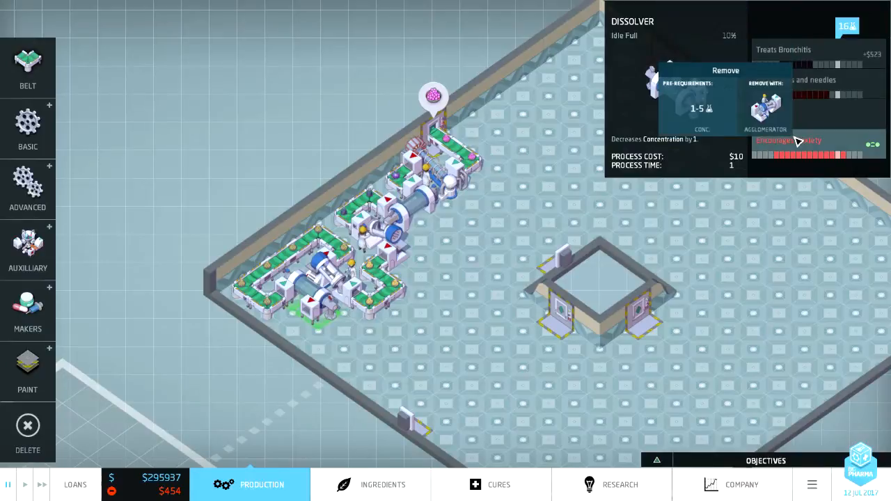
{"action": "mouse_move", "coordinate": [820, 42]}
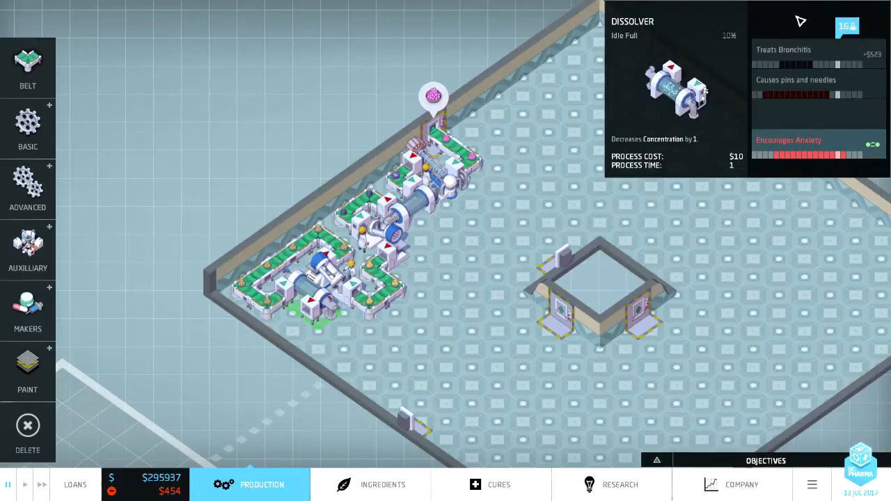
Step: Place two machines to start a new branch toward the lower output point
{"action": "left_click", "coordinate": [28, 188]}
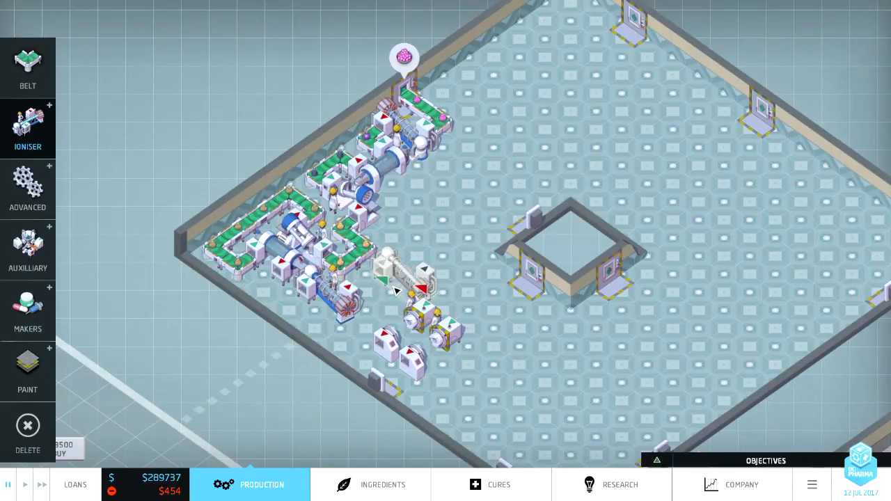
{"action": "left_click", "coordinate": [28, 129]}
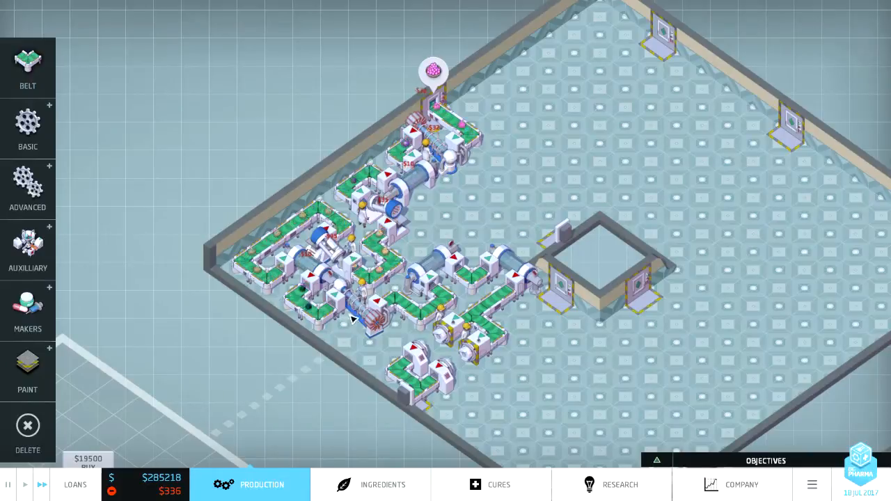
Step: Name the bronchitis pill 'WoBro Bronchitis Beater' and confirm
{"action": "left_click", "coordinate": [439, 292]}
{"action": "type", "text": "WoBro Bronchitis Beater"}
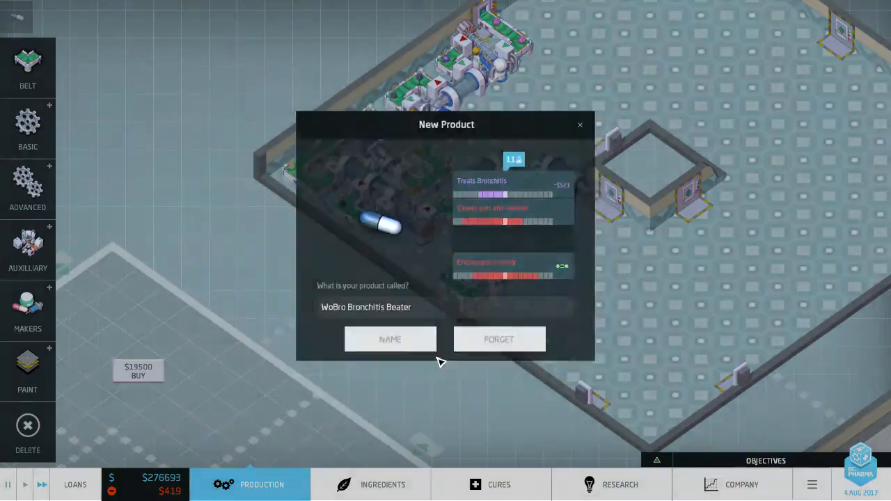
{"action": "left_click", "coordinate": [391, 339]}
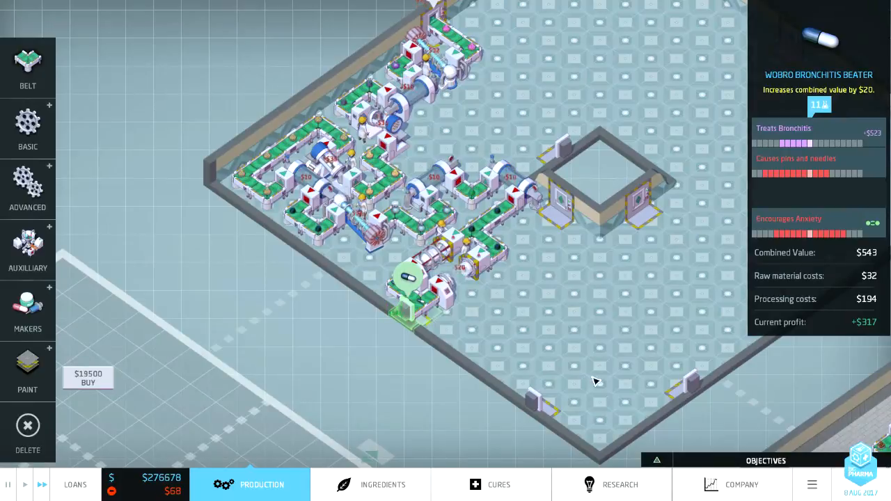
Step: Flip between the cures, ingredients and research overviews, ending on the research tree
{"action": "left_click", "coordinate": [490, 484]}
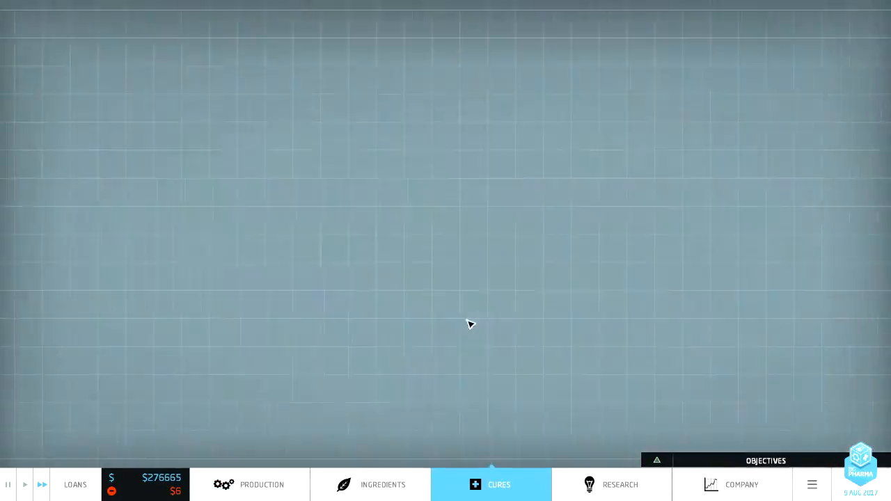
{"action": "left_click", "coordinate": [612, 485]}
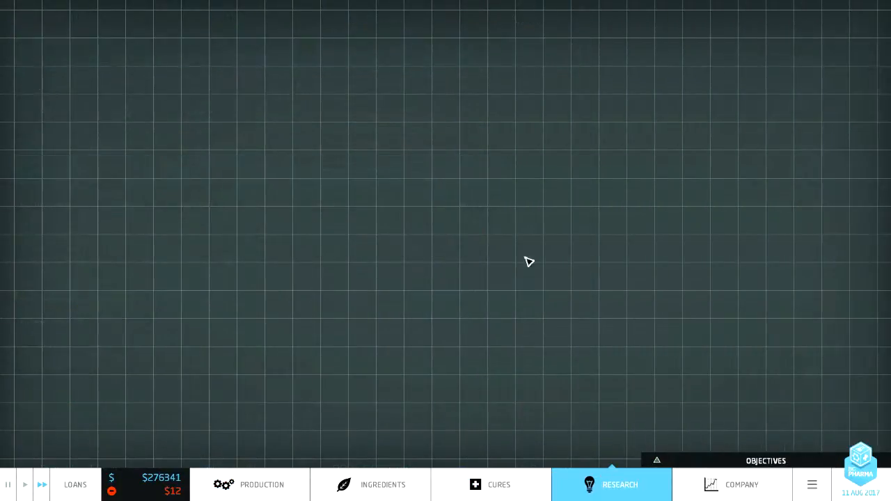
{"action": "left_click", "coordinate": [612, 484]}
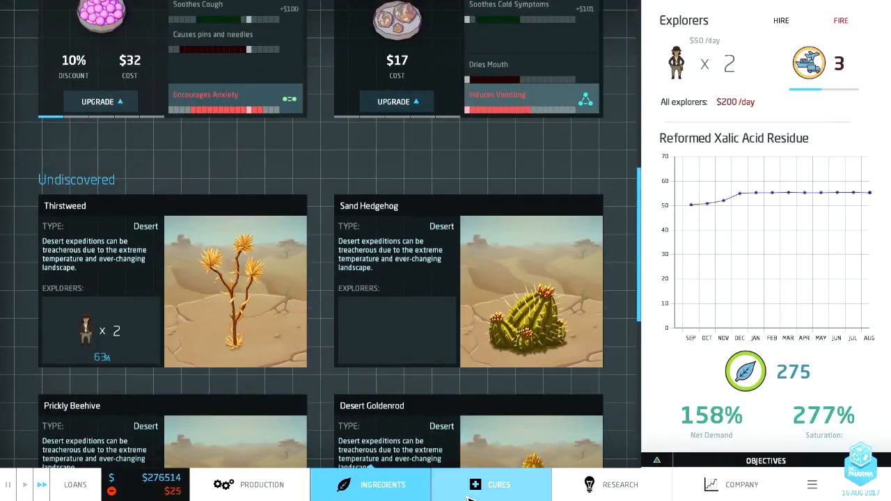
{"action": "left_click", "coordinate": [498, 485]}
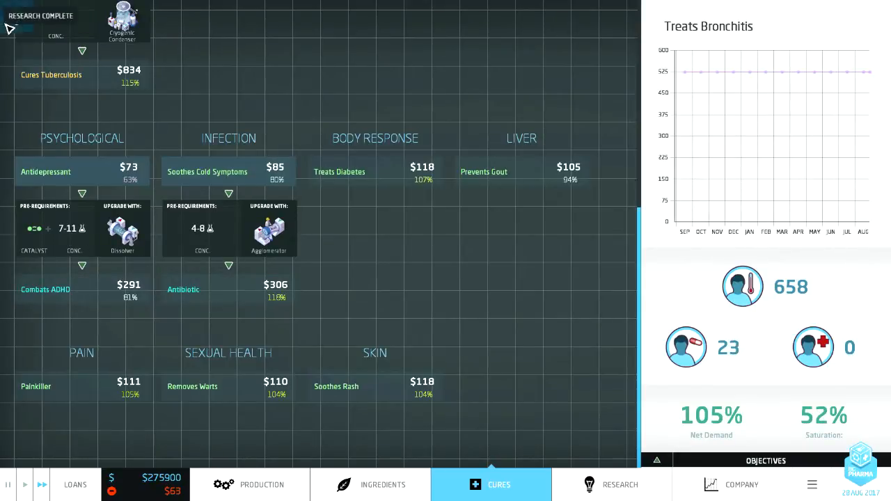
{"action": "left_click", "coordinate": [611, 484]}
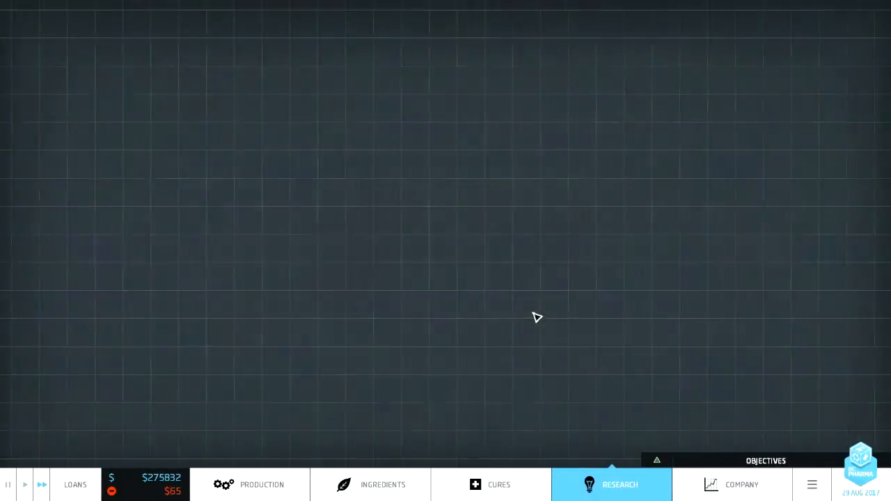
Step: Upgrade the Agglomerator in the research tree, cutting its process cost to $32
{"action": "left_click", "coordinate": [611, 485]}
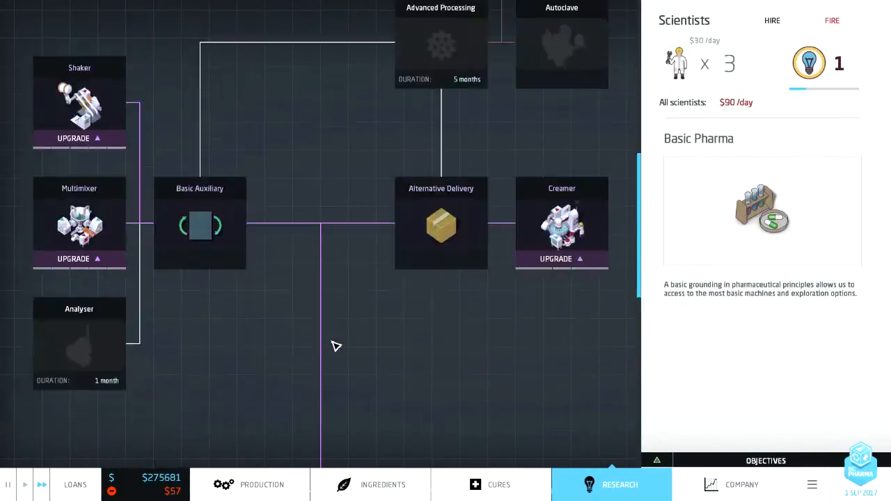
{"action": "left_click", "coordinate": [562, 42]}
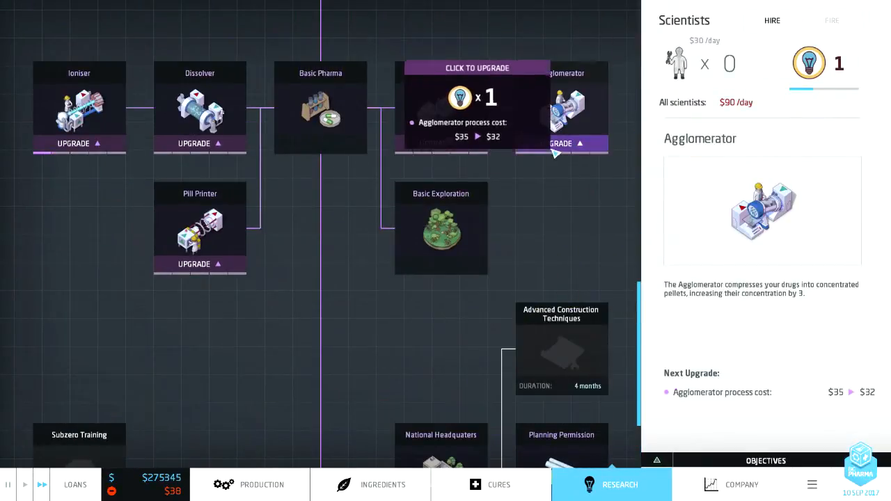
{"action": "left_click", "coordinate": [250, 485]}
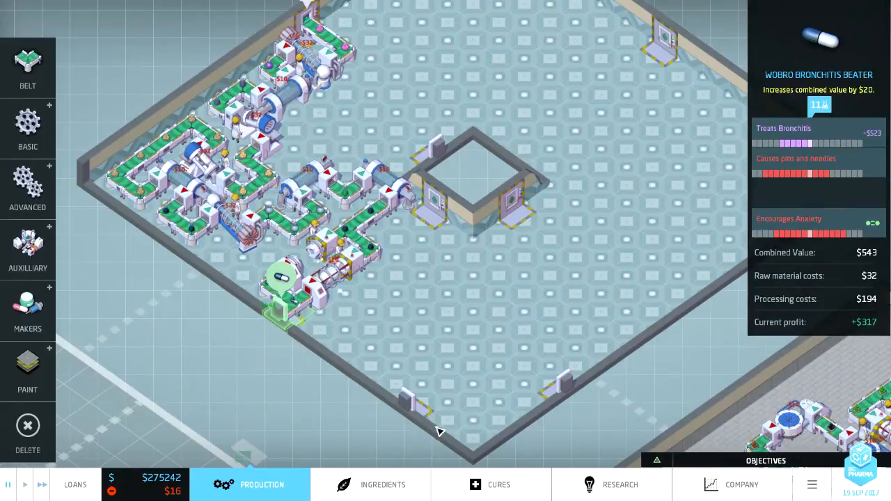
Step: Glance at the cures and ingredients overviews, then go back to production
{"action": "left_click", "coordinate": [490, 485]}
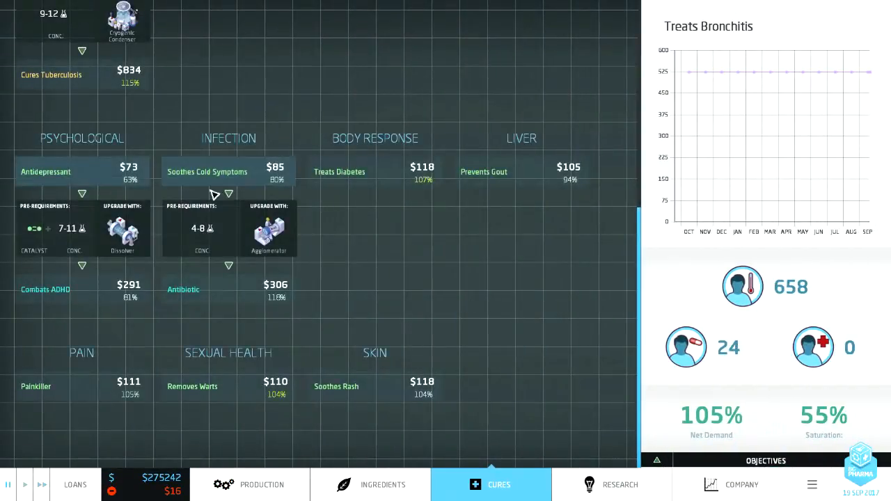
{"action": "left_click", "coordinate": [370, 485]}
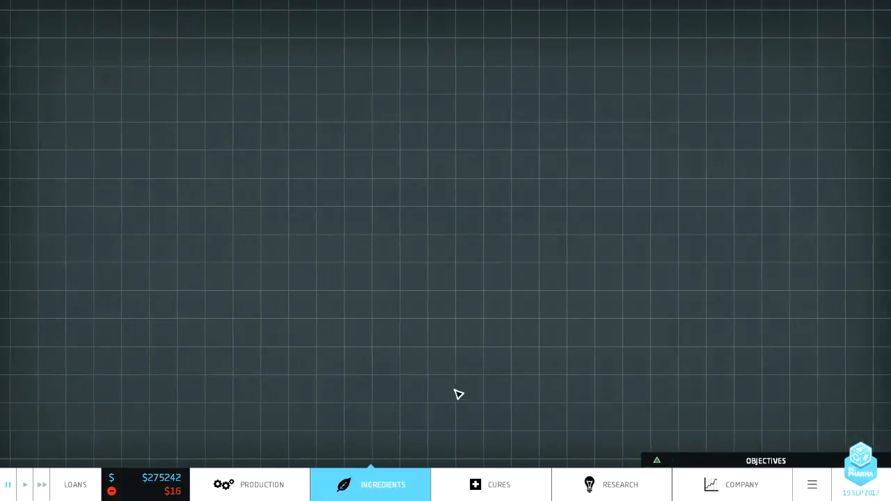
{"action": "left_click", "coordinate": [370, 484]}
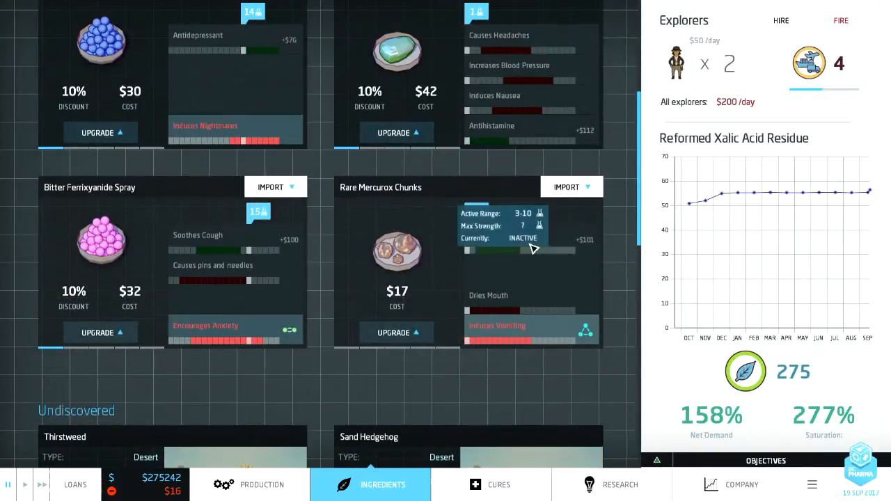
{"action": "left_click", "coordinate": [262, 485]}
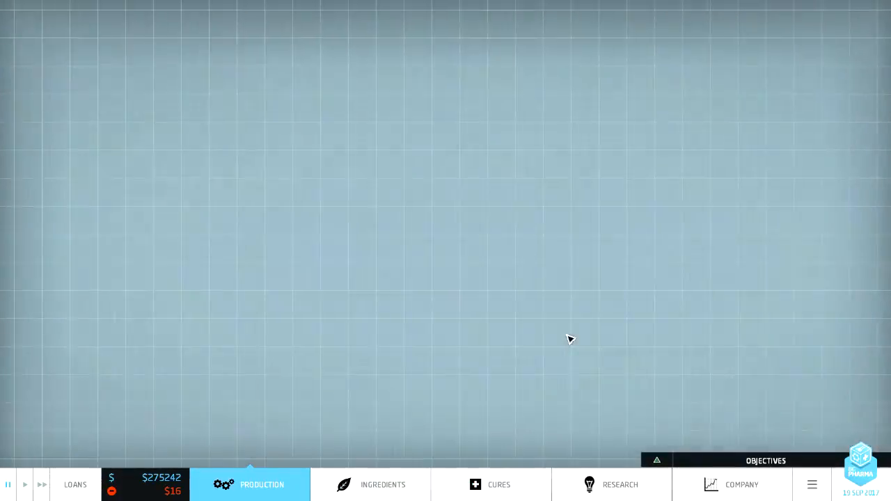
{"action": "left_click", "coordinate": [249, 484]}
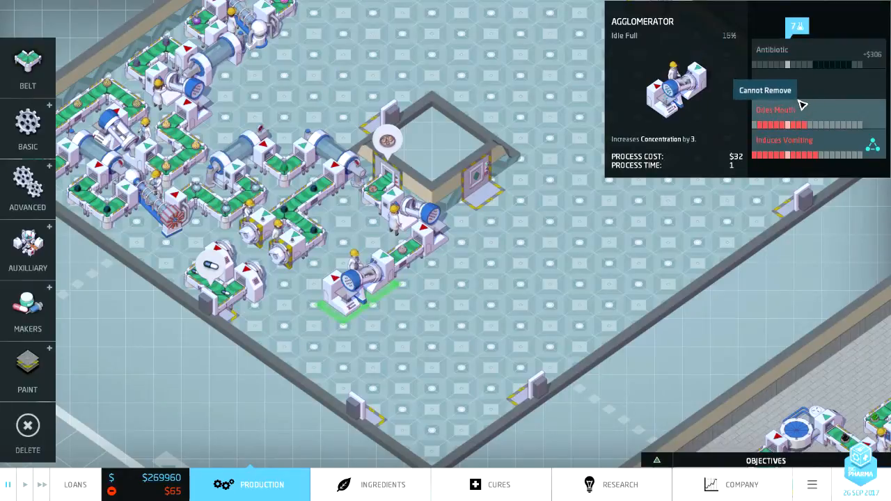
{"action": "mouse_move", "coordinate": [822, 87]}
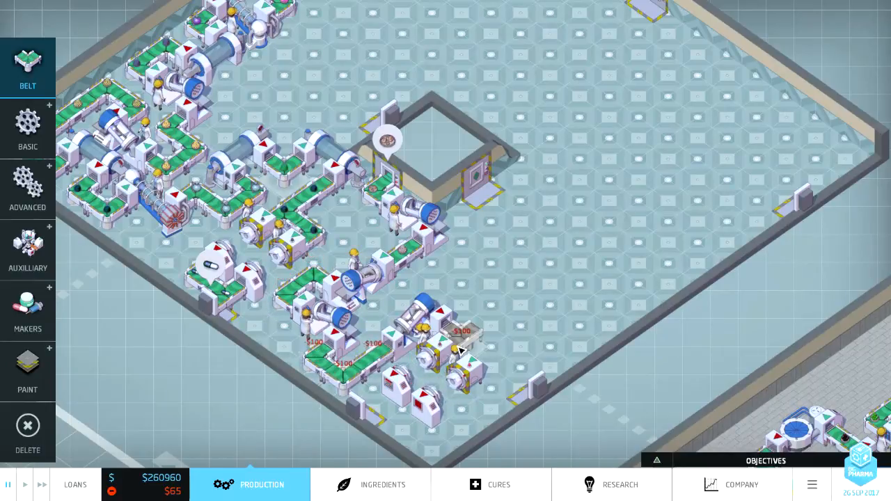
Step: Place another machine after the agglomerator in the antibiotic line
{"action": "left_click", "coordinate": [418, 404]}
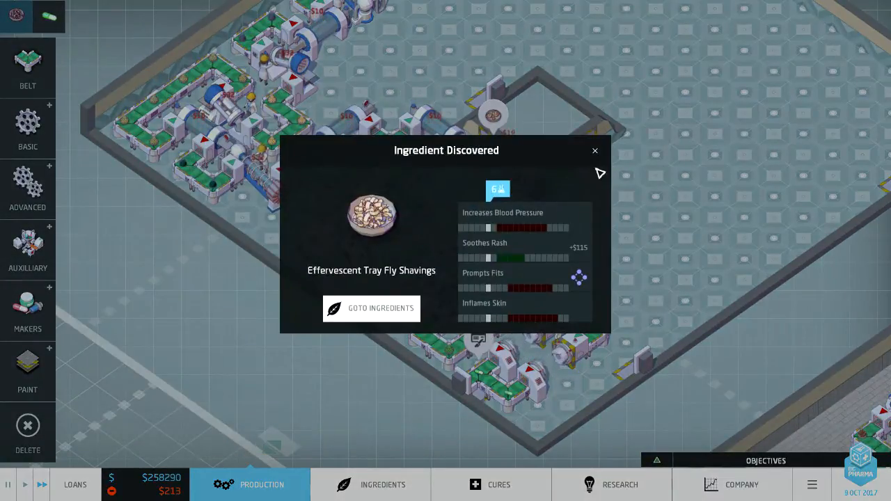
Step: Dismiss the Effervescent Tray Fly Shavings discovery notice
{"action": "left_click", "coordinate": [595, 150]}
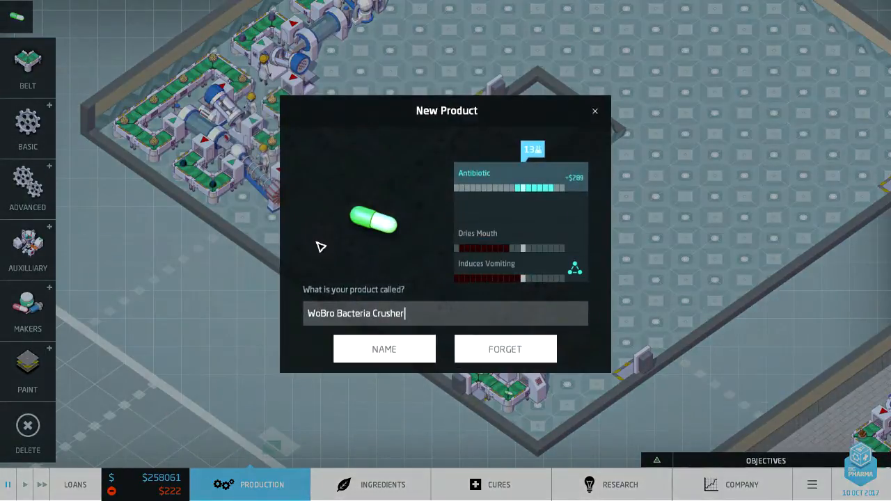
{"action": "mouse_move", "coordinate": [543, 179]}
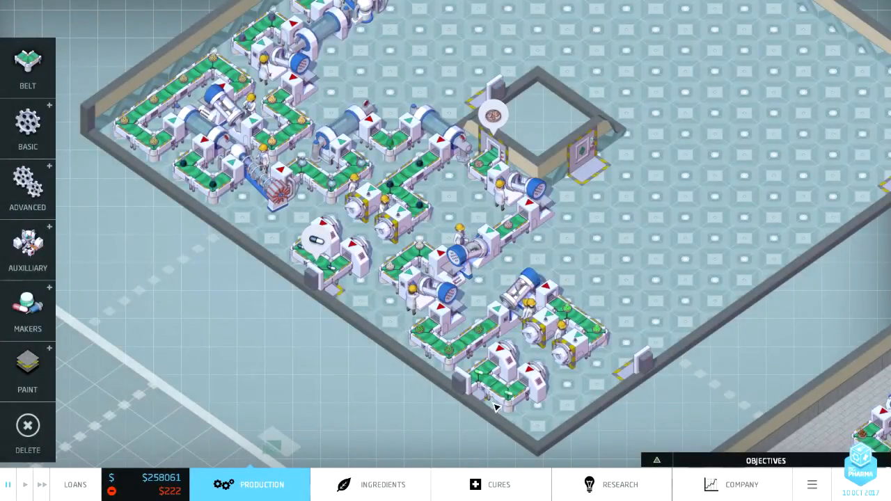
Step: Open the ingredients overview and scroll down to Effervescent Tray Fly Shavings
{"action": "left_click", "coordinate": [619, 484]}
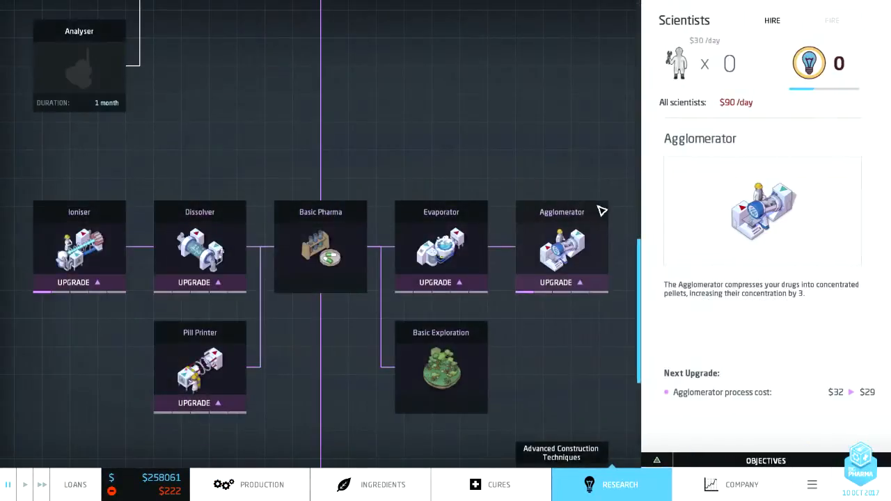
{"action": "left_click", "coordinate": [370, 484]}
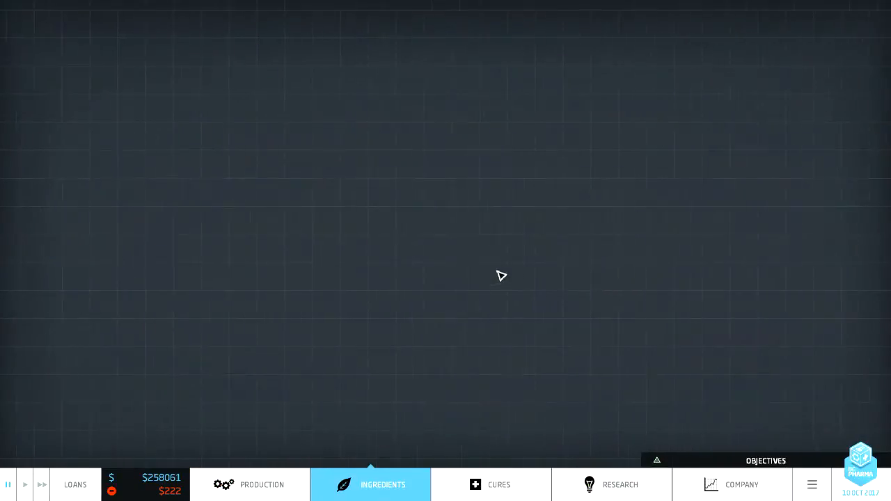
{"action": "left_click", "coordinate": [370, 484]}
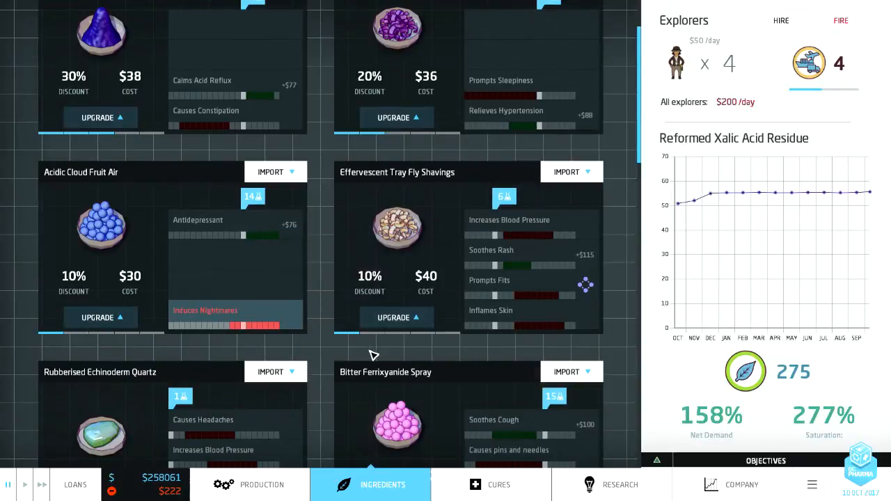
{"action": "scroll", "scroll_direction": "down", "scroll_amount": 3}
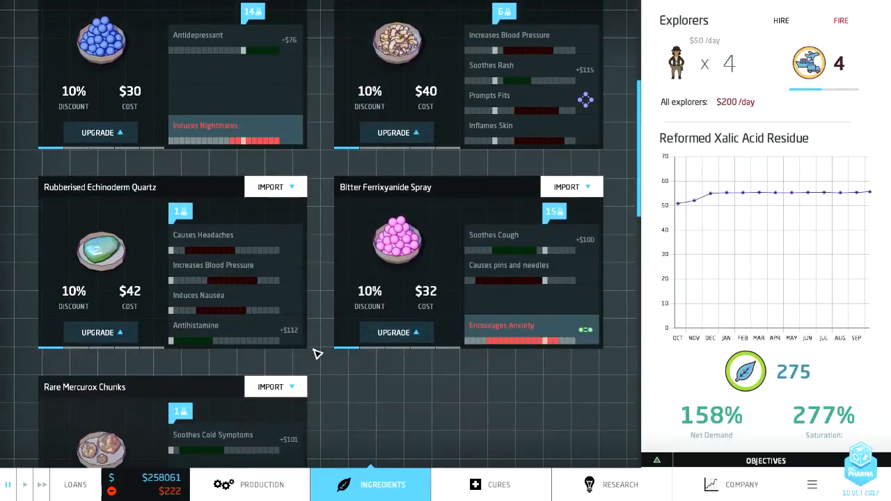
{"action": "scroll", "scroll_direction": "down", "scroll_amount": 3}
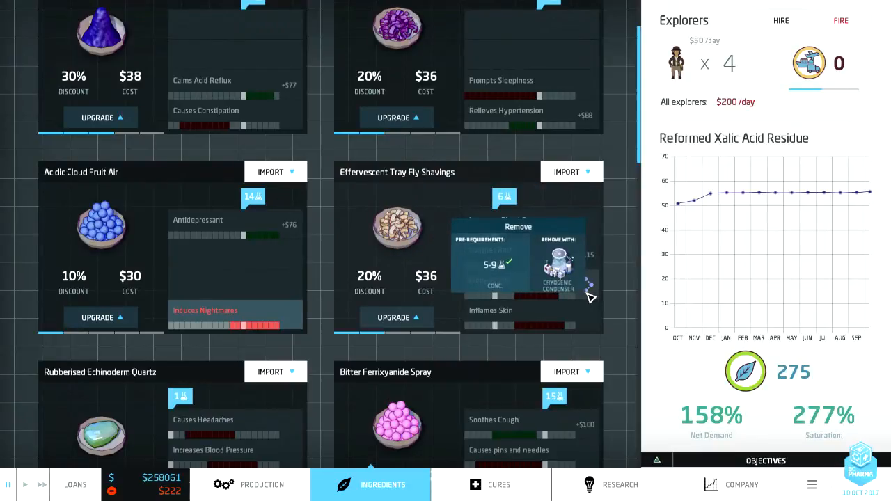
{"action": "mouse_move", "coordinate": [630, 230]}
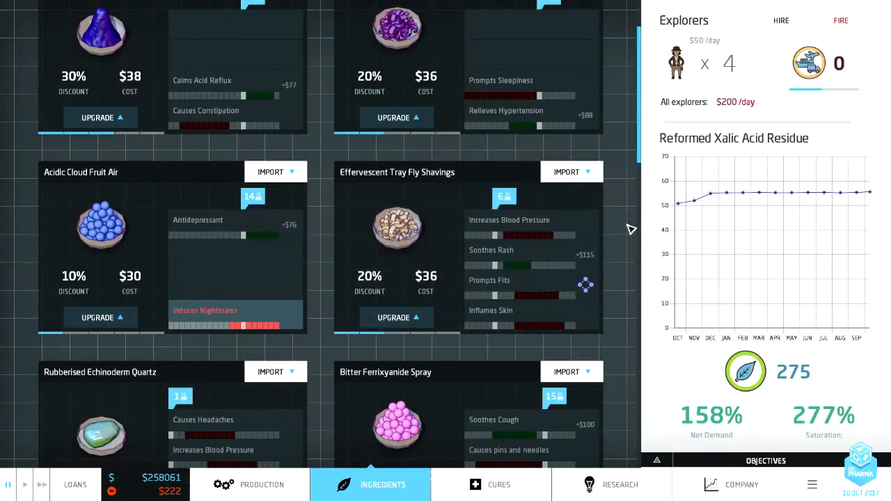
{"action": "scroll", "scroll_direction": "down", "scroll_amount": 3}
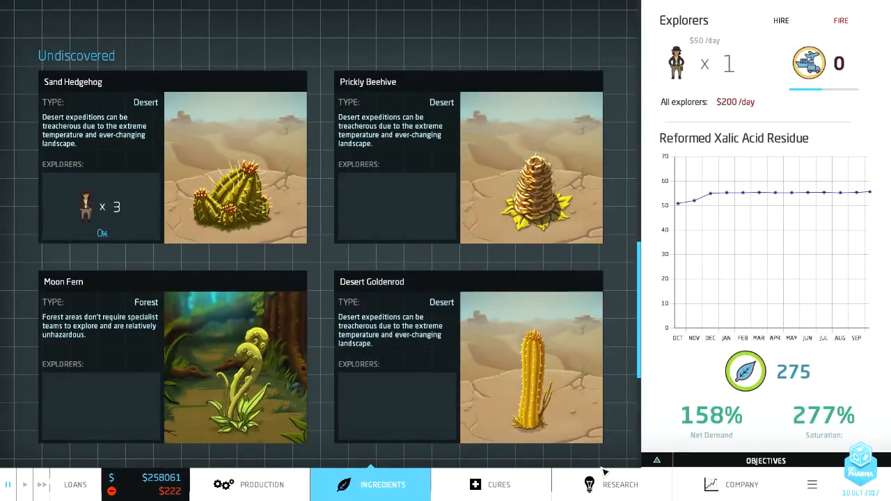
Step: Check Evaporator, Agglomerator, Basic Exploration and Advanced Processing research, then open ingredients
{"action": "left_click", "coordinate": [619, 484]}
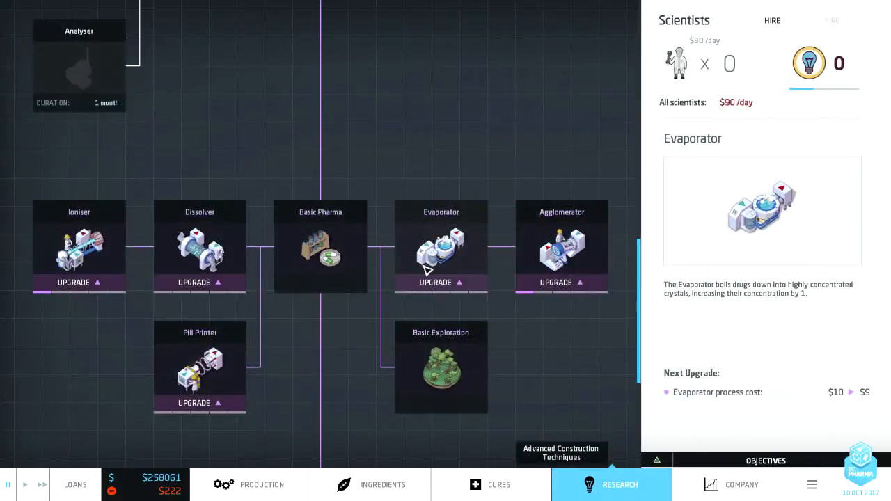
{"action": "mouse_move", "coordinate": [452, 161]}
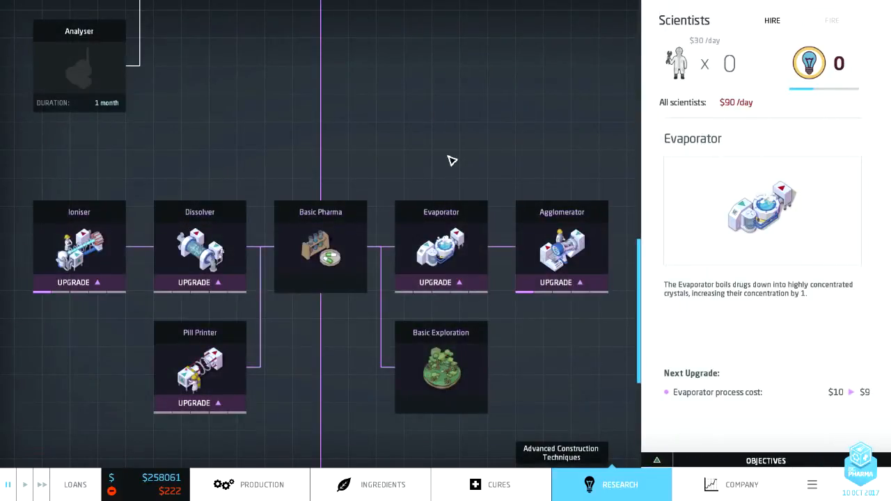
{"action": "left_click", "coordinate": [562, 247]}
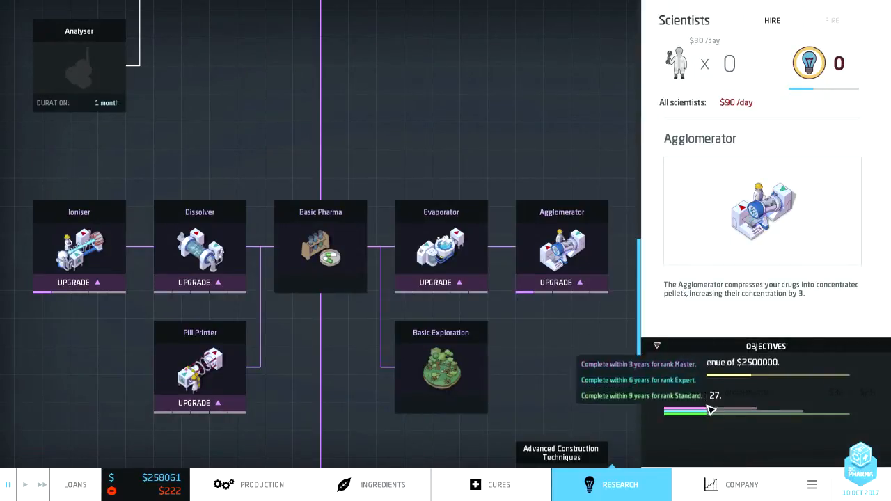
{"action": "left_click", "coordinate": [441, 367]}
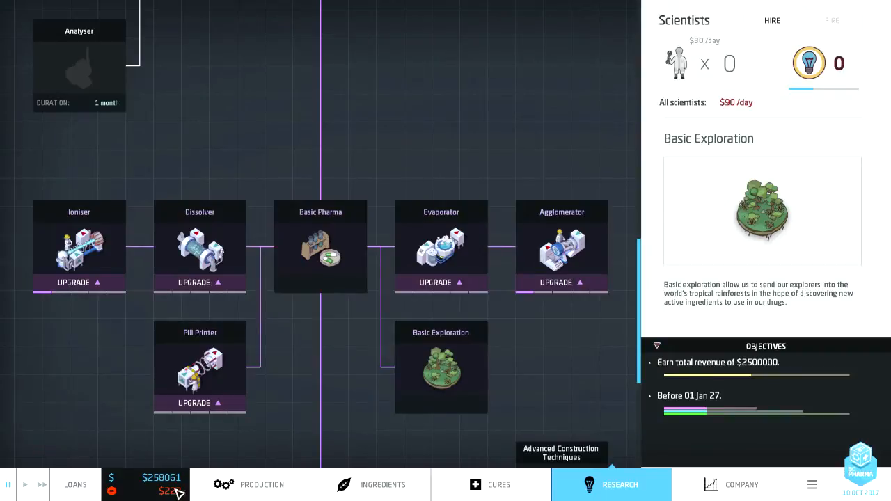
{"action": "mouse_move", "coordinate": [337, 457]}
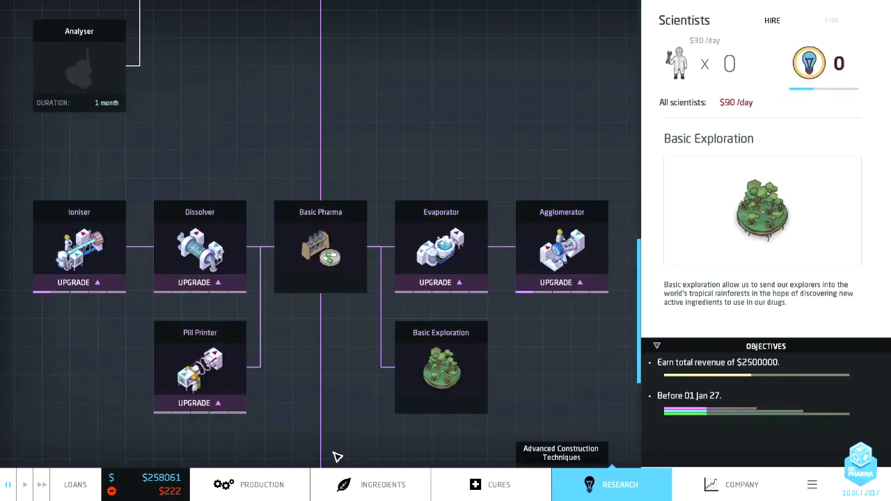
{"action": "left_click", "coordinate": [320, 247]}
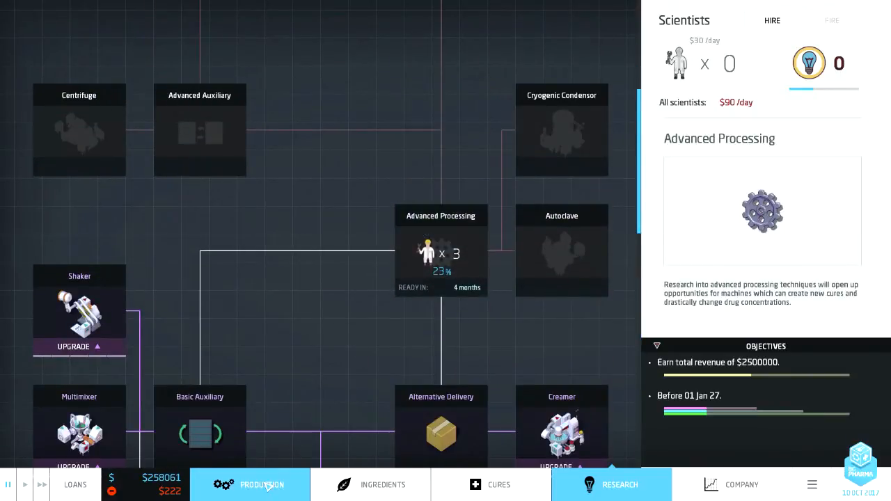
{"action": "left_click", "coordinate": [262, 485]}
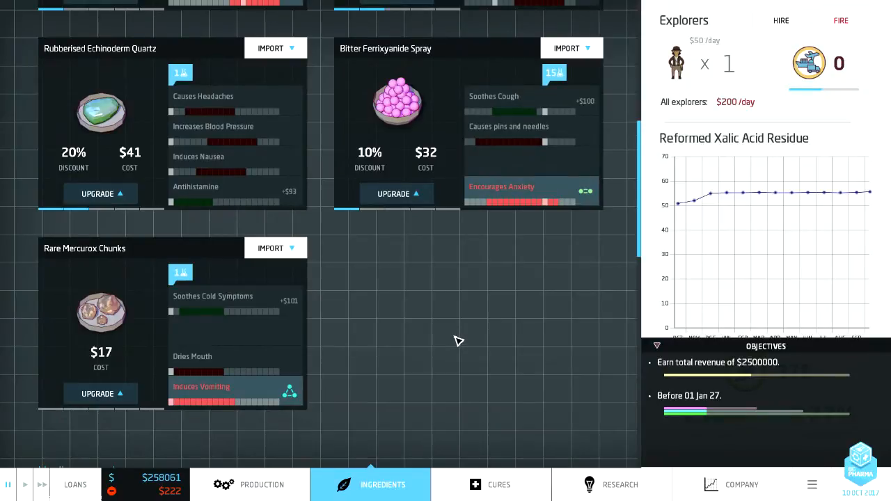
Step: Open the cures catalogue and scroll through the cure categories
{"action": "left_click", "coordinate": [498, 484]}
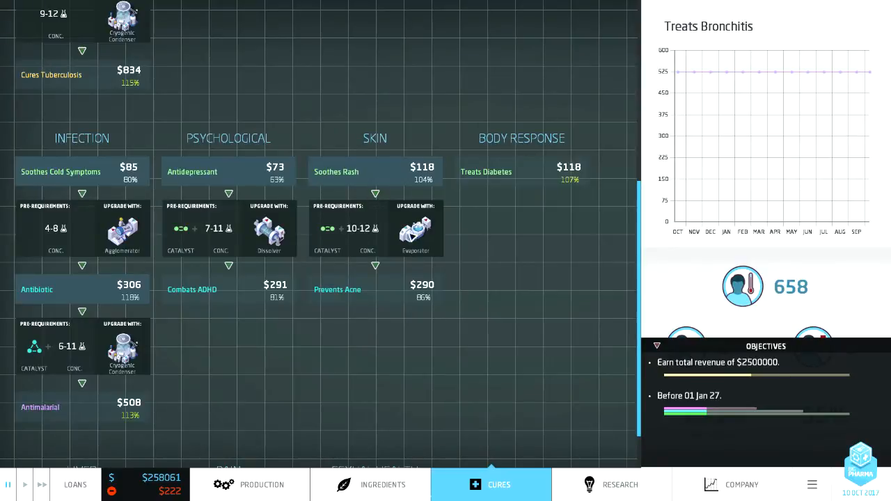
{"action": "mouse_move", "coordinate": [411, 226]}
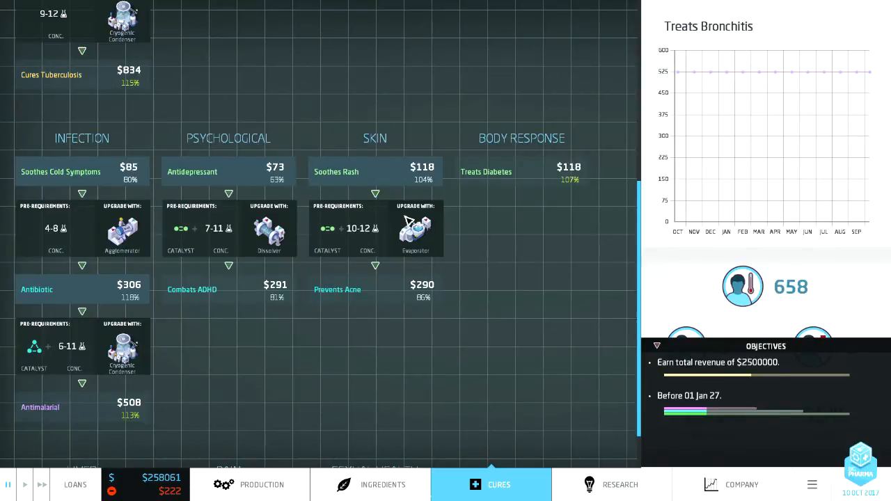
{"action": "mouse_move", "coordinate": [427, 426]}
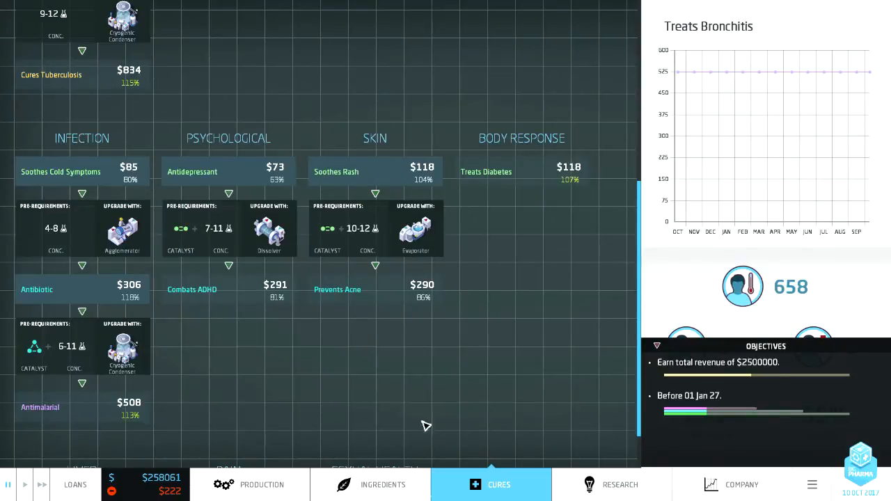
{"action": "mouse_move", "coordinate": [380, 328]}
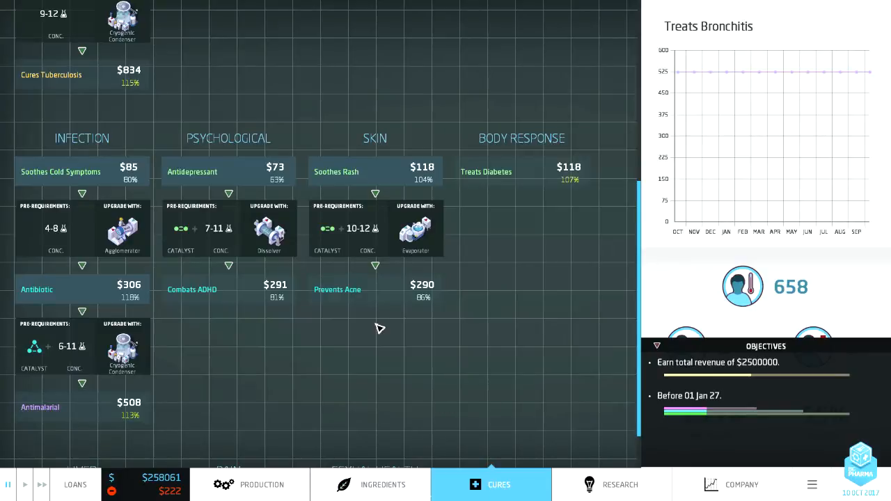
{"action": "mouse_move", "coordinate": [382, 361]}
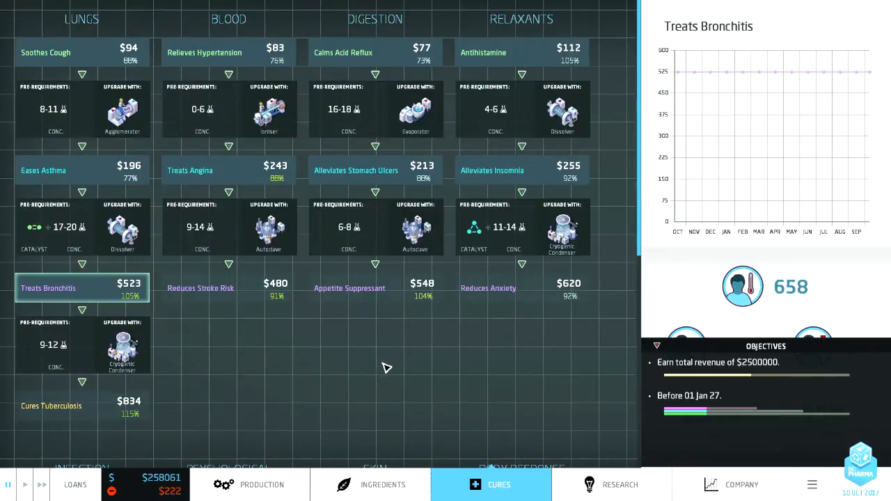
{"action": "mouse_move", "coordinate": [385, 346]}
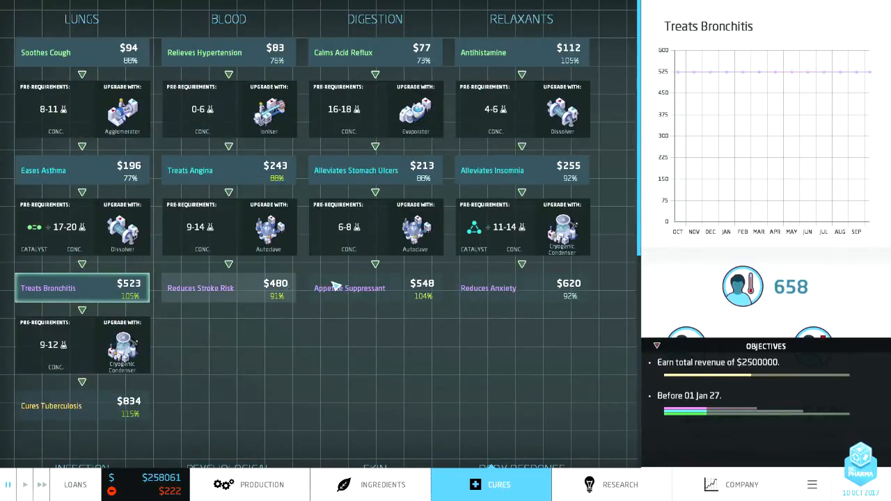
{"action": "scroll", "scroll_direction": "down", "scroll_amount": 3}
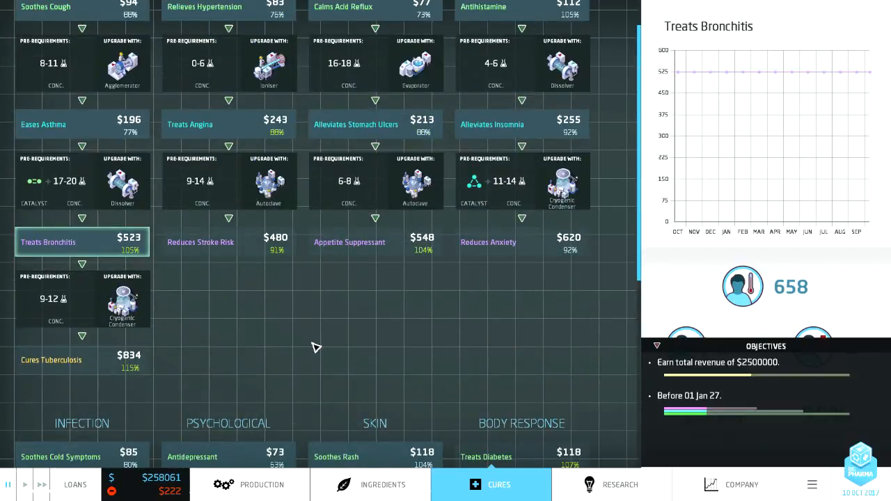
{"action": "mouse_move", "coordinate": [562, 199]}
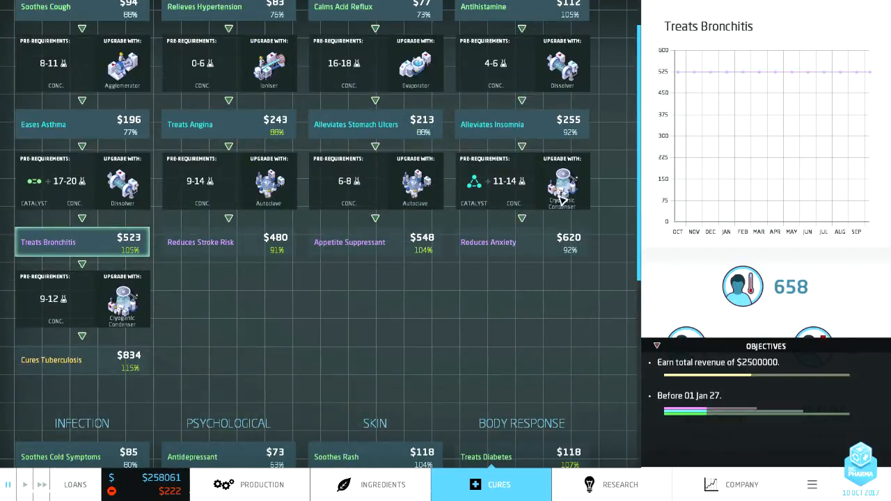
{"action": "mouse_move", "coordinate": [508, 226]}
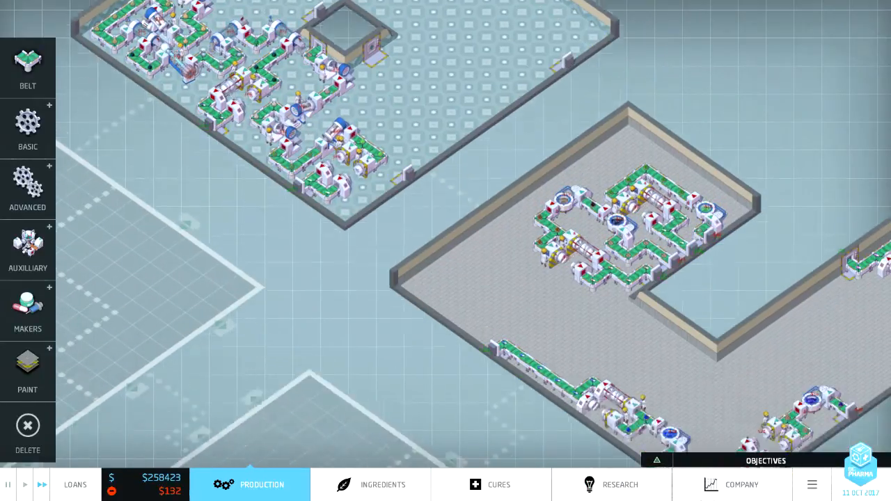
Step: Show the company overview listing twelve WoBro Co products, with $524,124 yearly revenue
{"action": "left_click", "coordinate": [741, 485]}
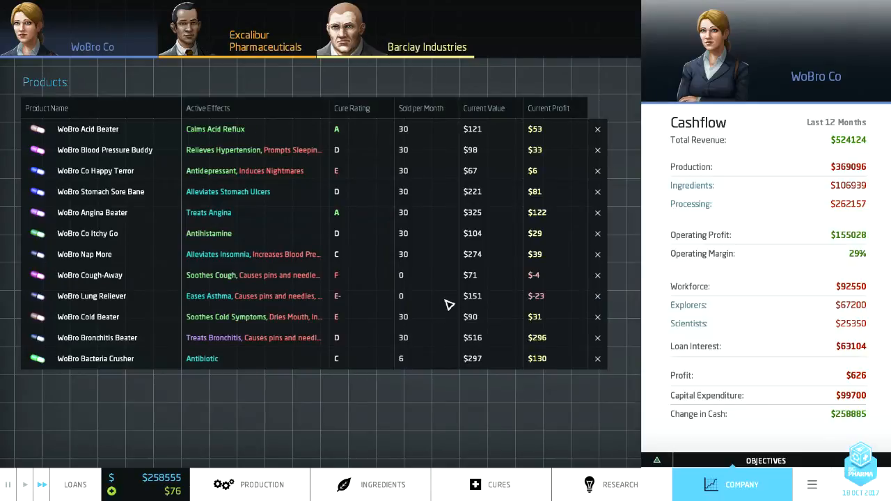
Step: Cycle through the Ingredients, Company and Cures overviews, ending with Treats Bronchitis at $523
{"action": "left_click", "coordinate": [370, 485]}
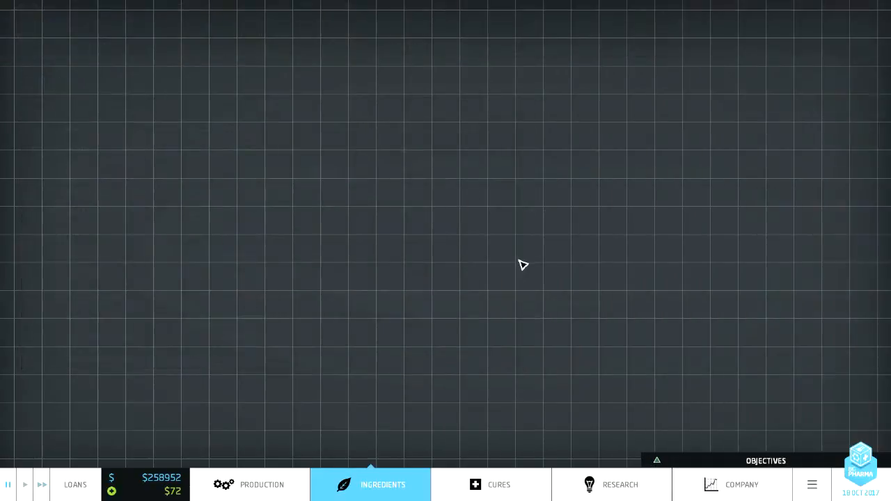
{"action": "left_click", "coordinate": [370, 485]}
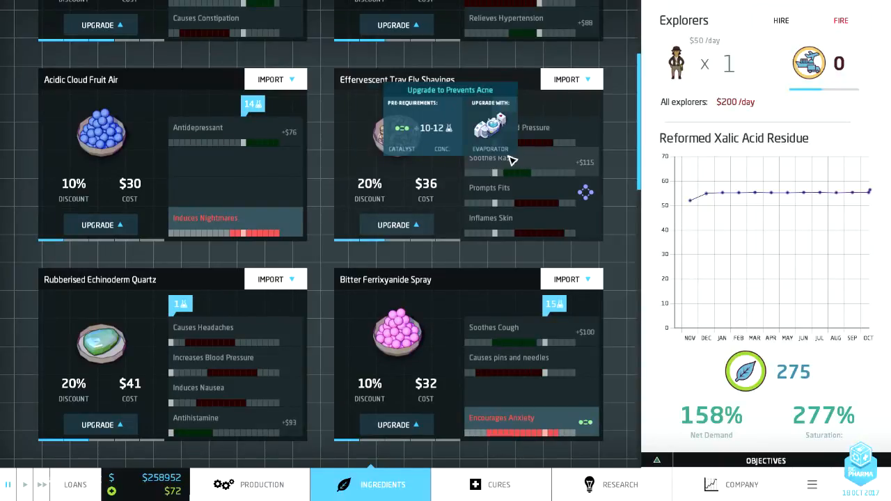
{"action": "mouse_move", "coordinate": [439, 212]}
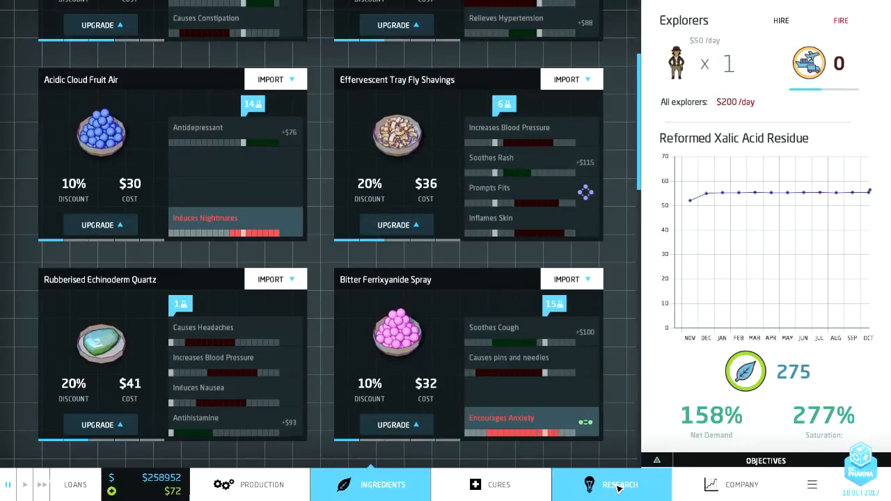
{"action": "left_click", "coordinate": [732, 485]}
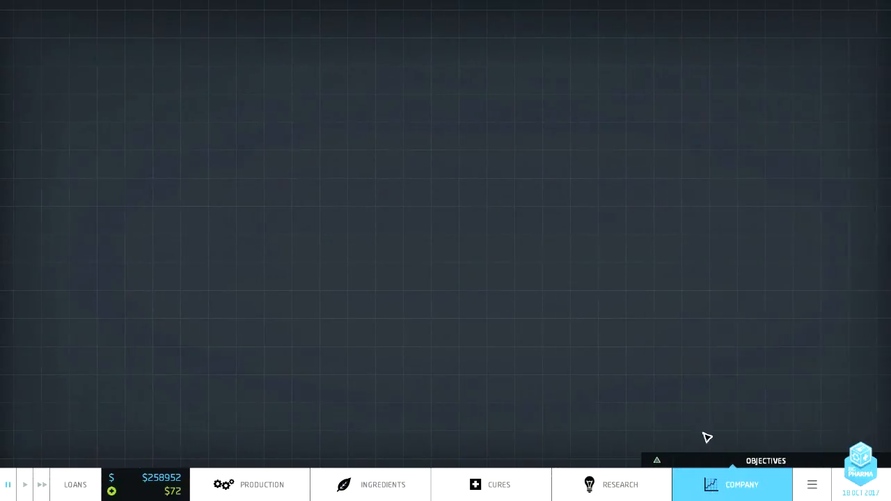
{"action": "left_click", "coordinate": [732, 485]}
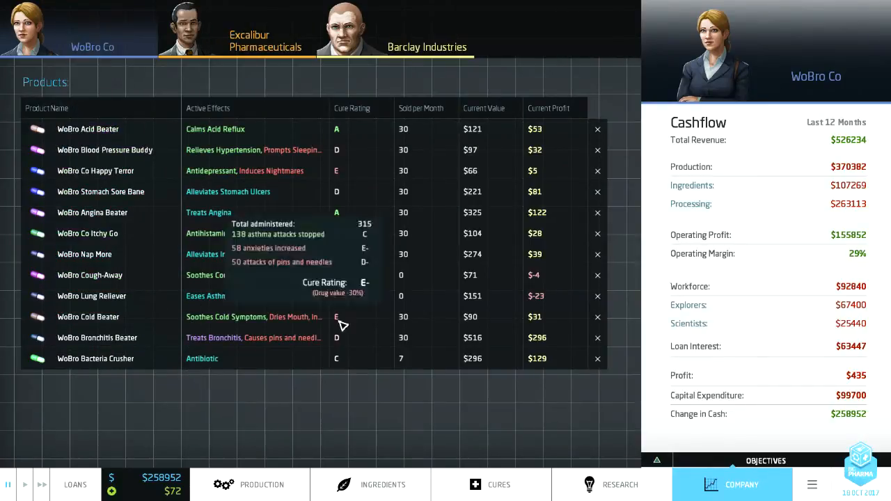
{"action": "mouse_move", "coordinate": [214, 441]}
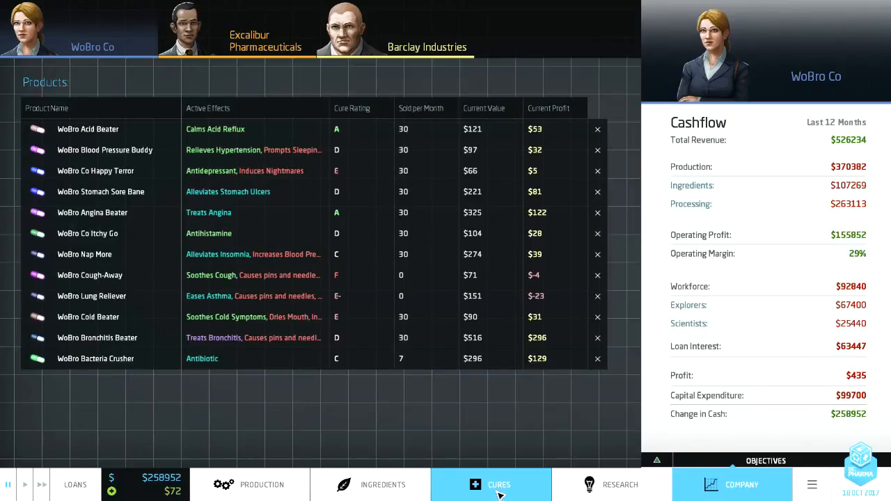
{"action": "left_click", "coordinate": [382, 484]}
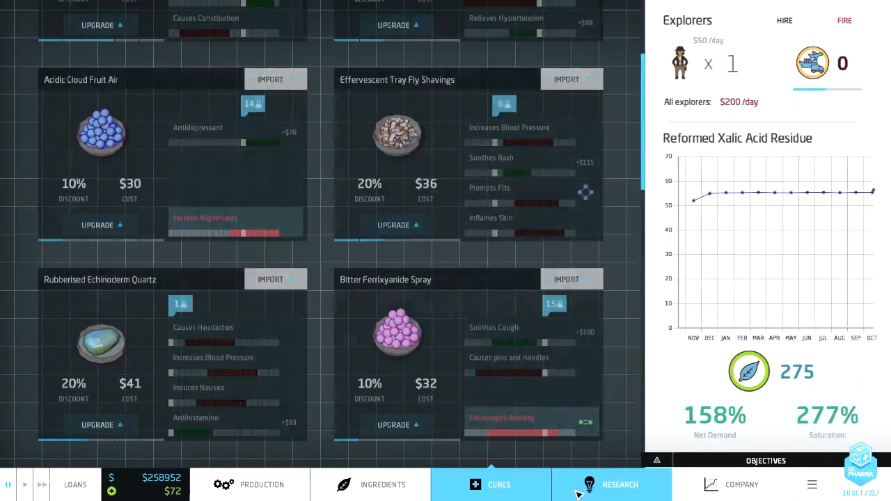
{"action": "left_click", "coordinate": [499, 485]}
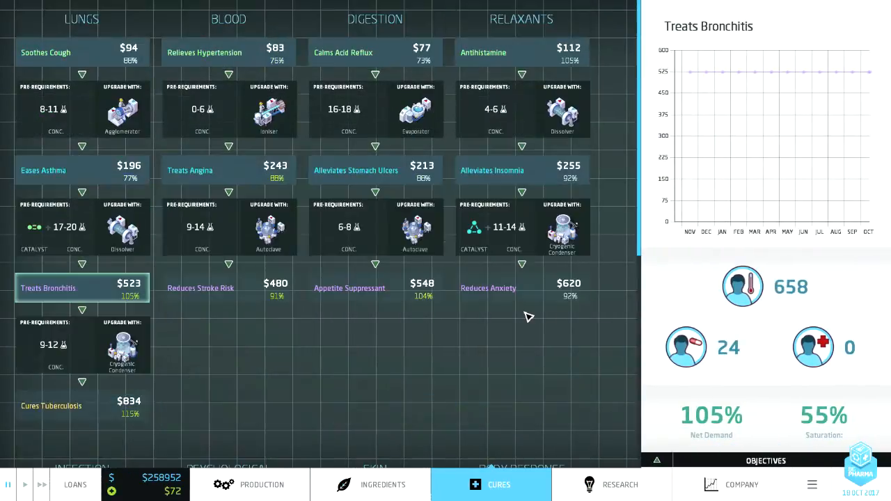
{"action": "mouse_move", "coordinate": [537, 330]}
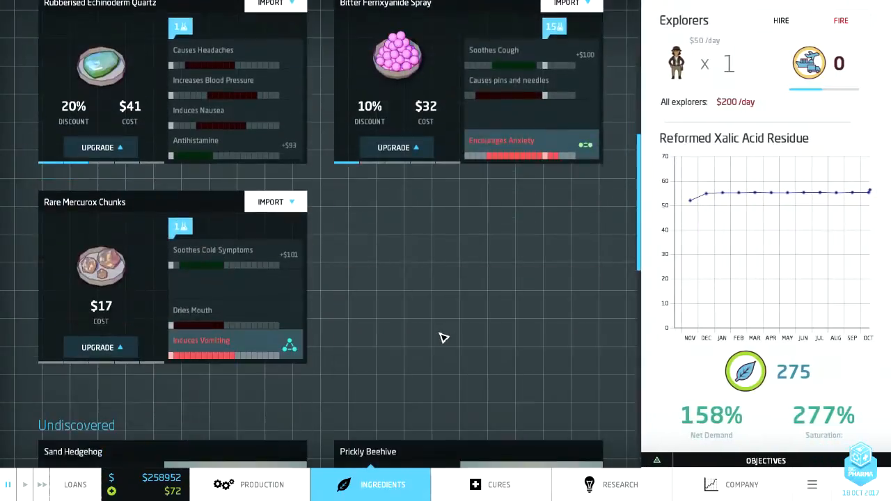
{"action": "mouse_move", "coordinate": [315, 303]}
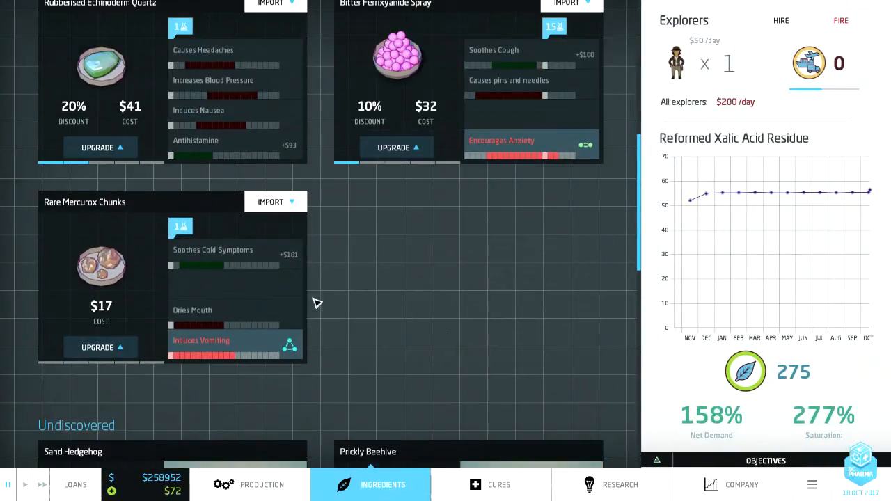